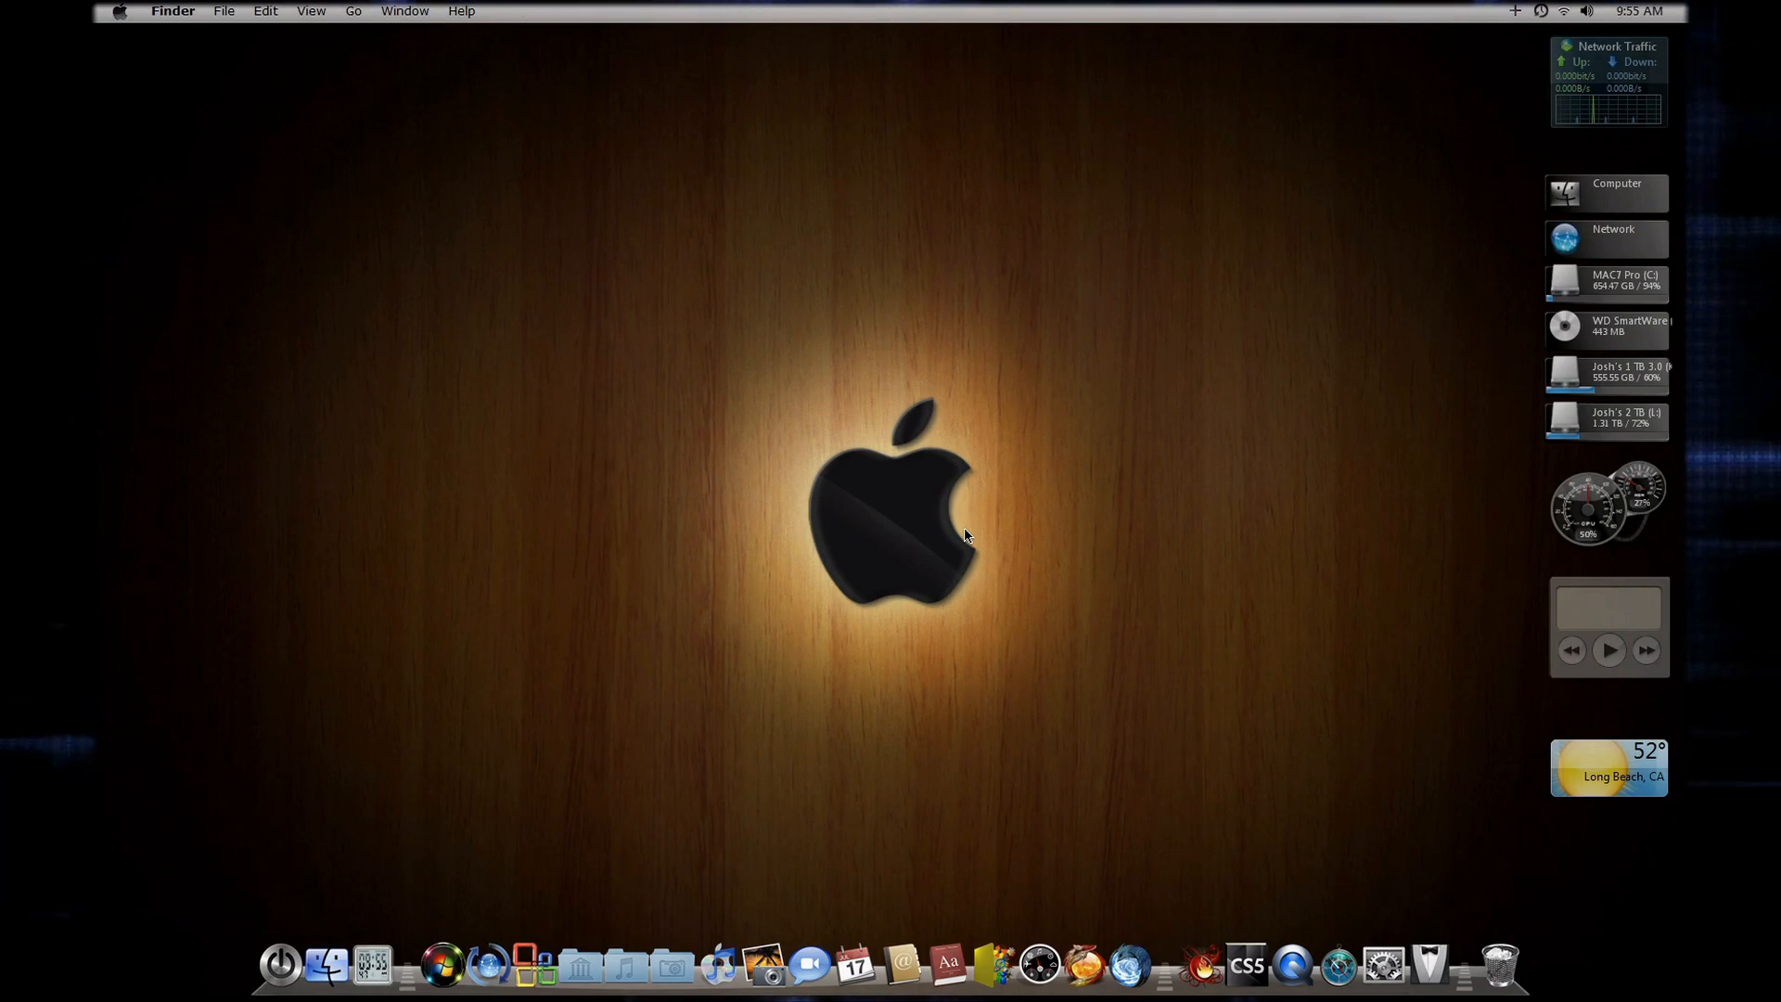
mouse_move(866, 479)
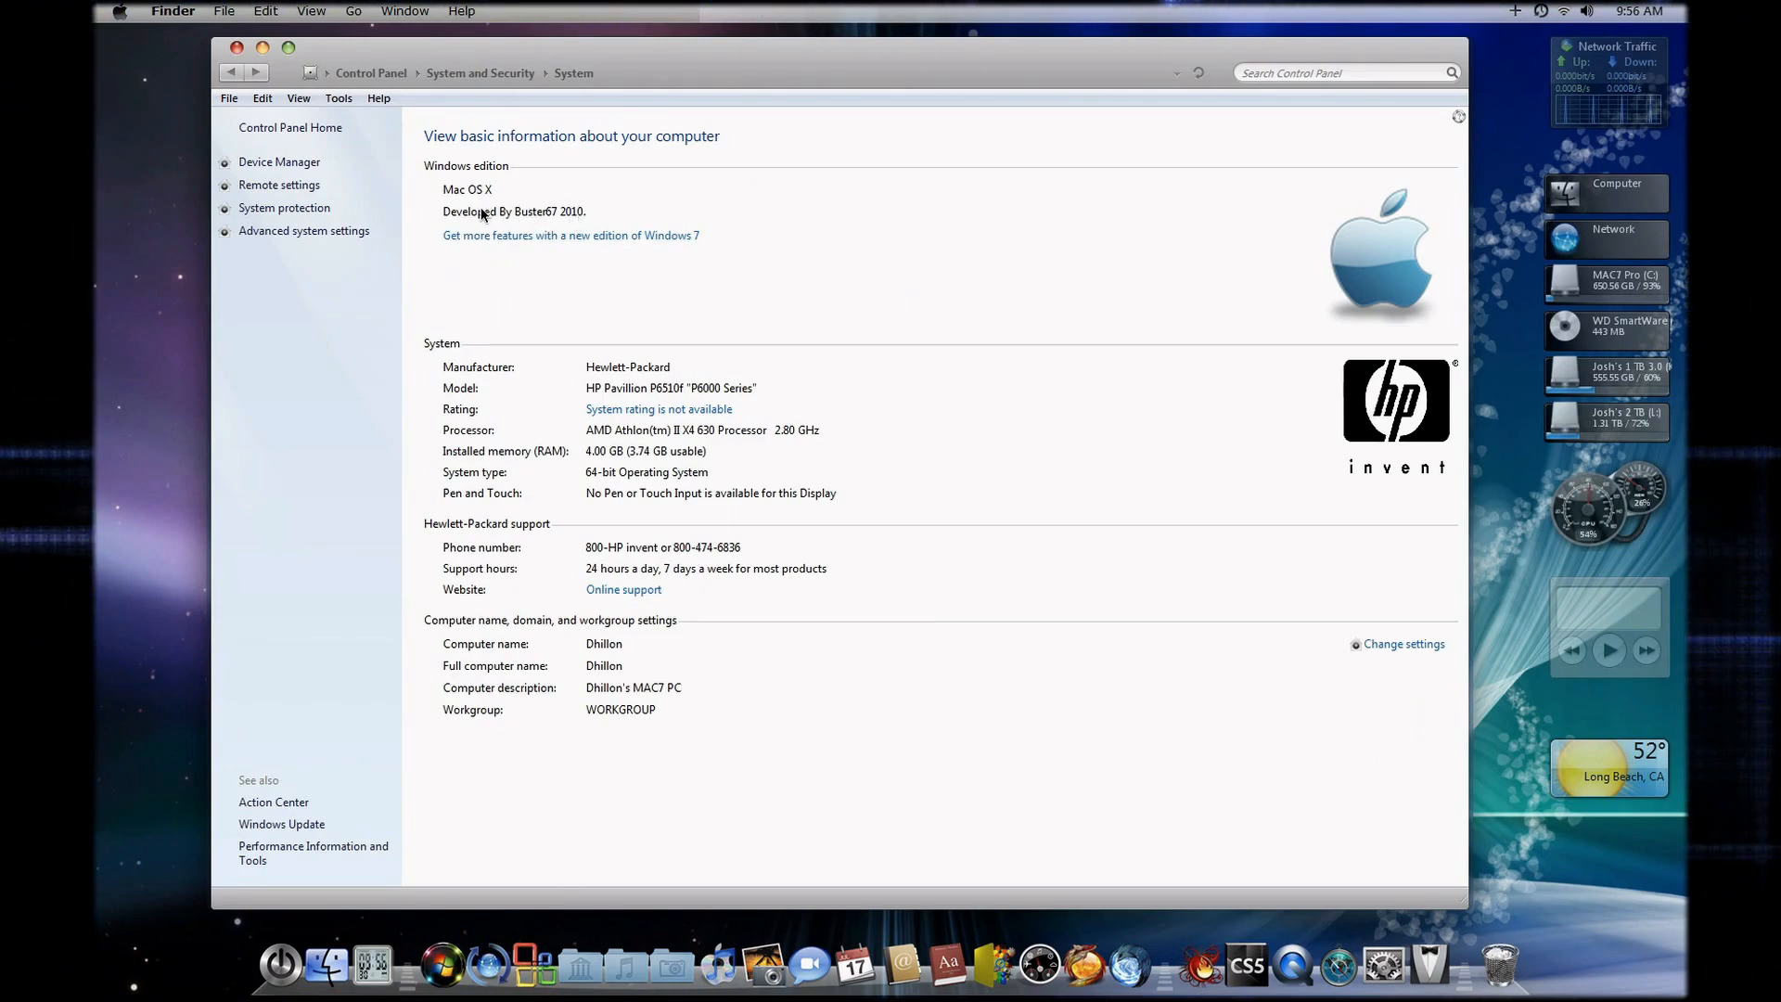
mouse_move(809, 504)
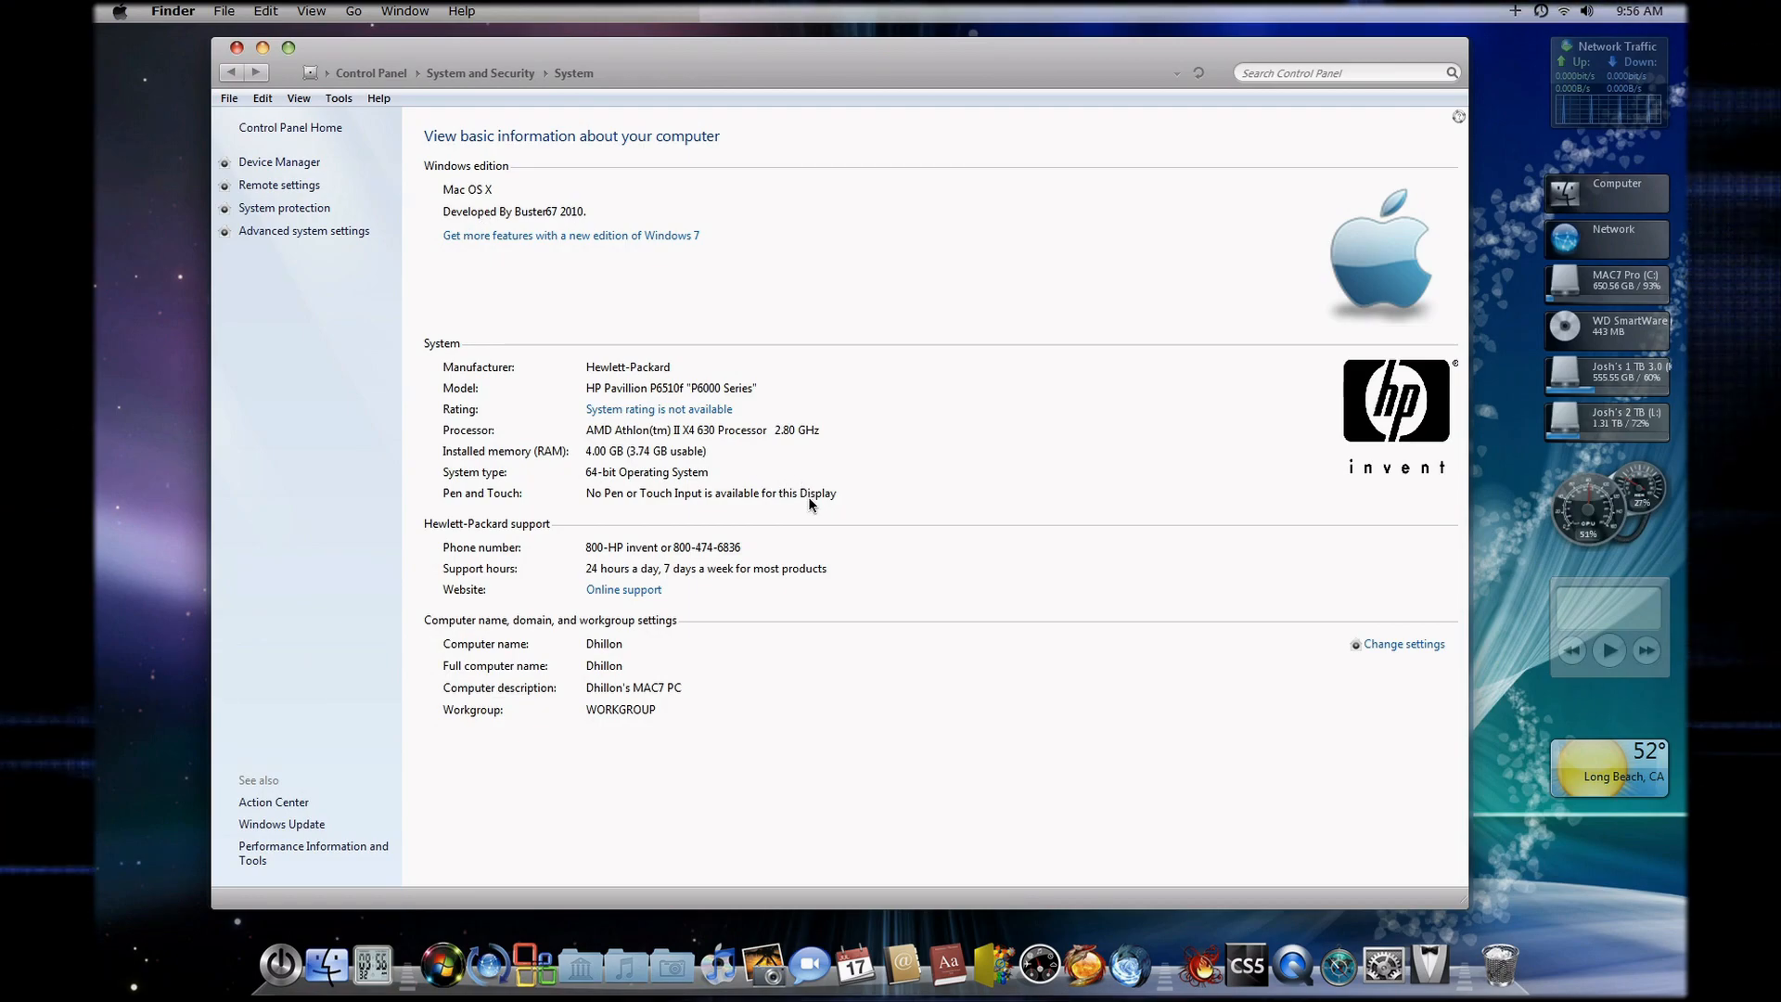
mouse_move(582, 454)
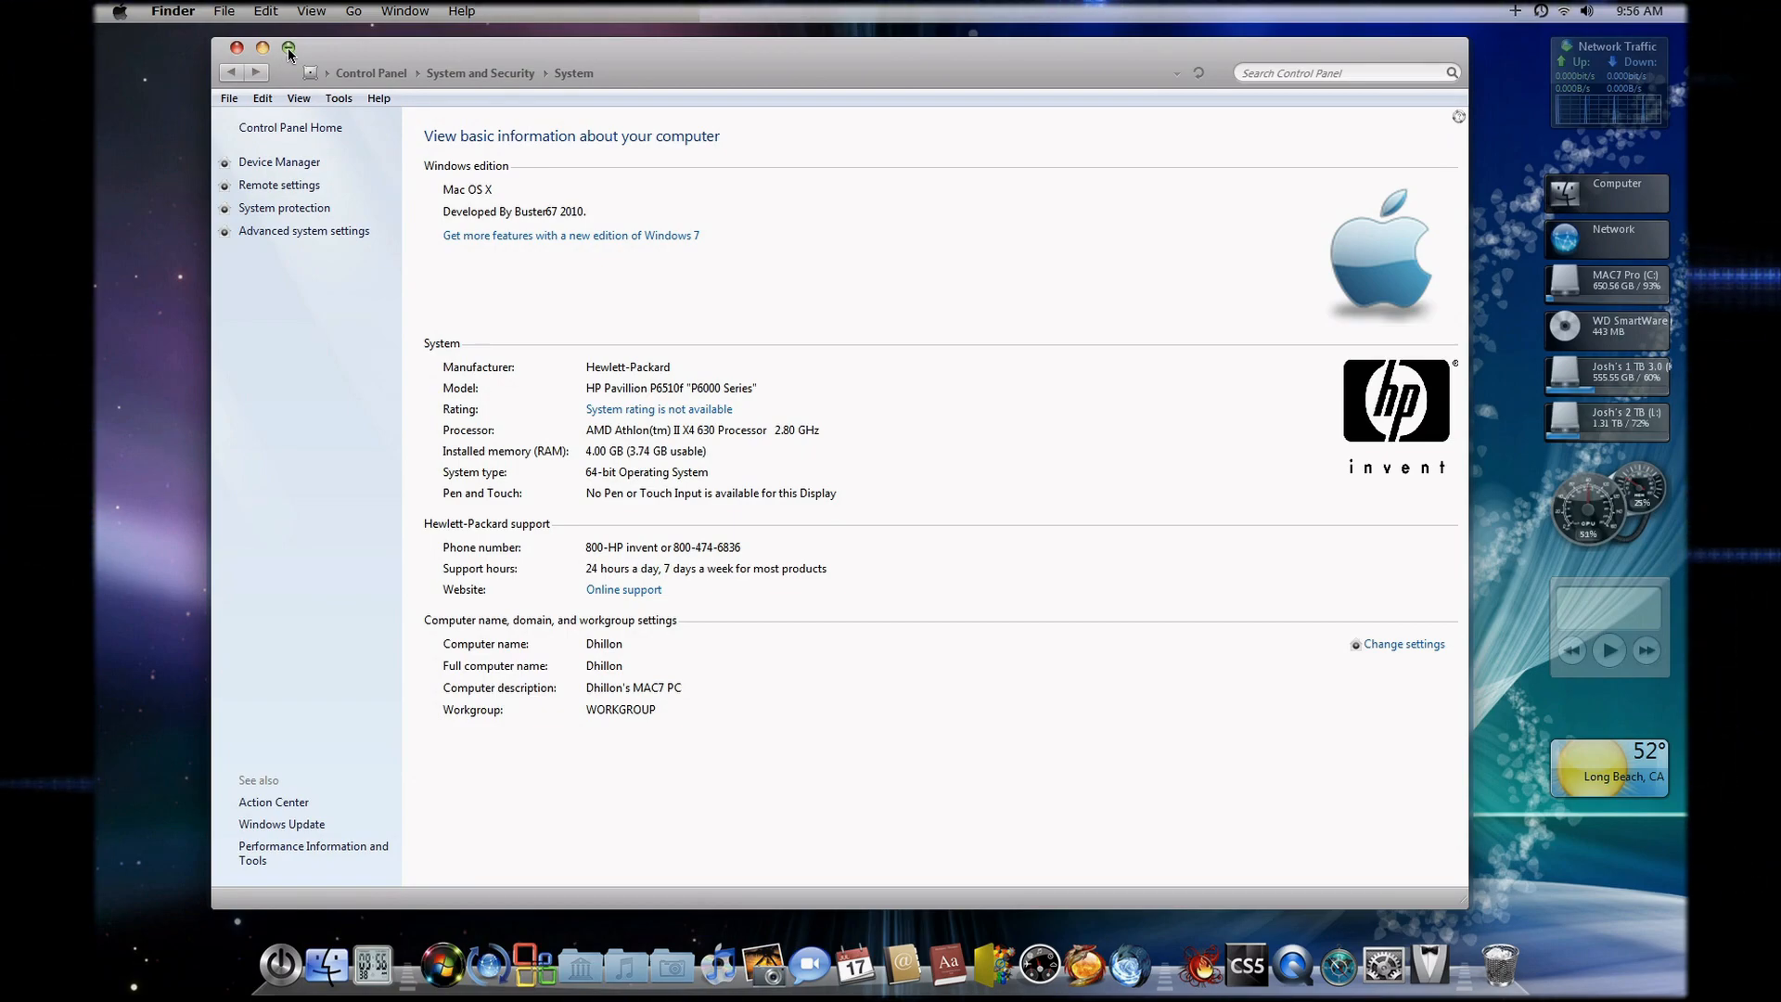
mouse_move(290, 48)
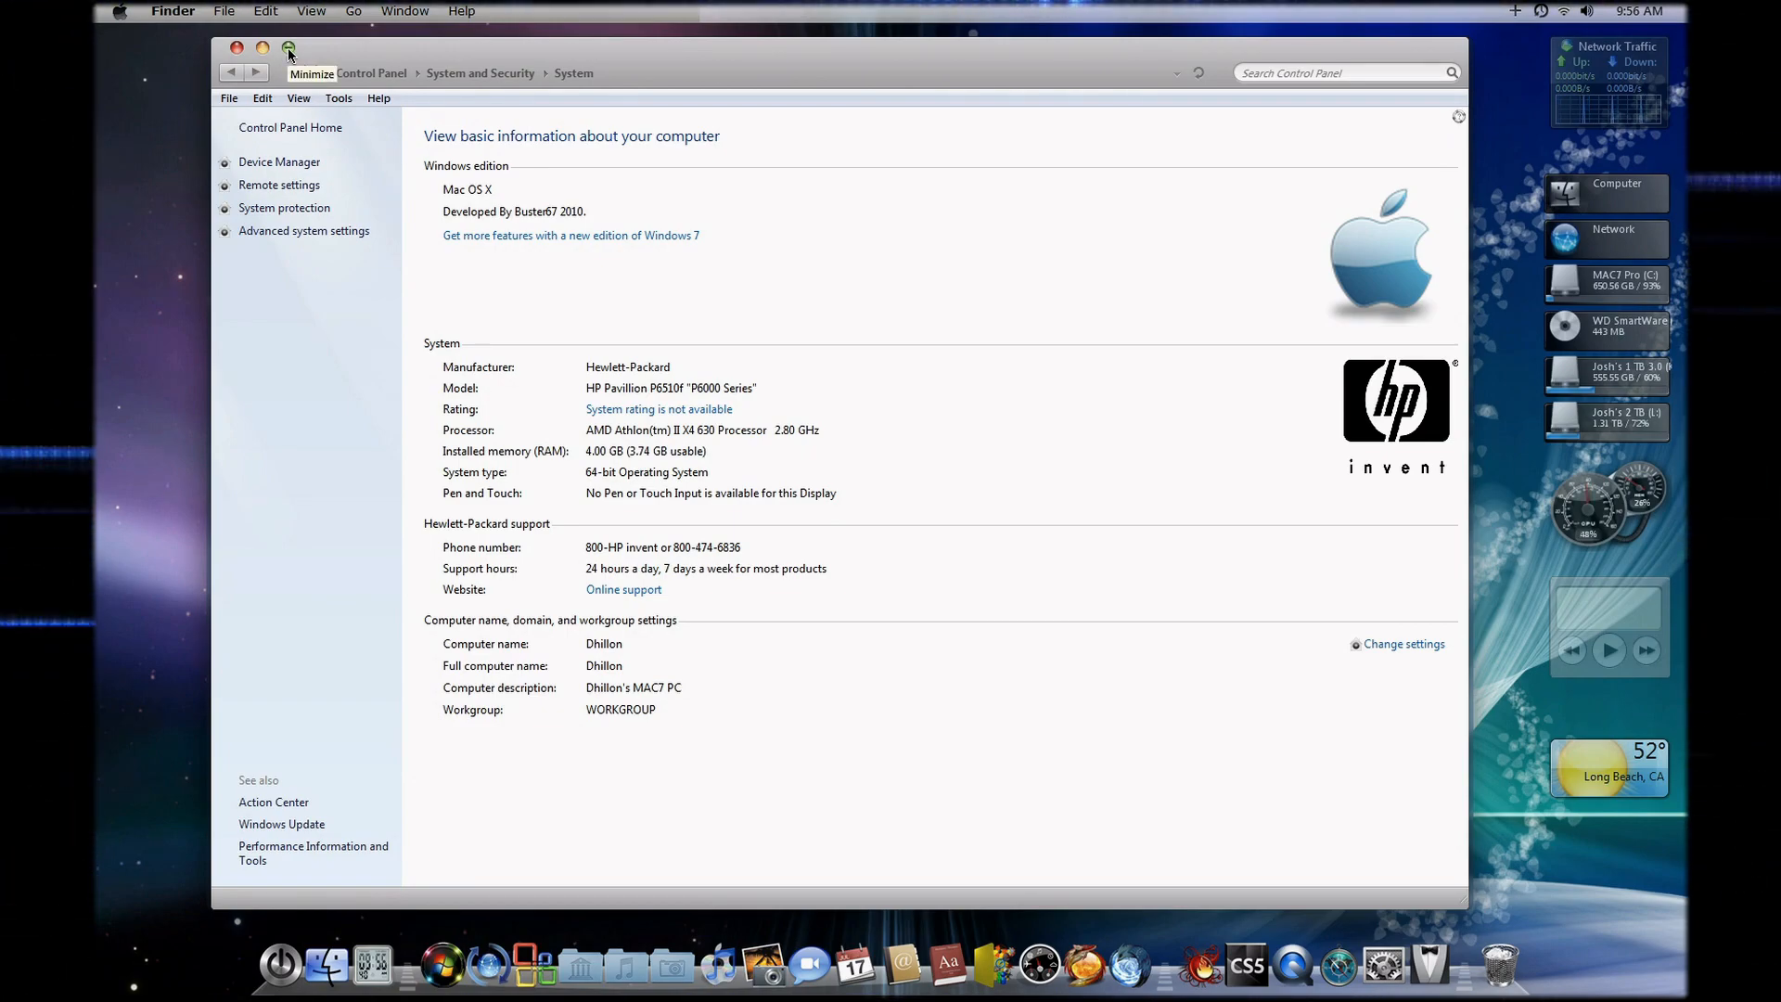
Minimize the System window and browse RocketDock's General, Position and Style settings pages, then close them
left_click(288, 48)
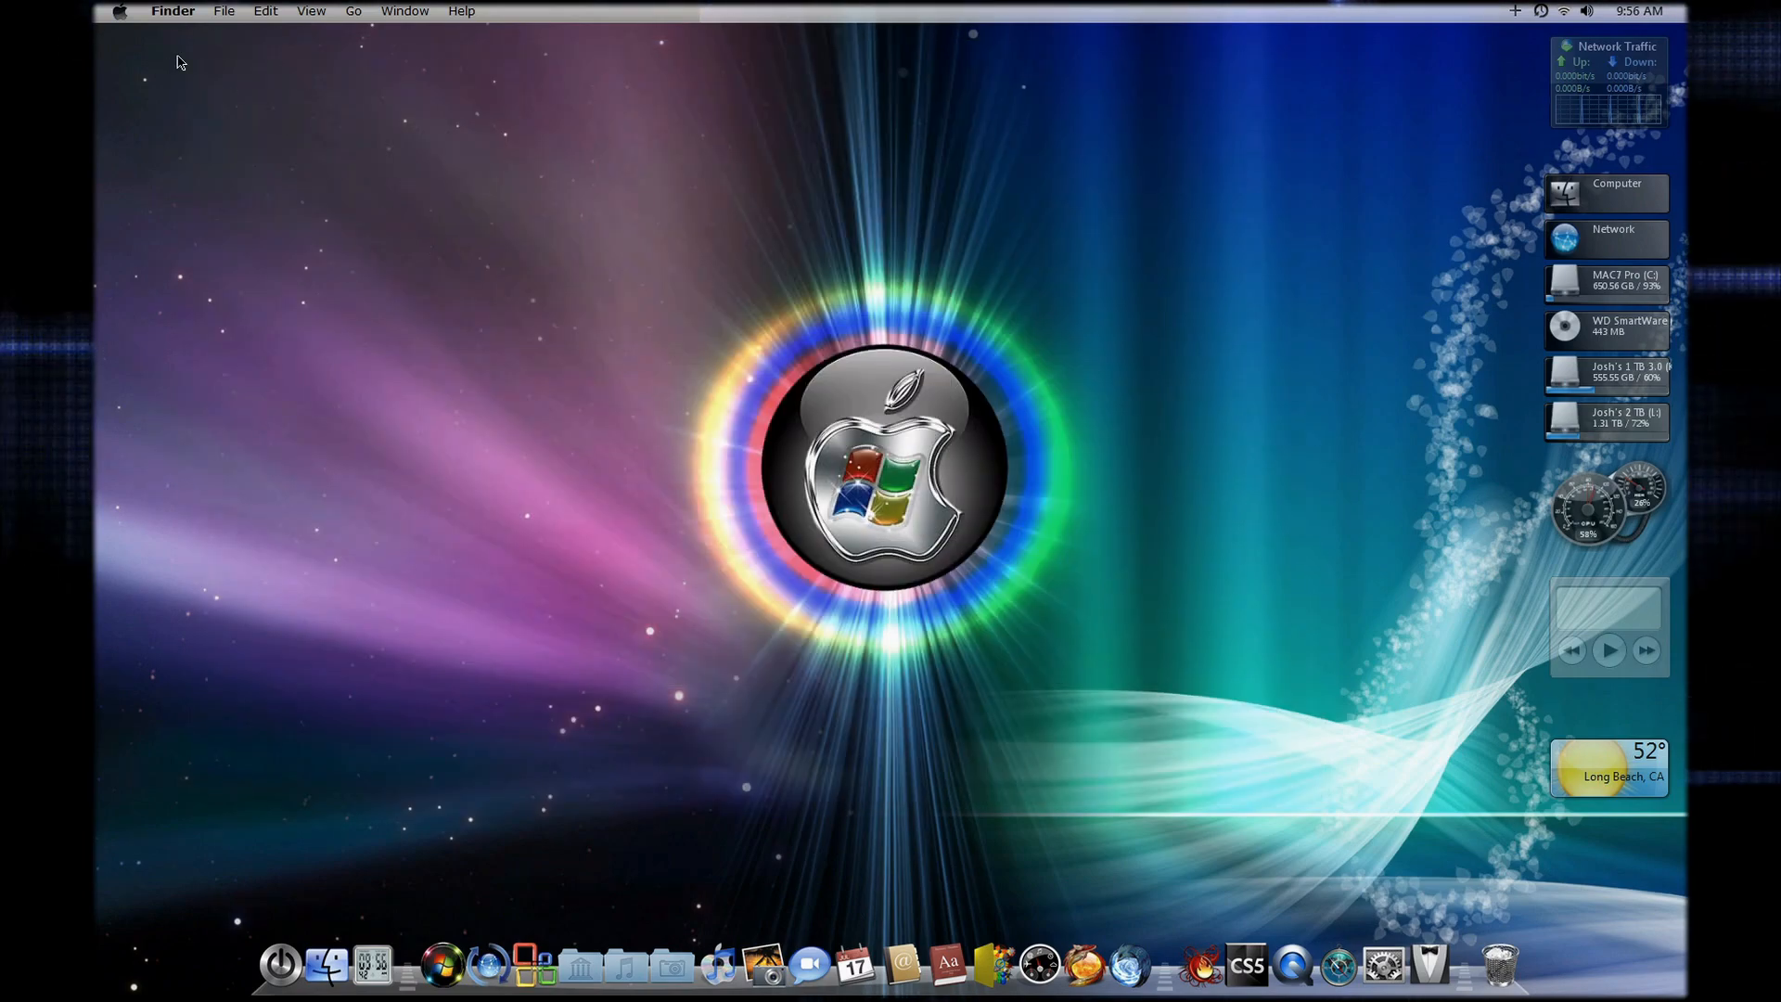
mouse_move(980, 549)
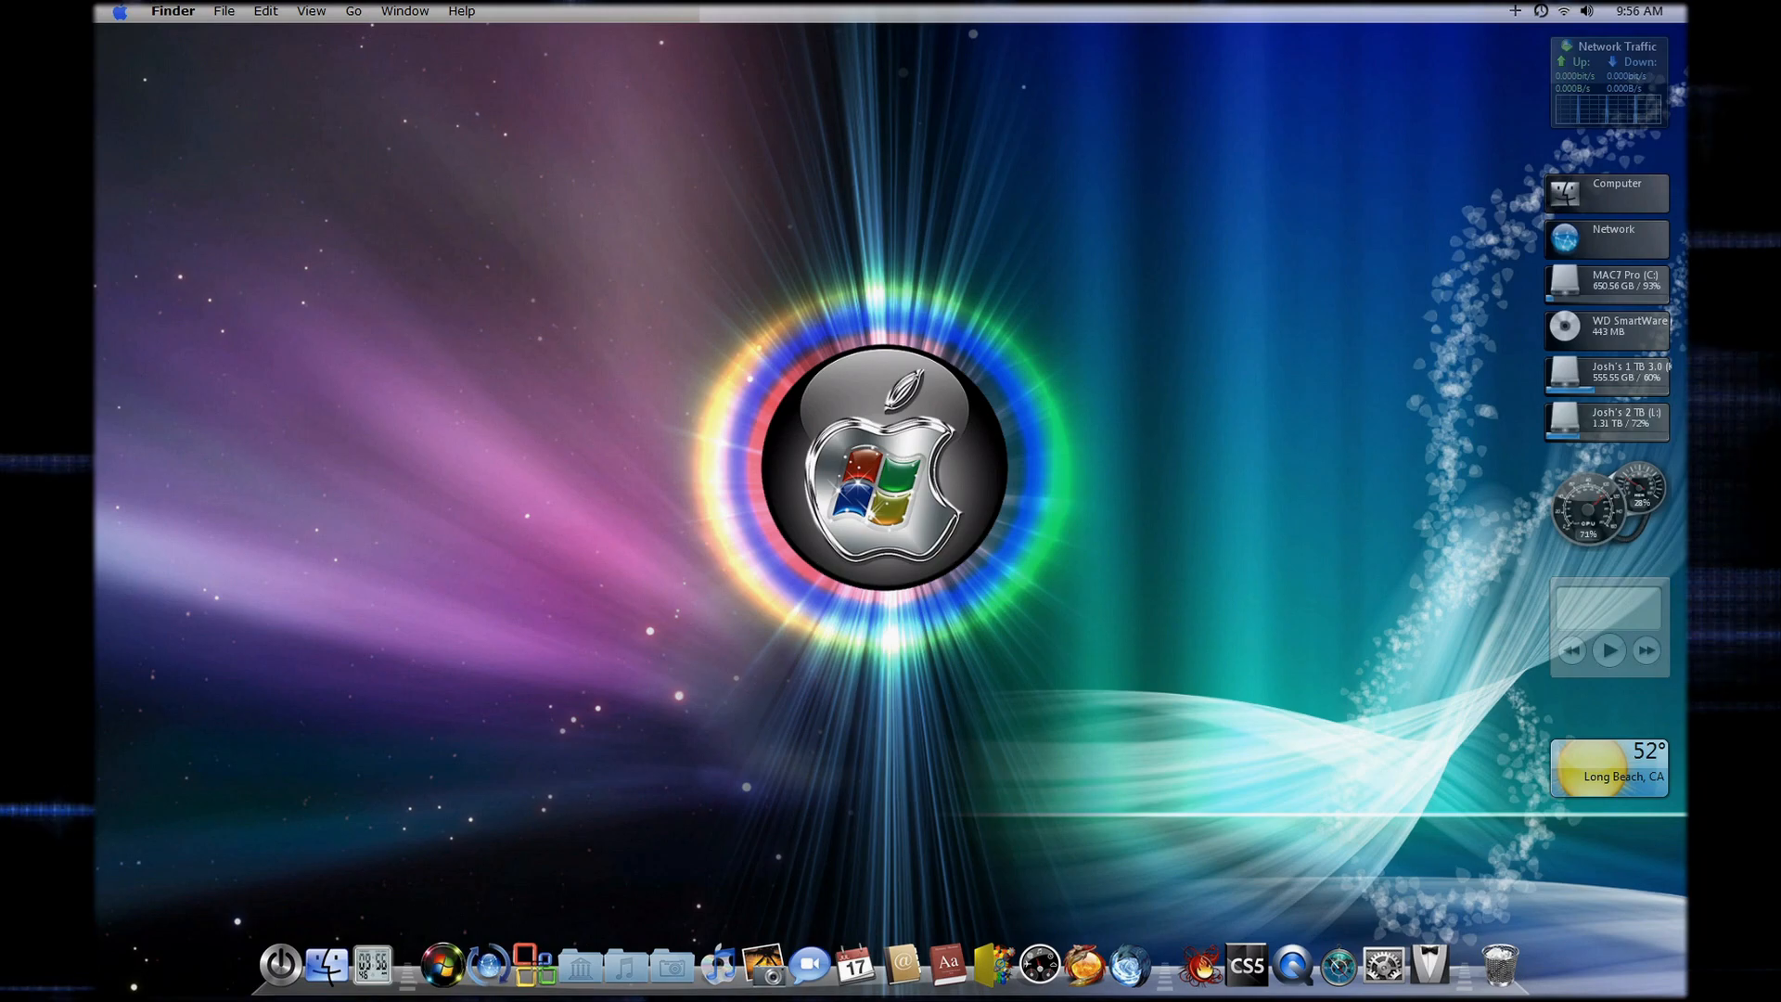
mouse_move(1174, 985)
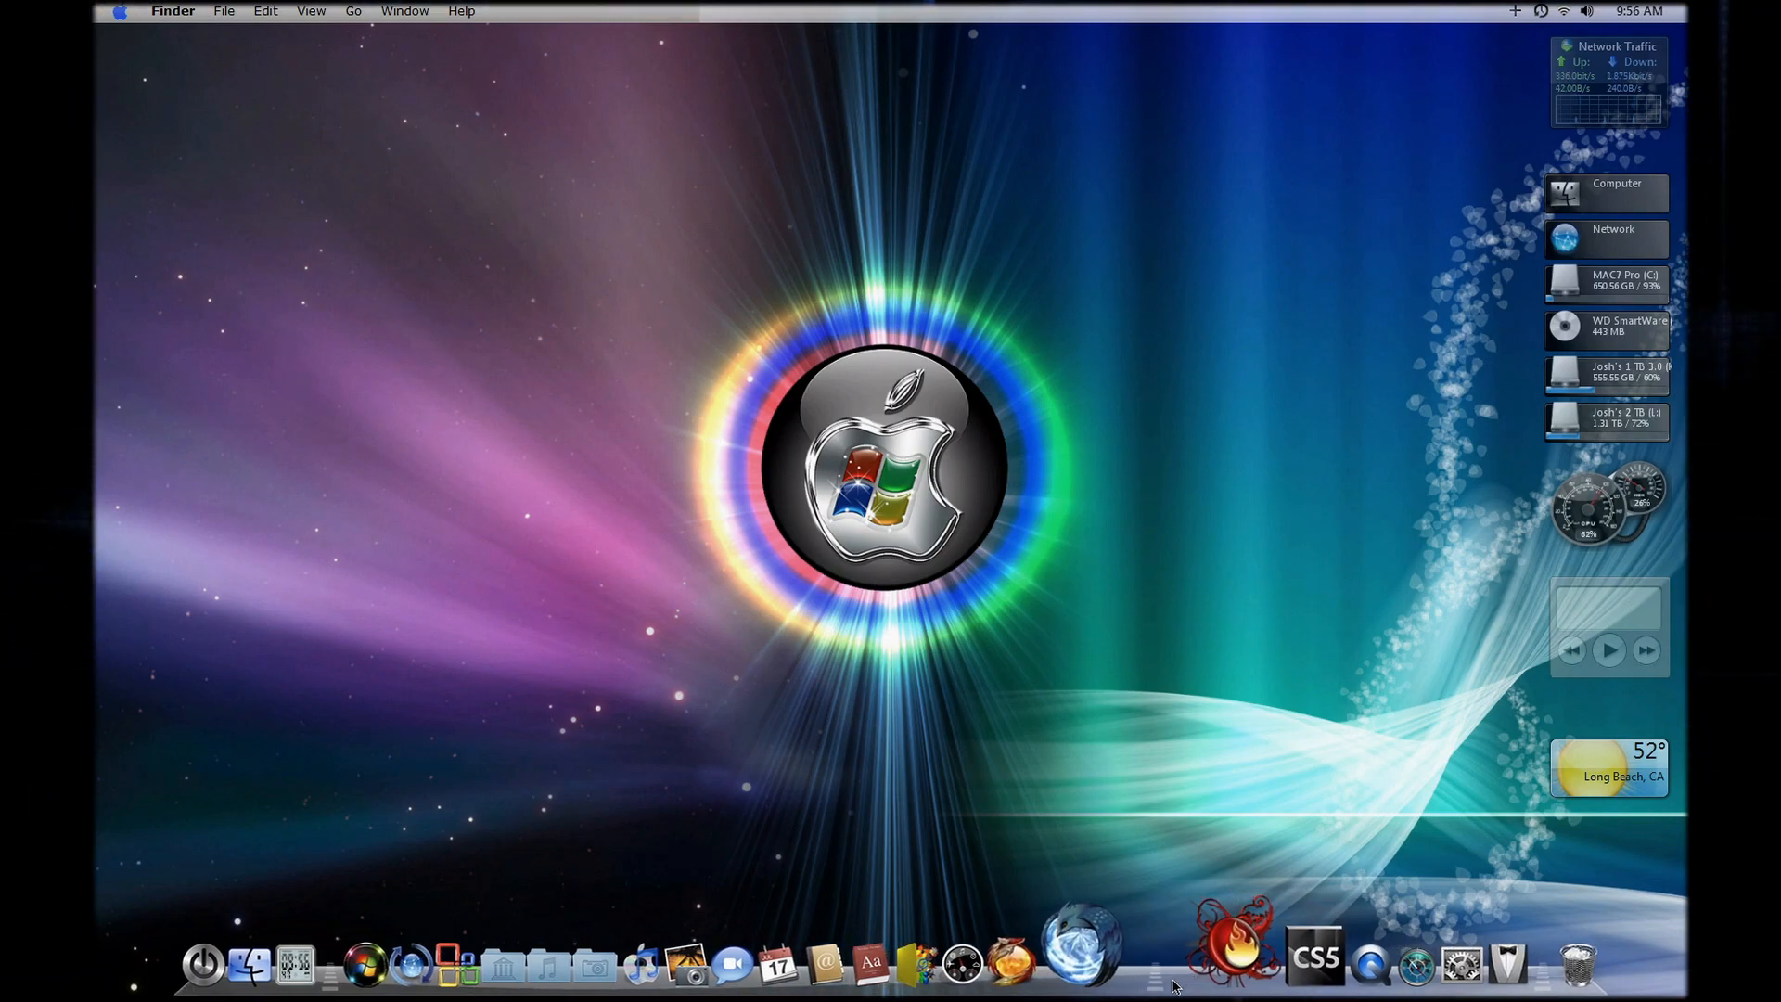
right_click(1174, 985)
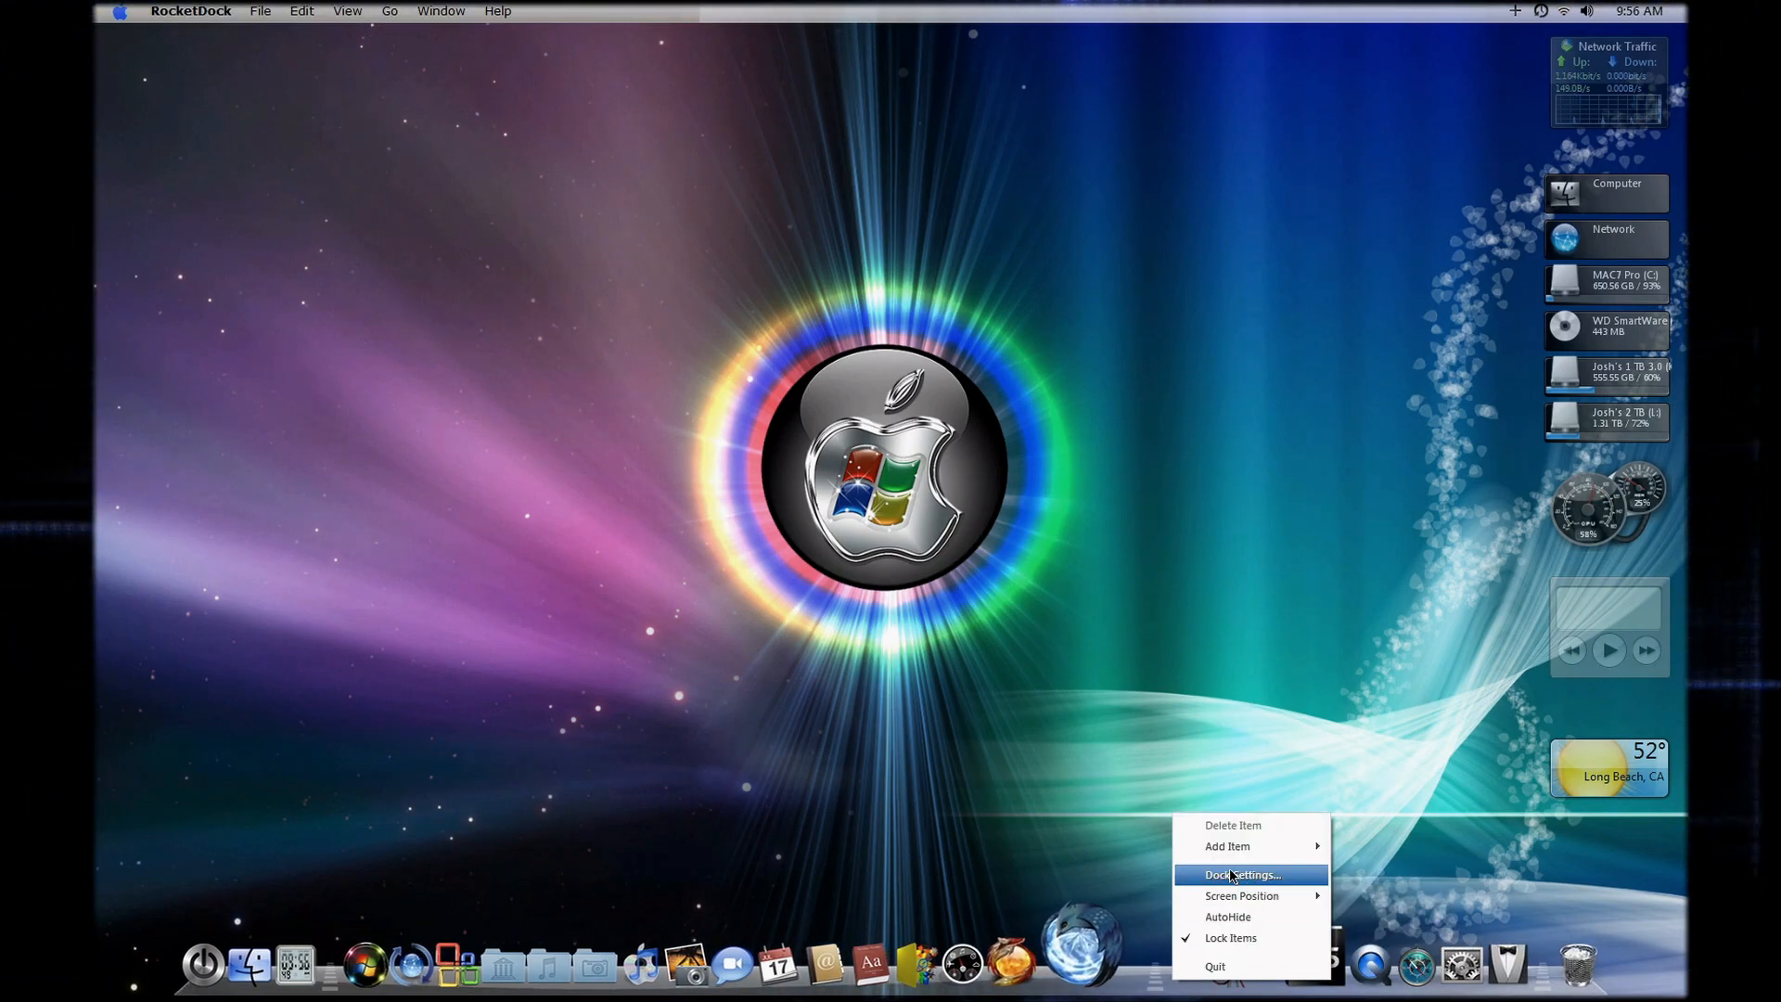
left_click(1241, 873)
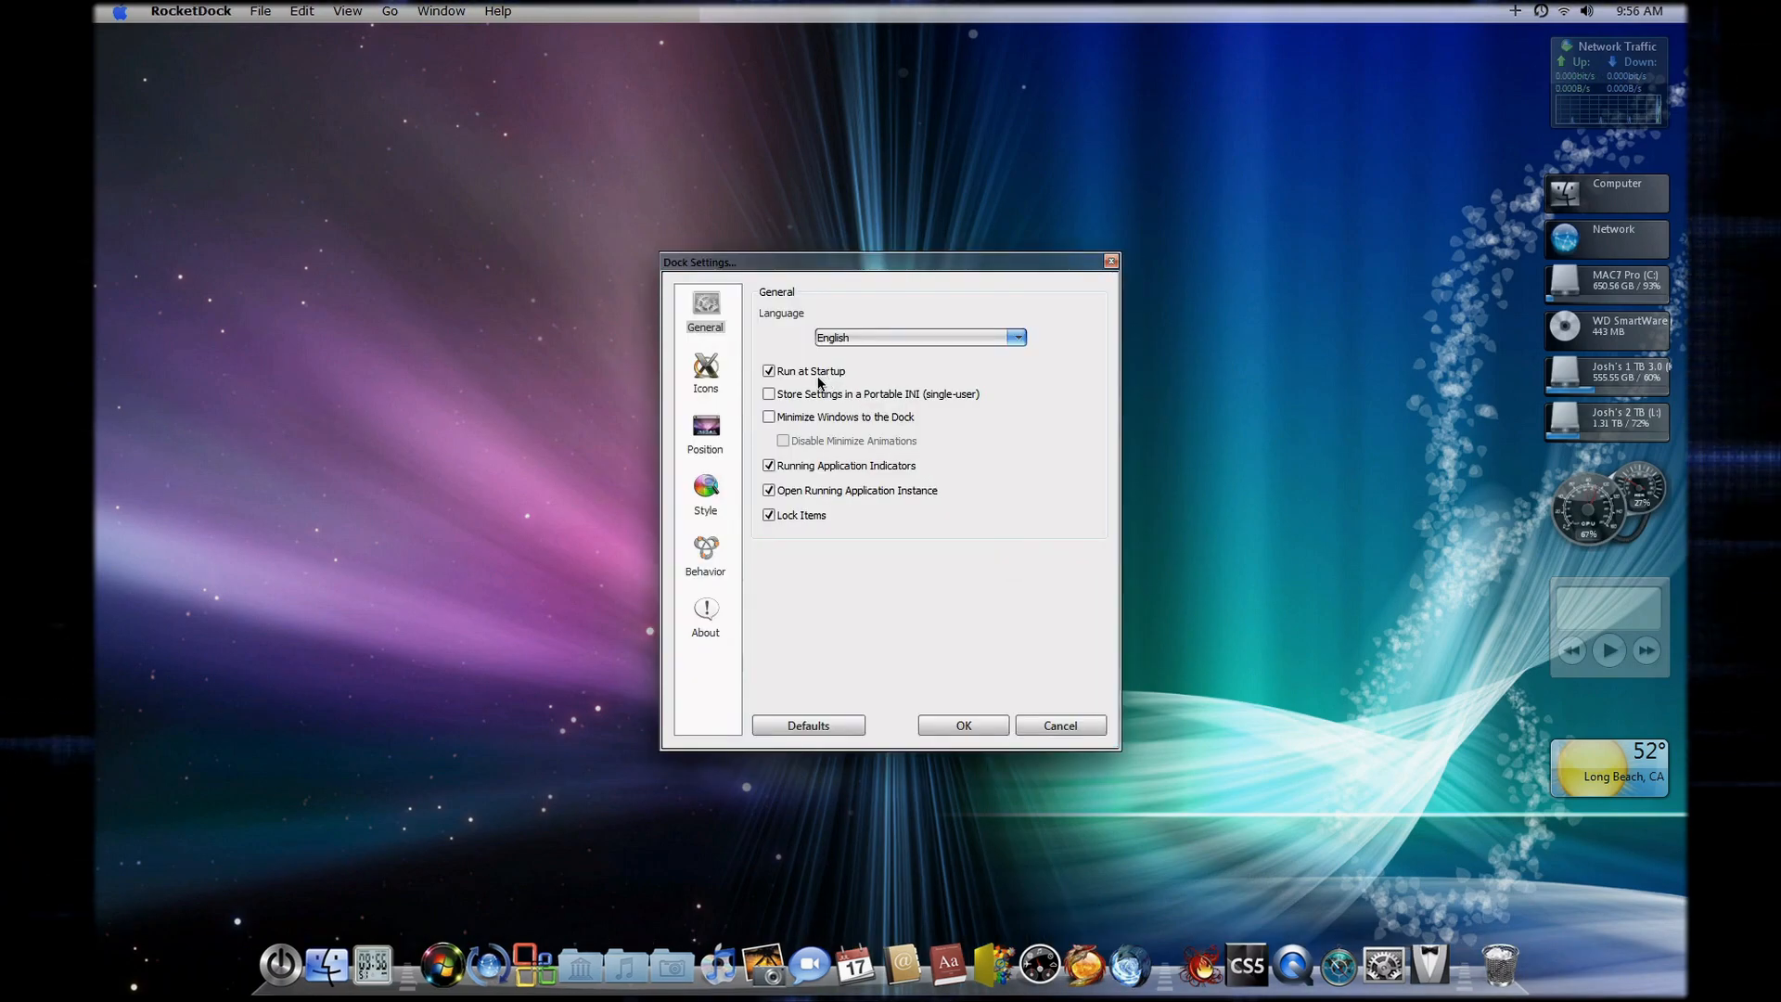
left_click(705, 434)
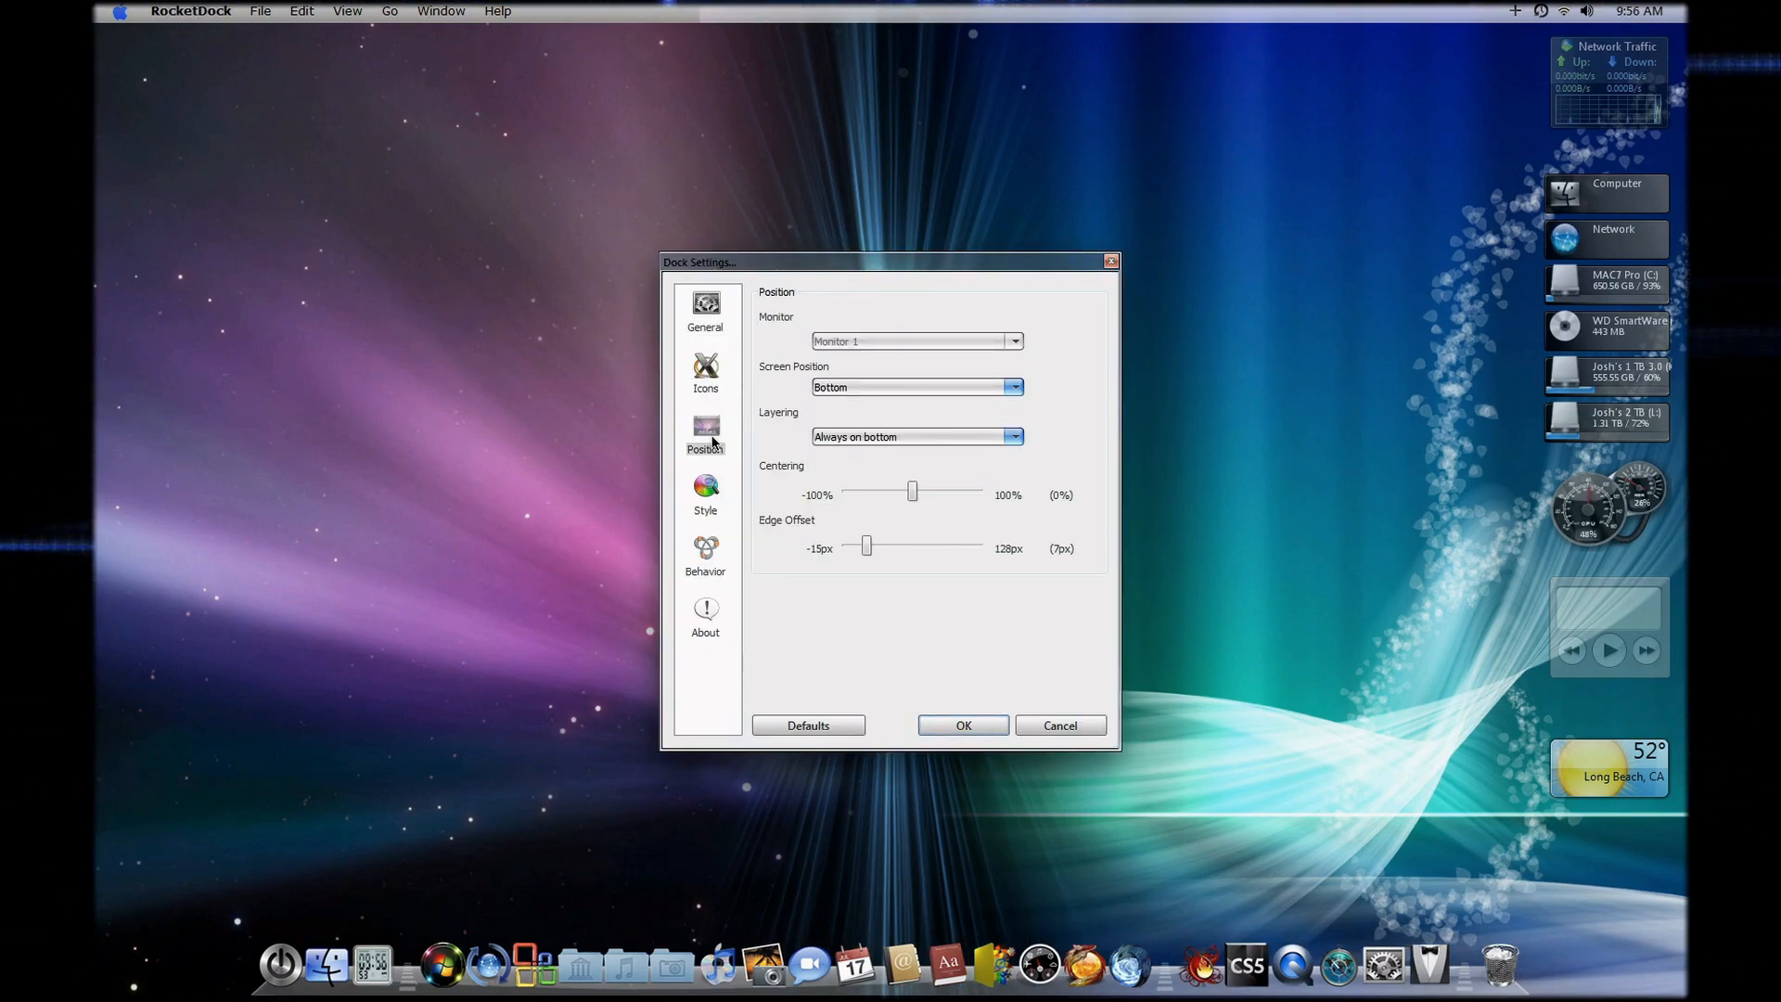
left_click(705, 493)
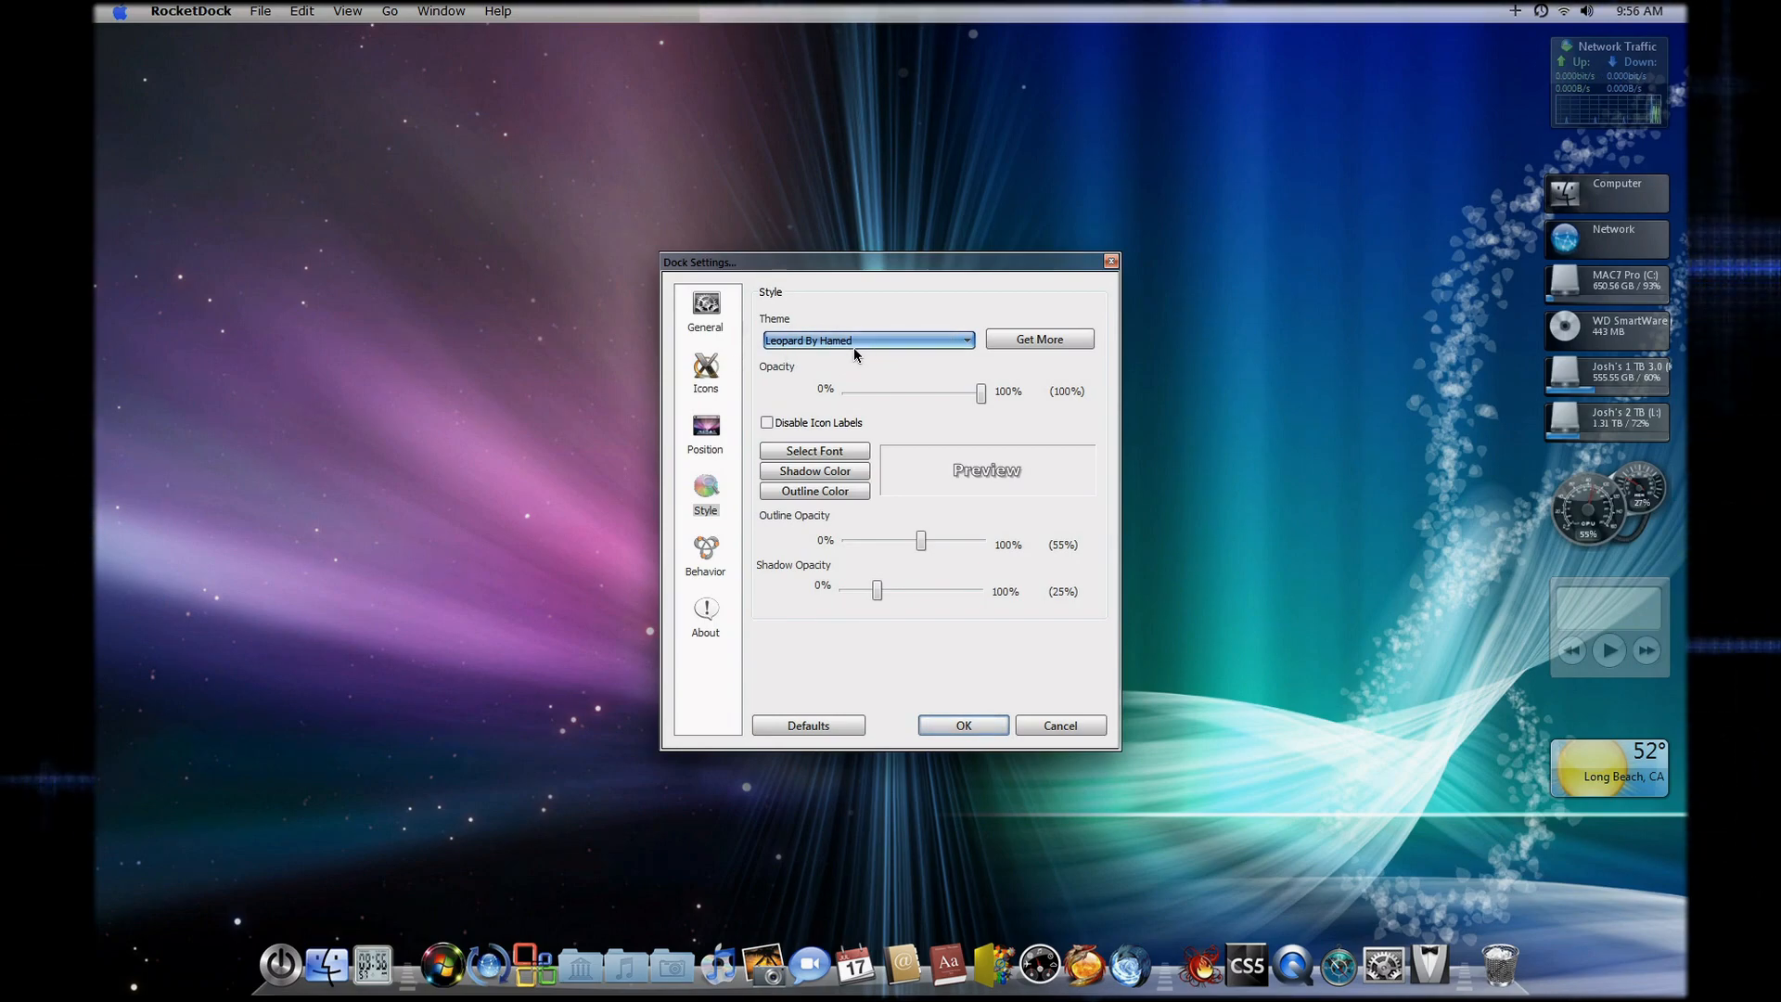
left_click(961, 725)
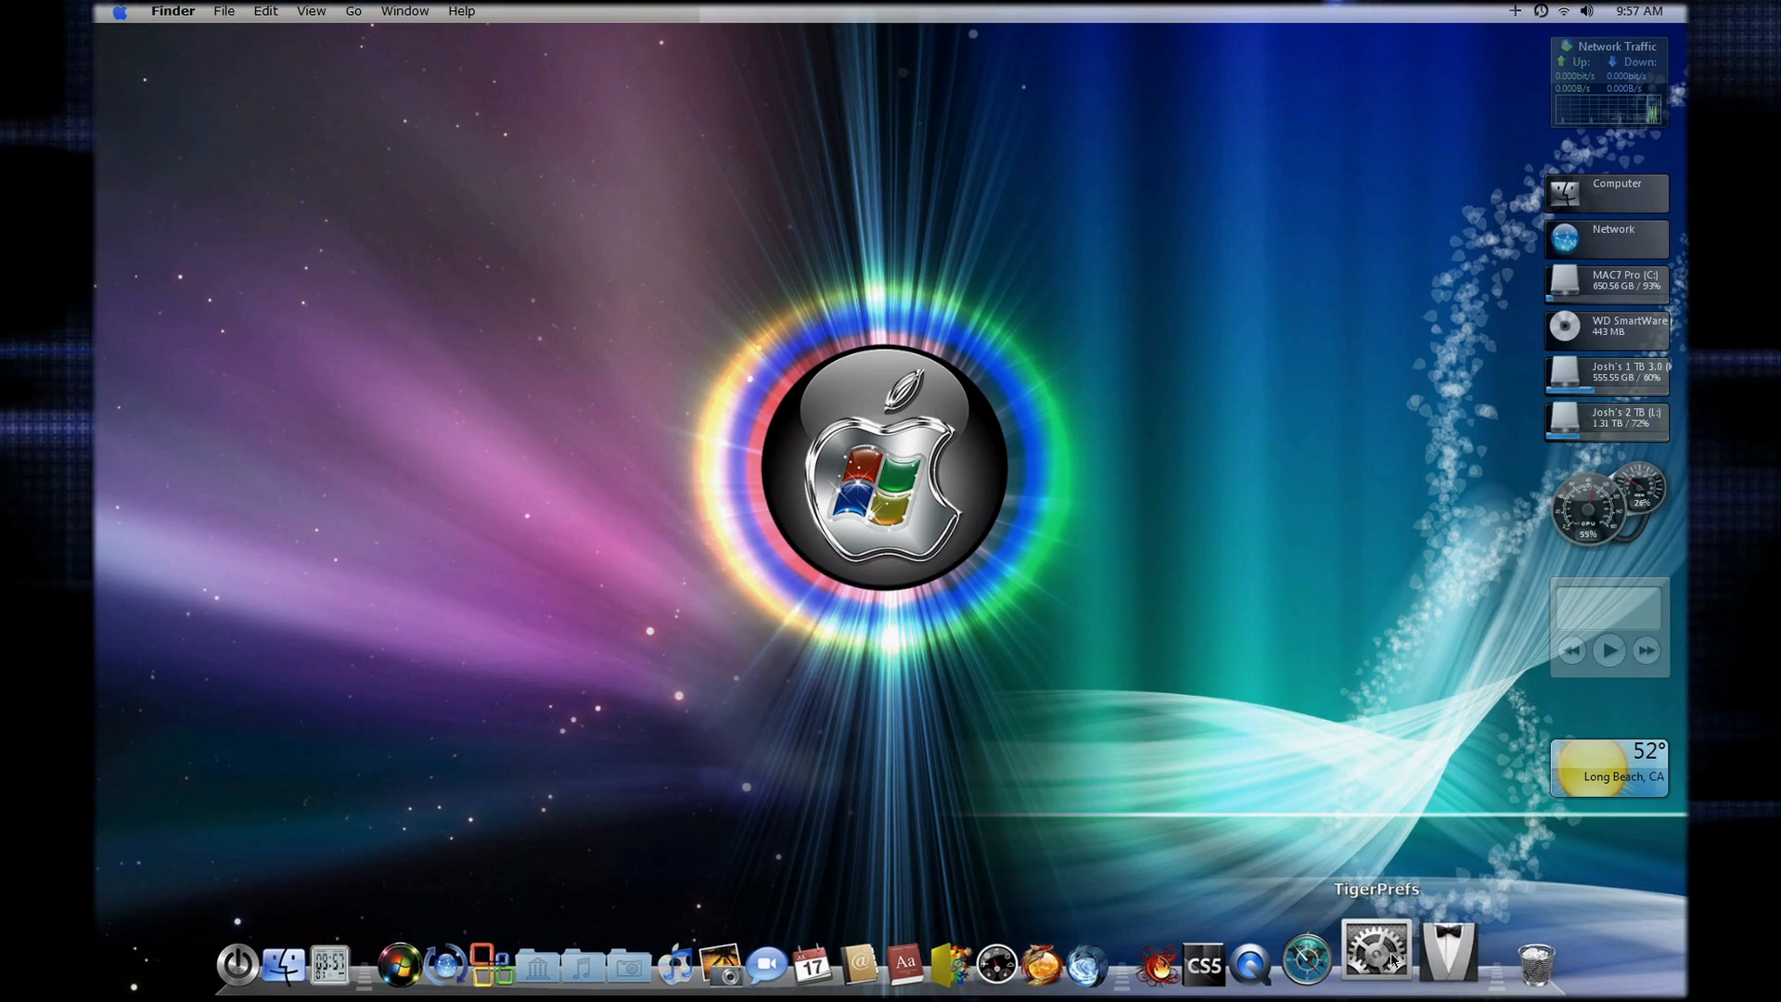
mouse_move(1414, 948)
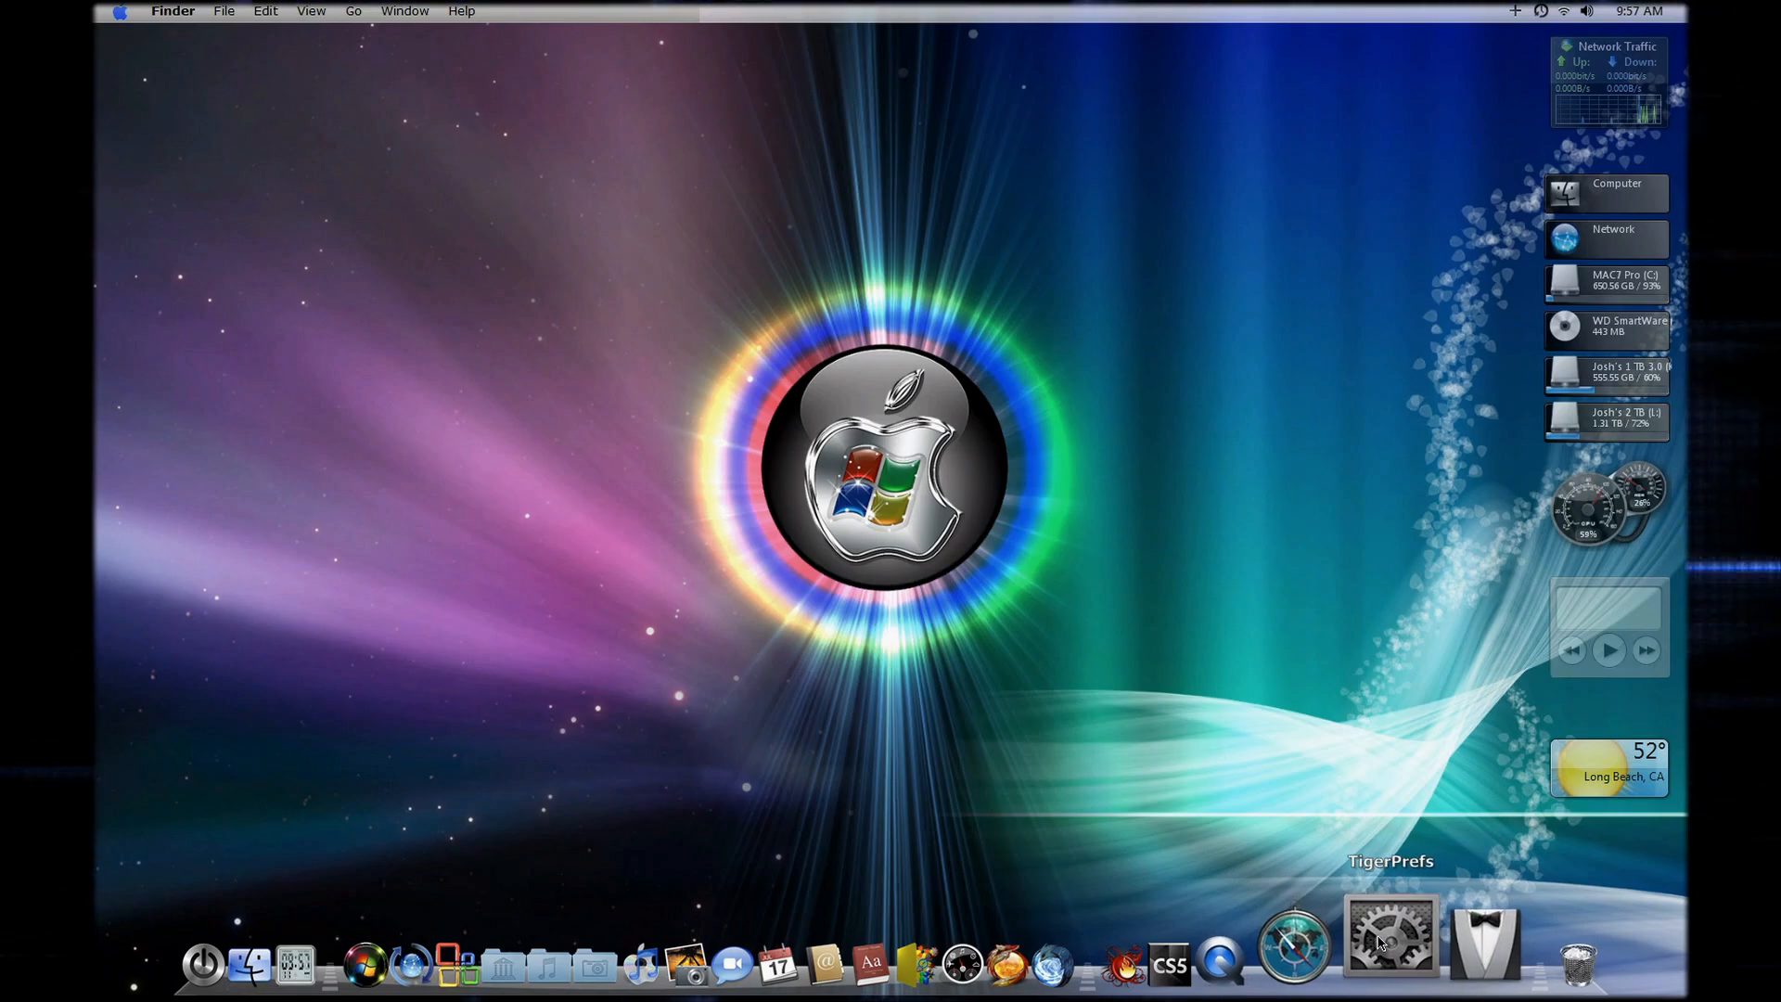
left_click(1389, 935)
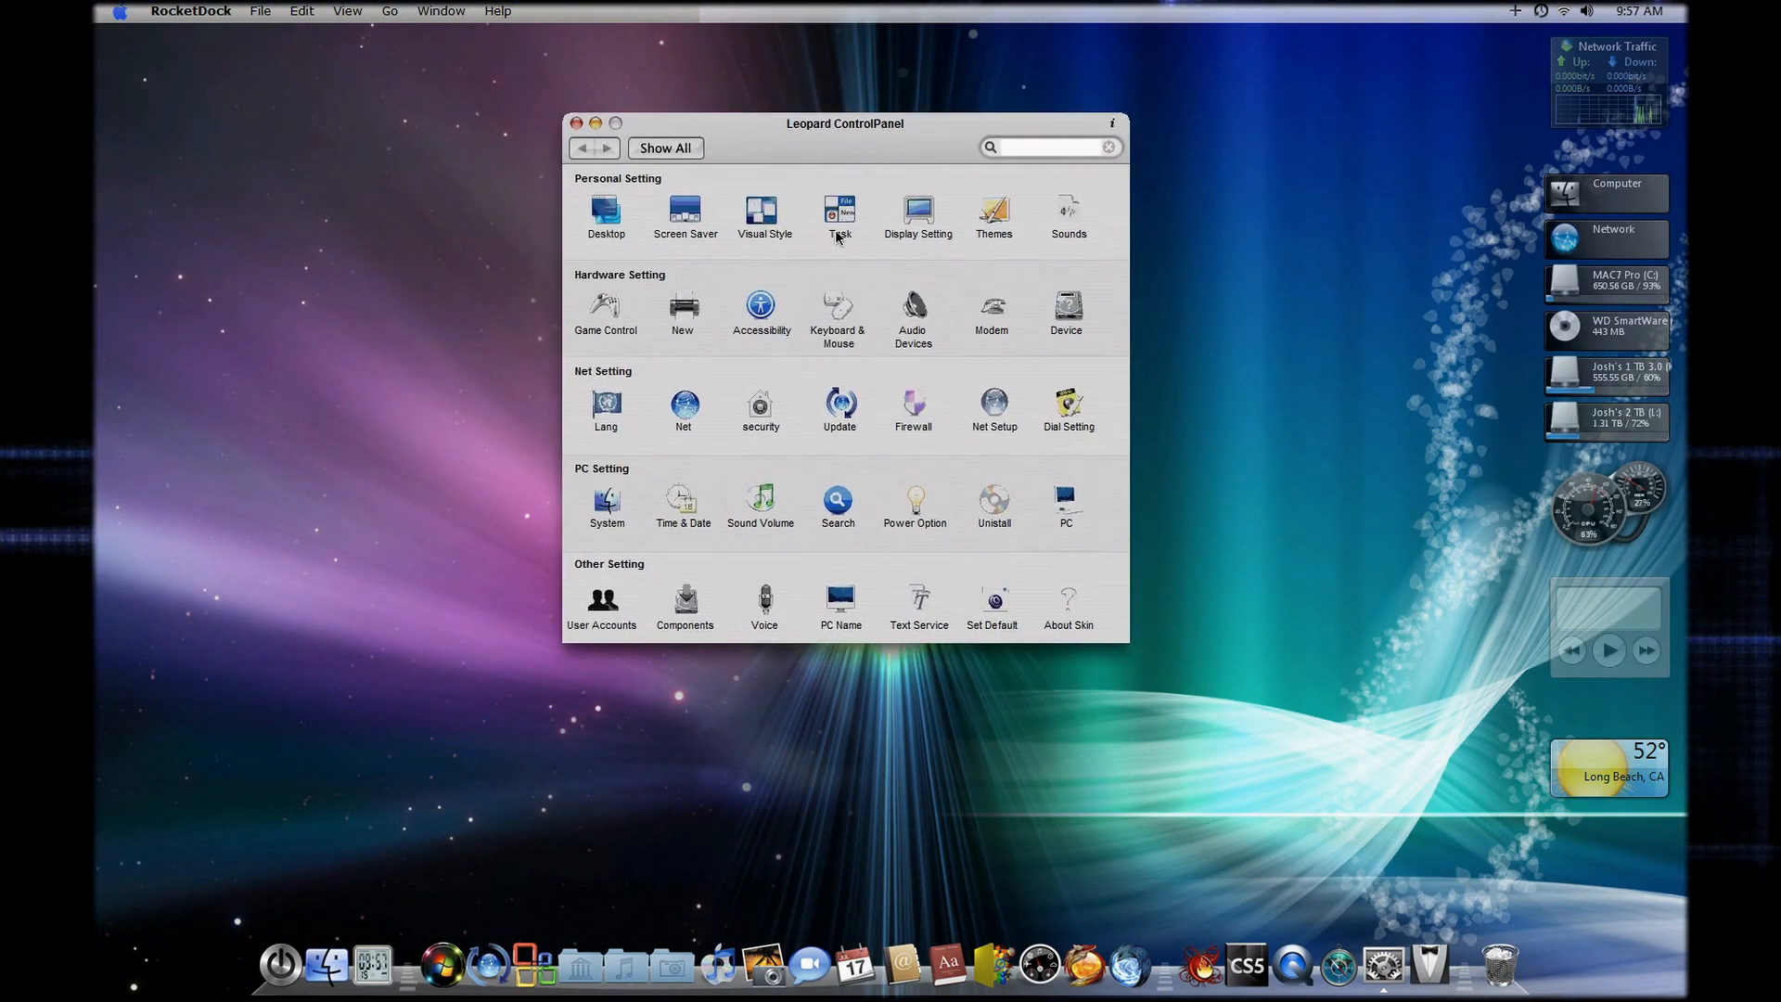
left_click(577, 123)
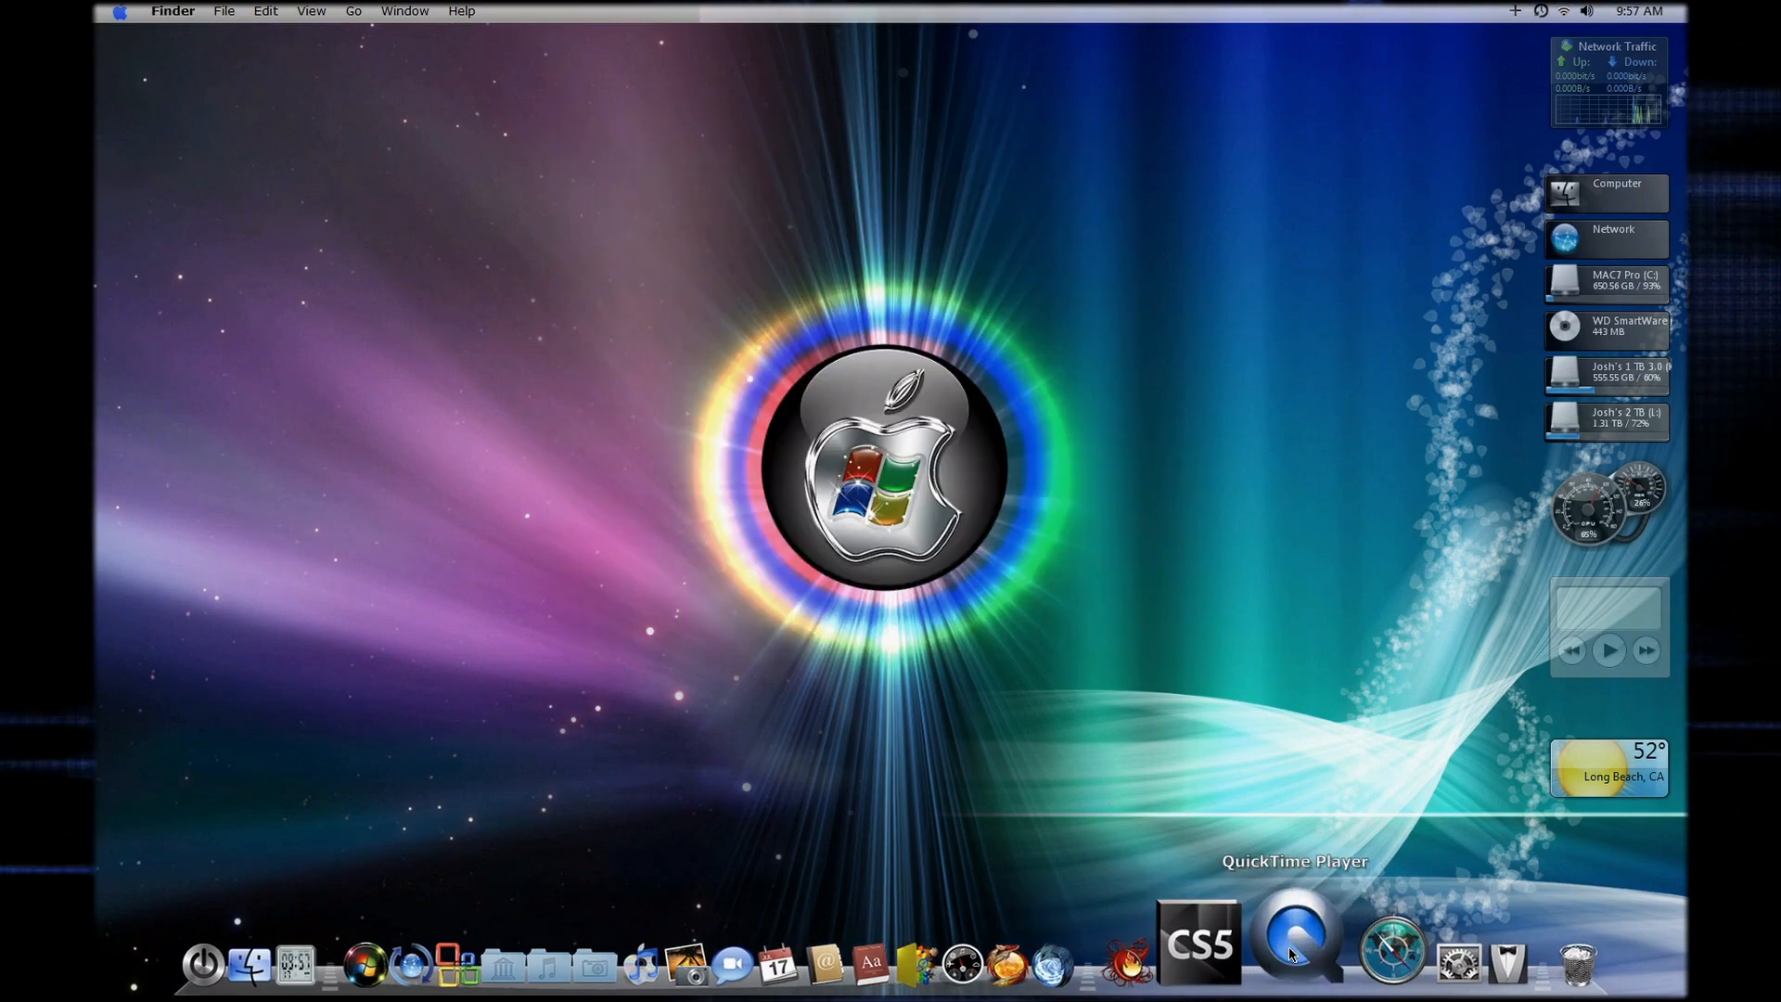
mouse_move(1338, 936)
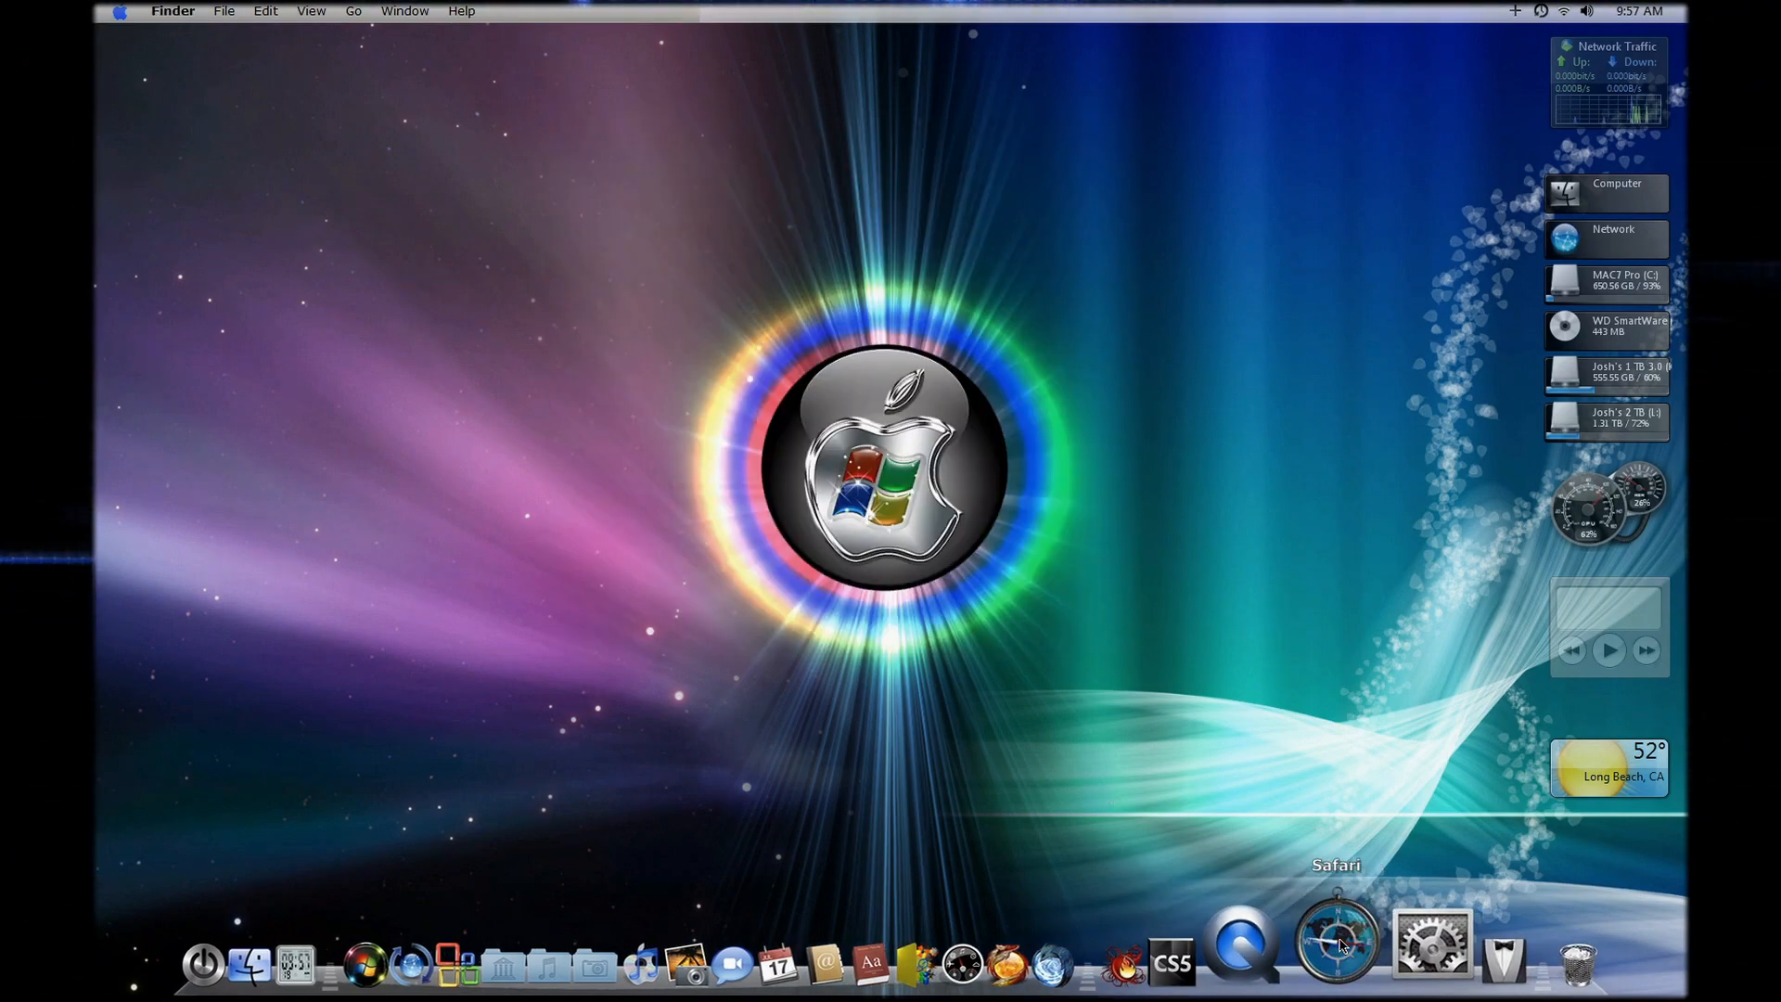
mouse_move(1283, 943)
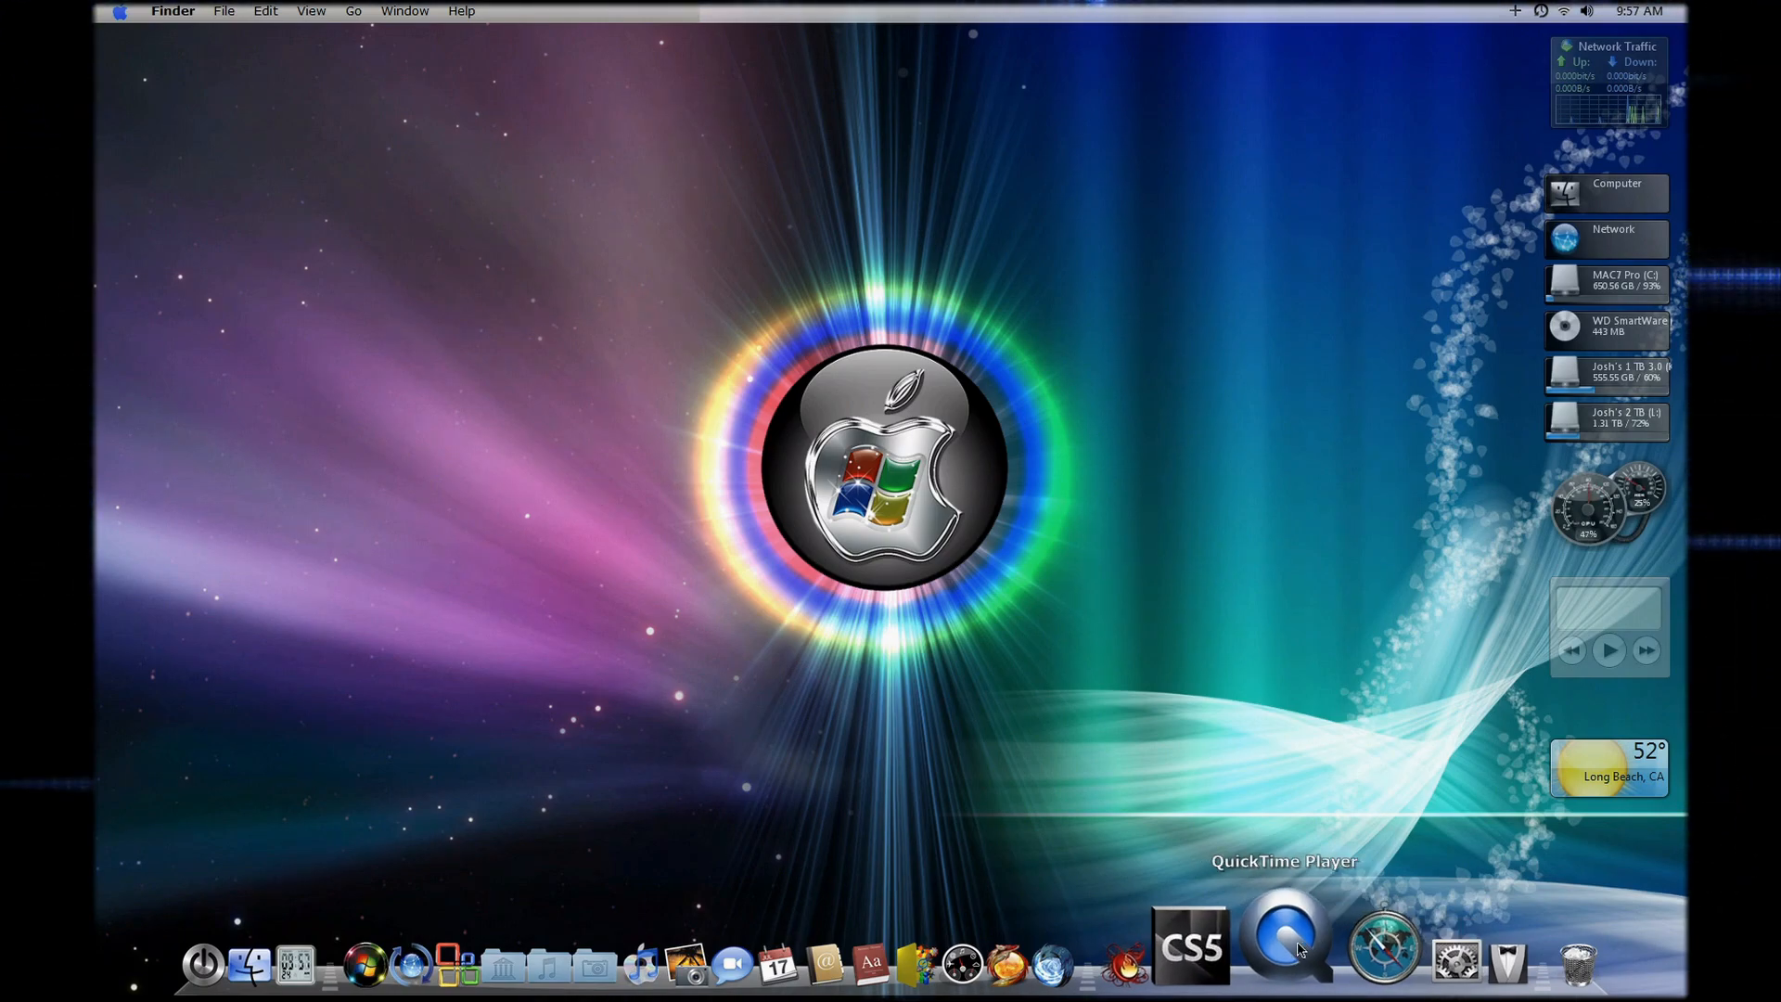
left_click(1189, 935)
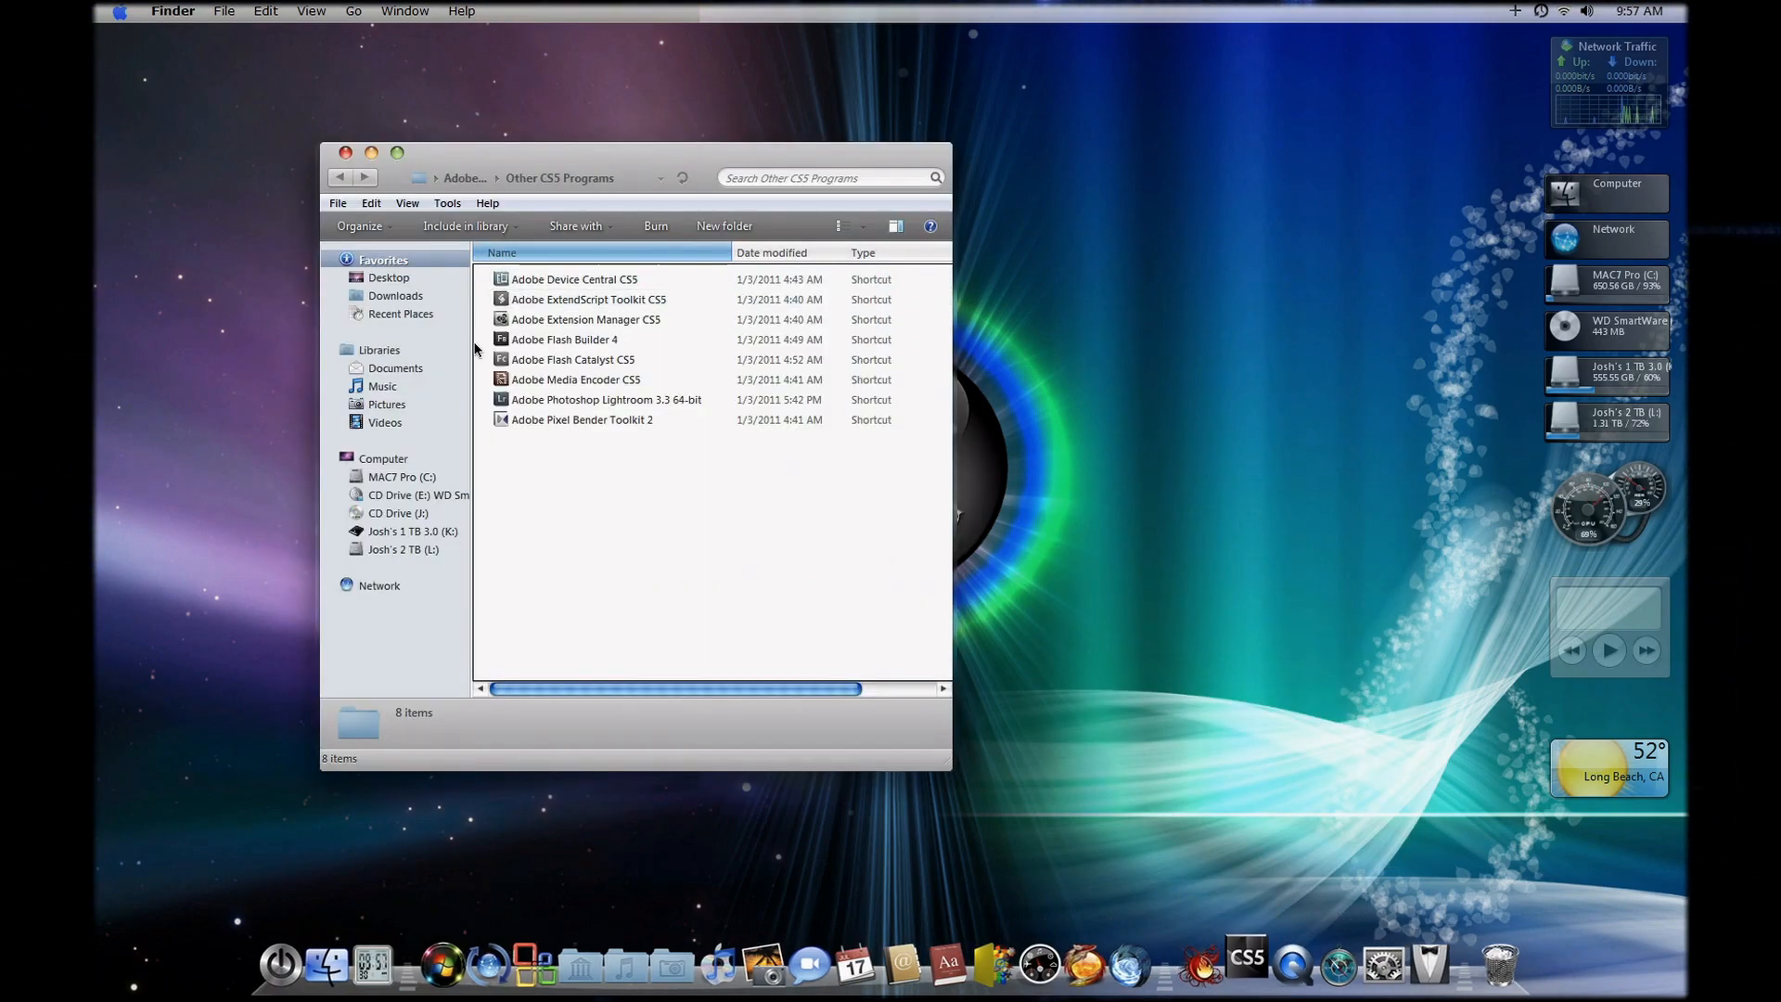
left_click(345, 150)
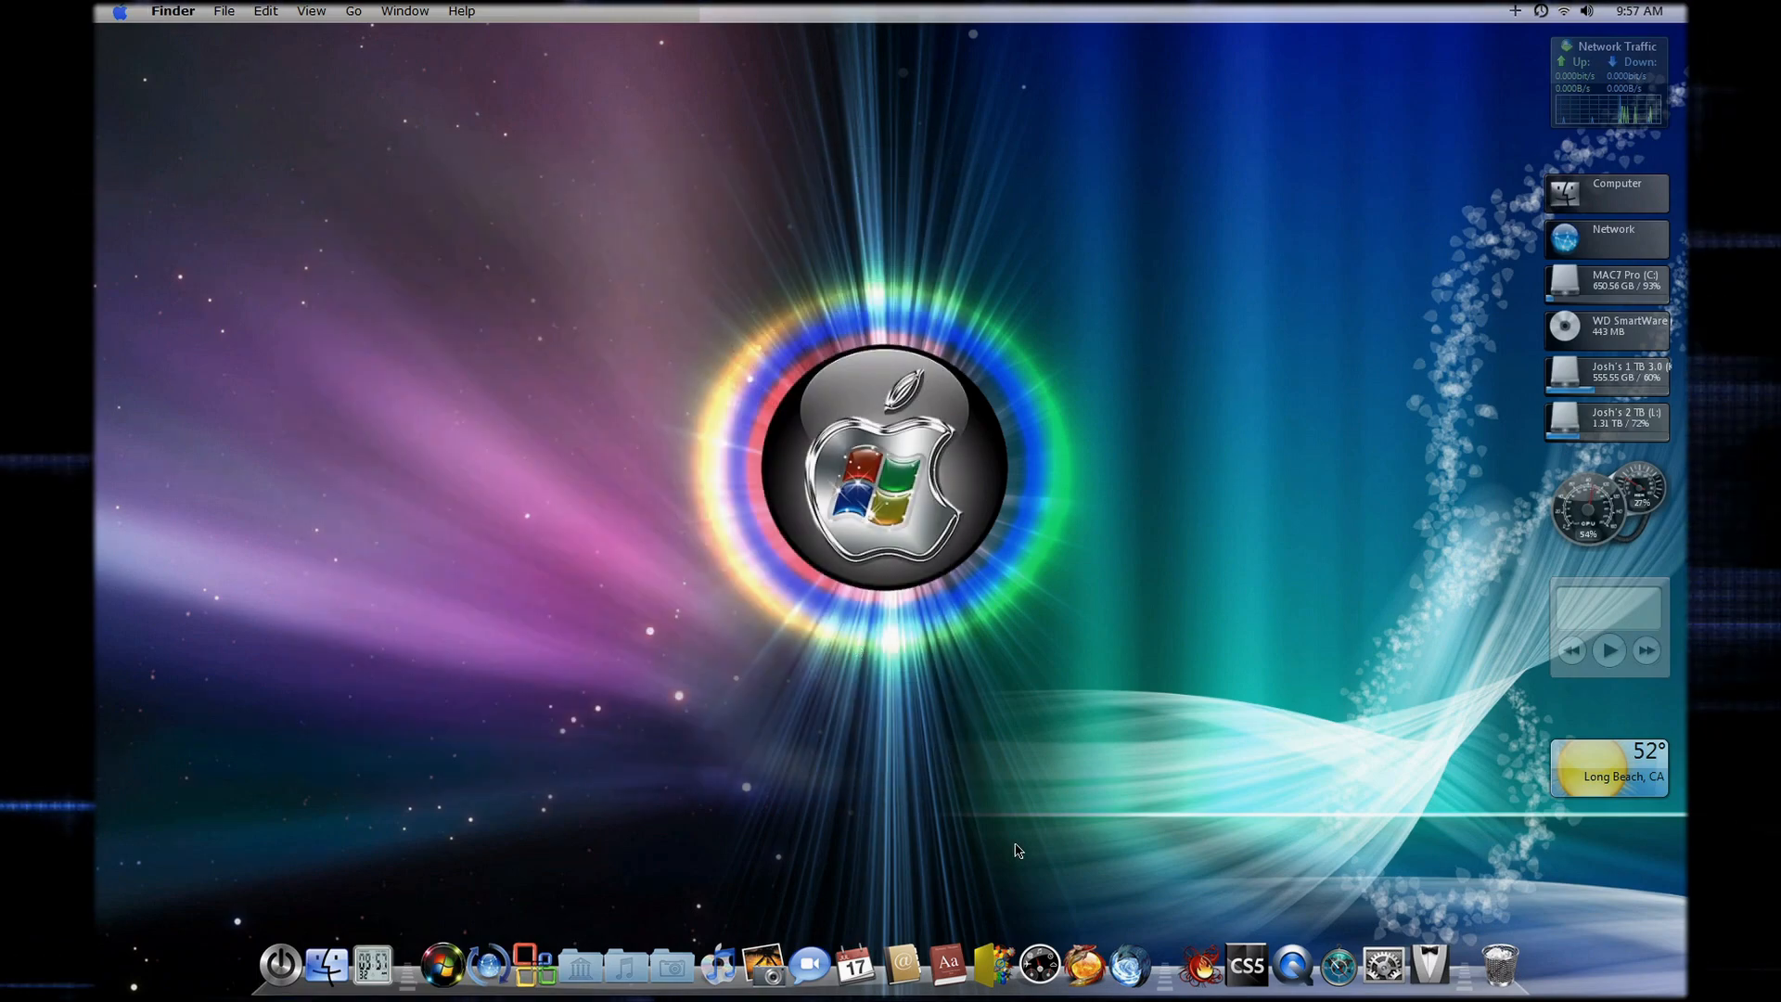
left_click(1193, 935)
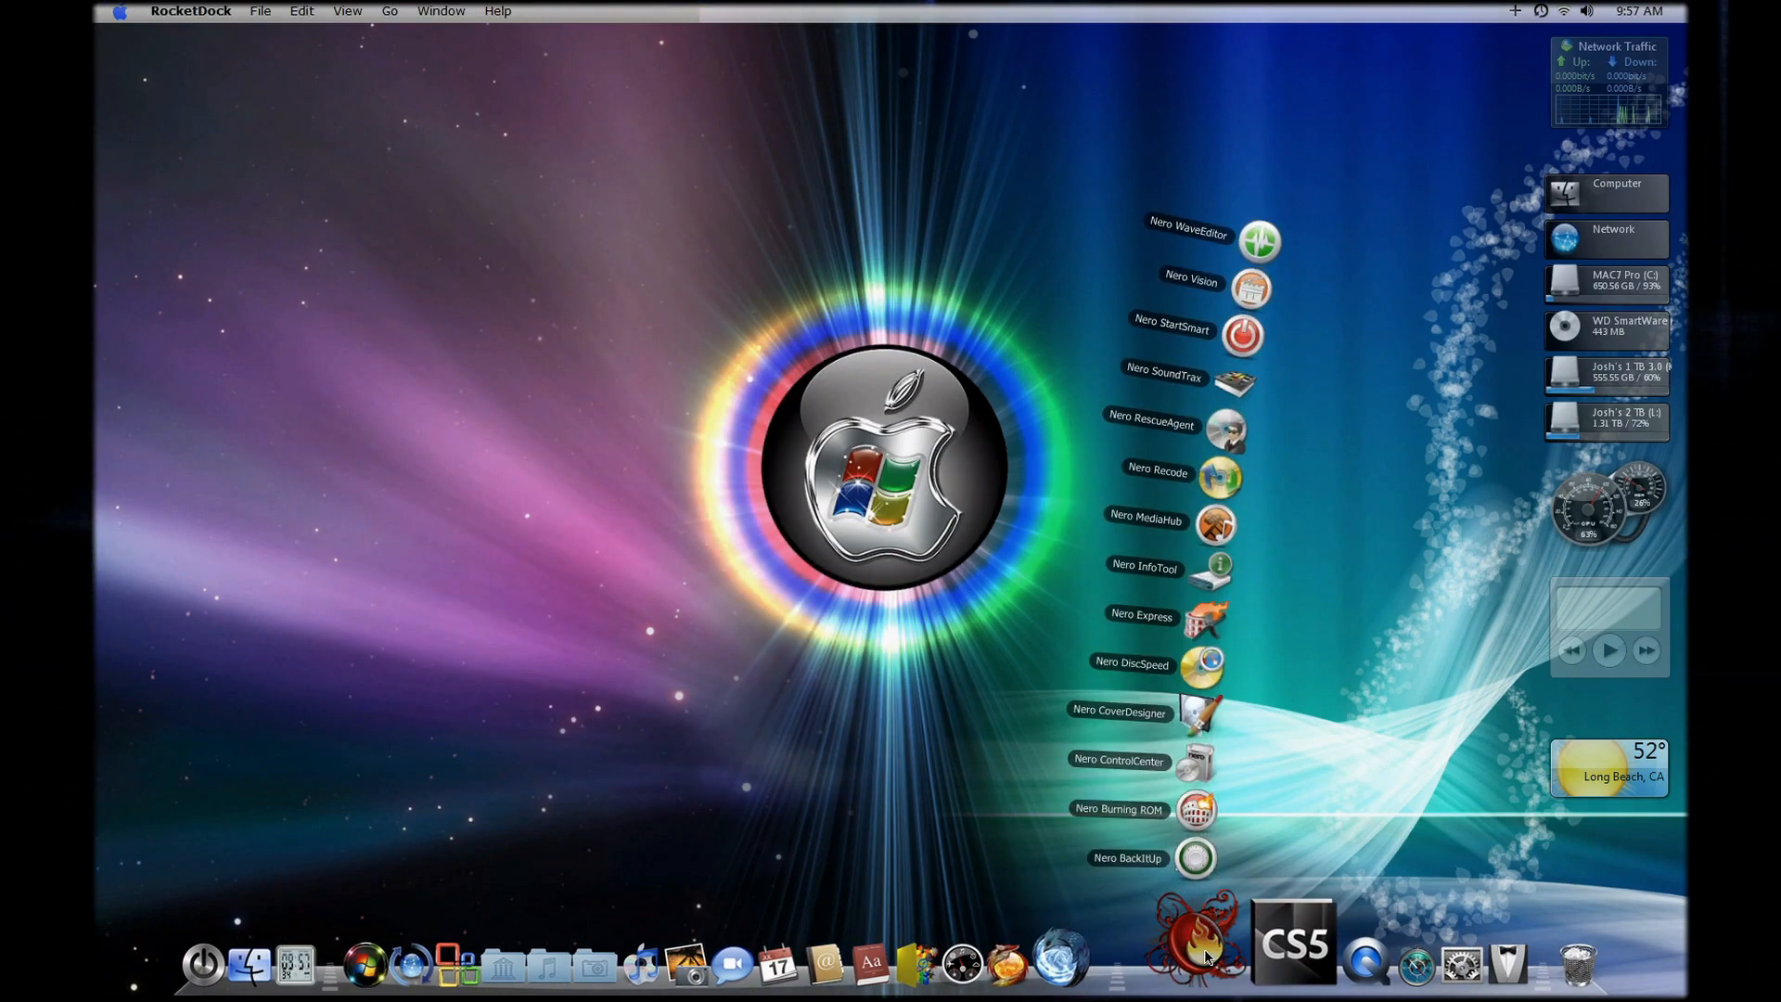
mouse_move(1150, 492)
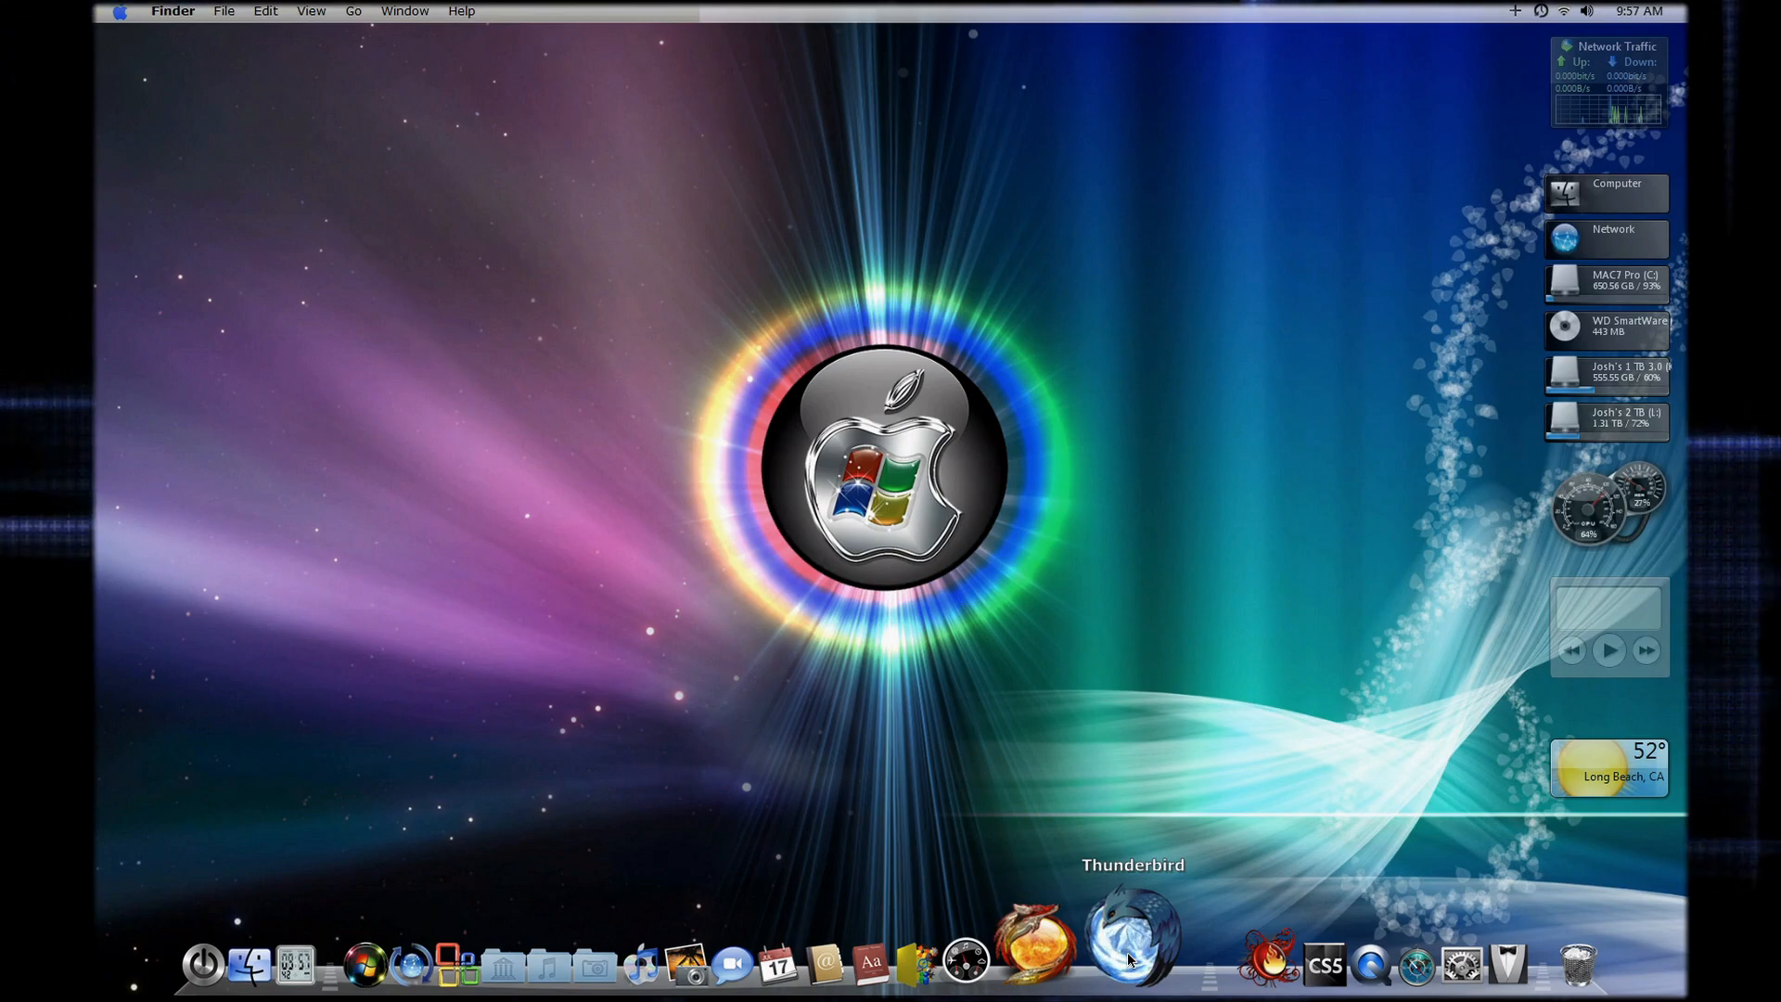
mouse_move(1074, 931)
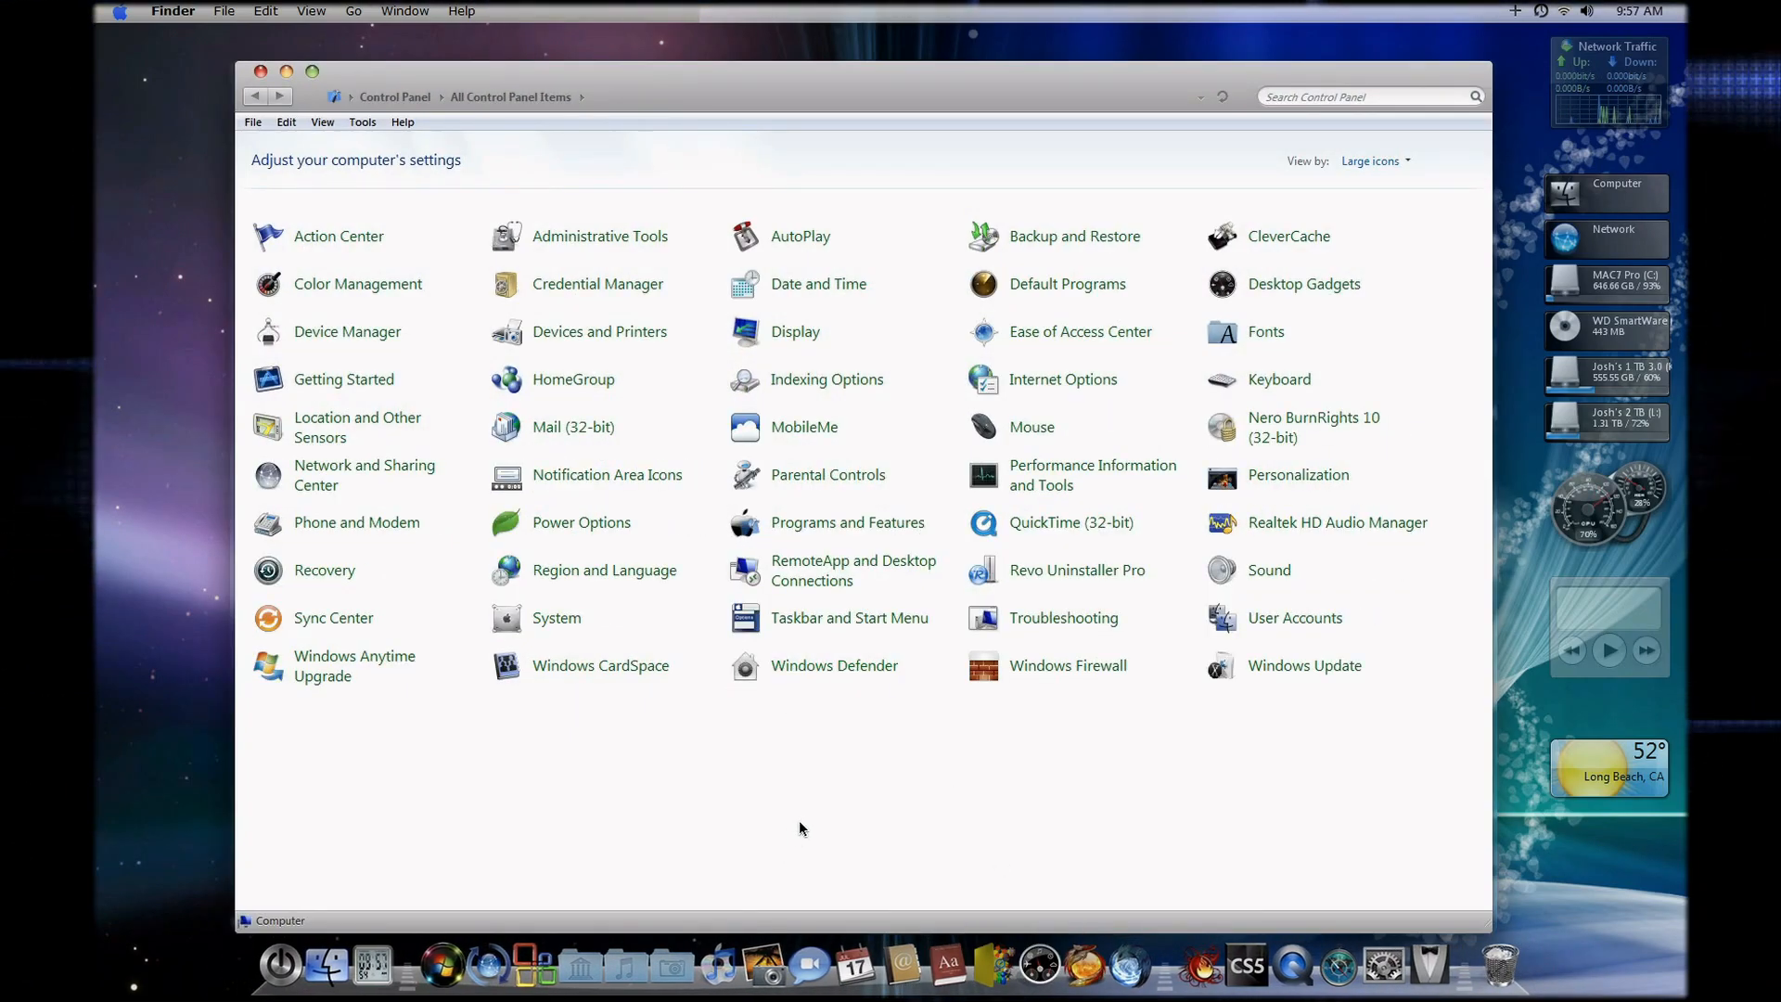
mouse_move(1248, 499)
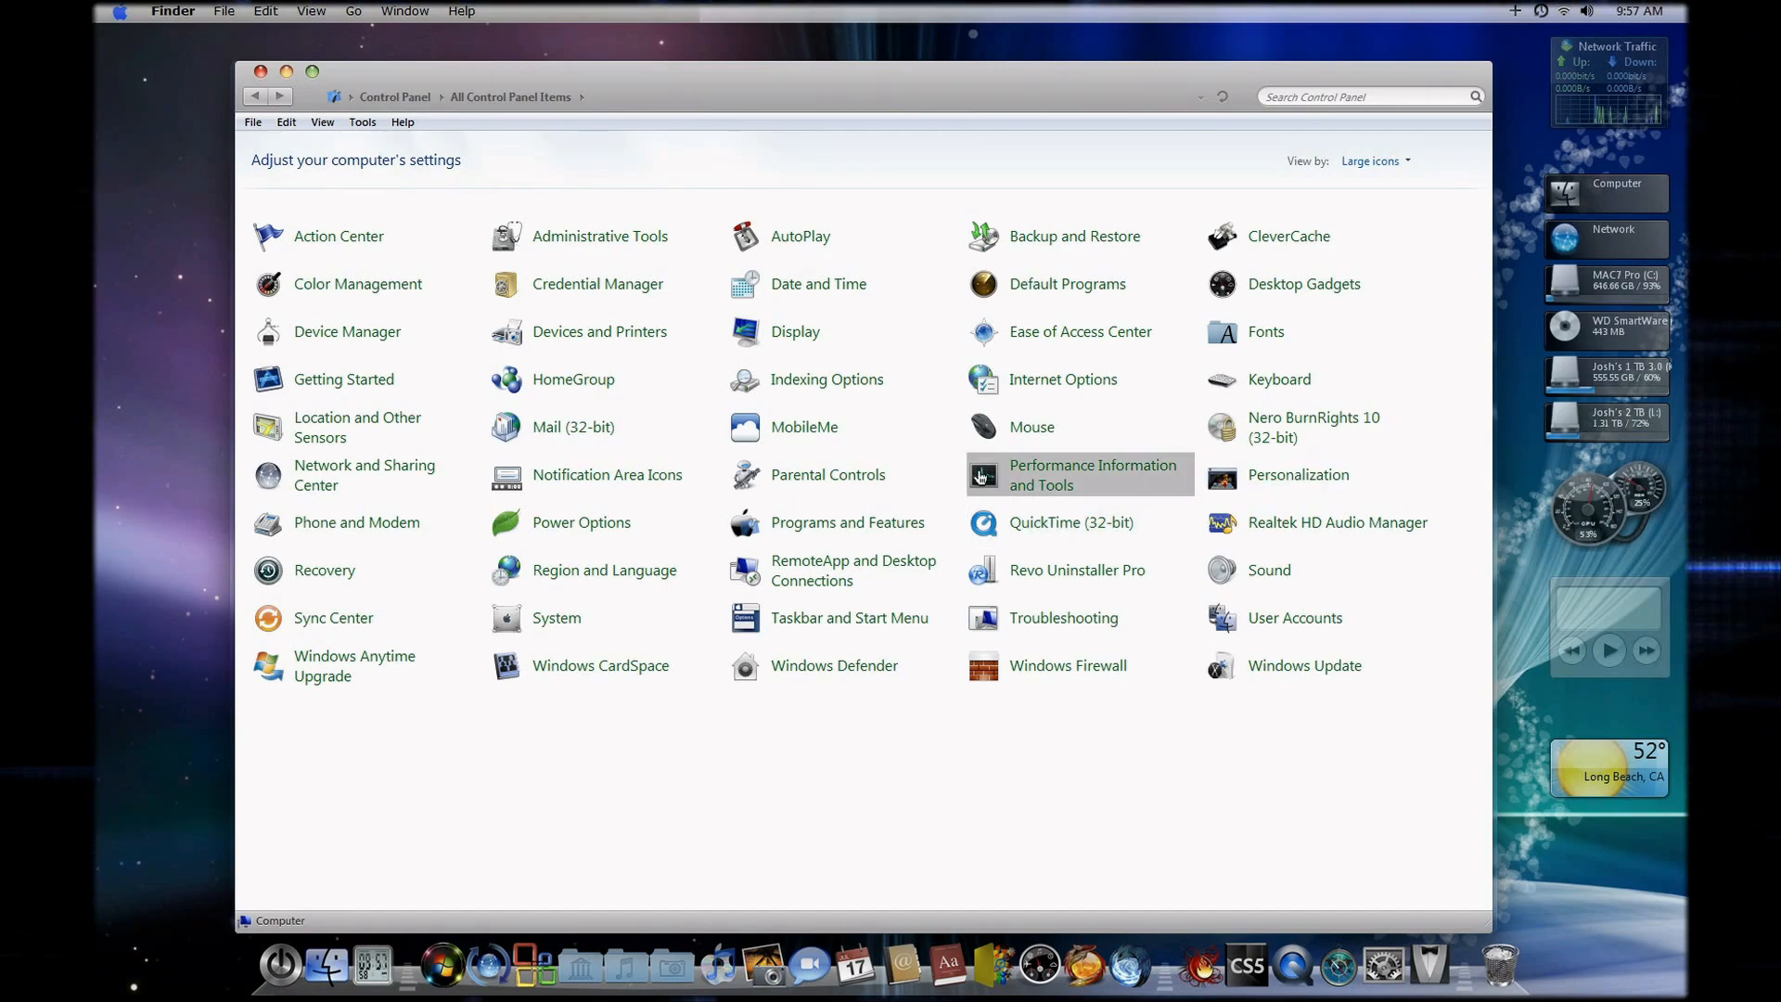
mouse_move(553, 447)
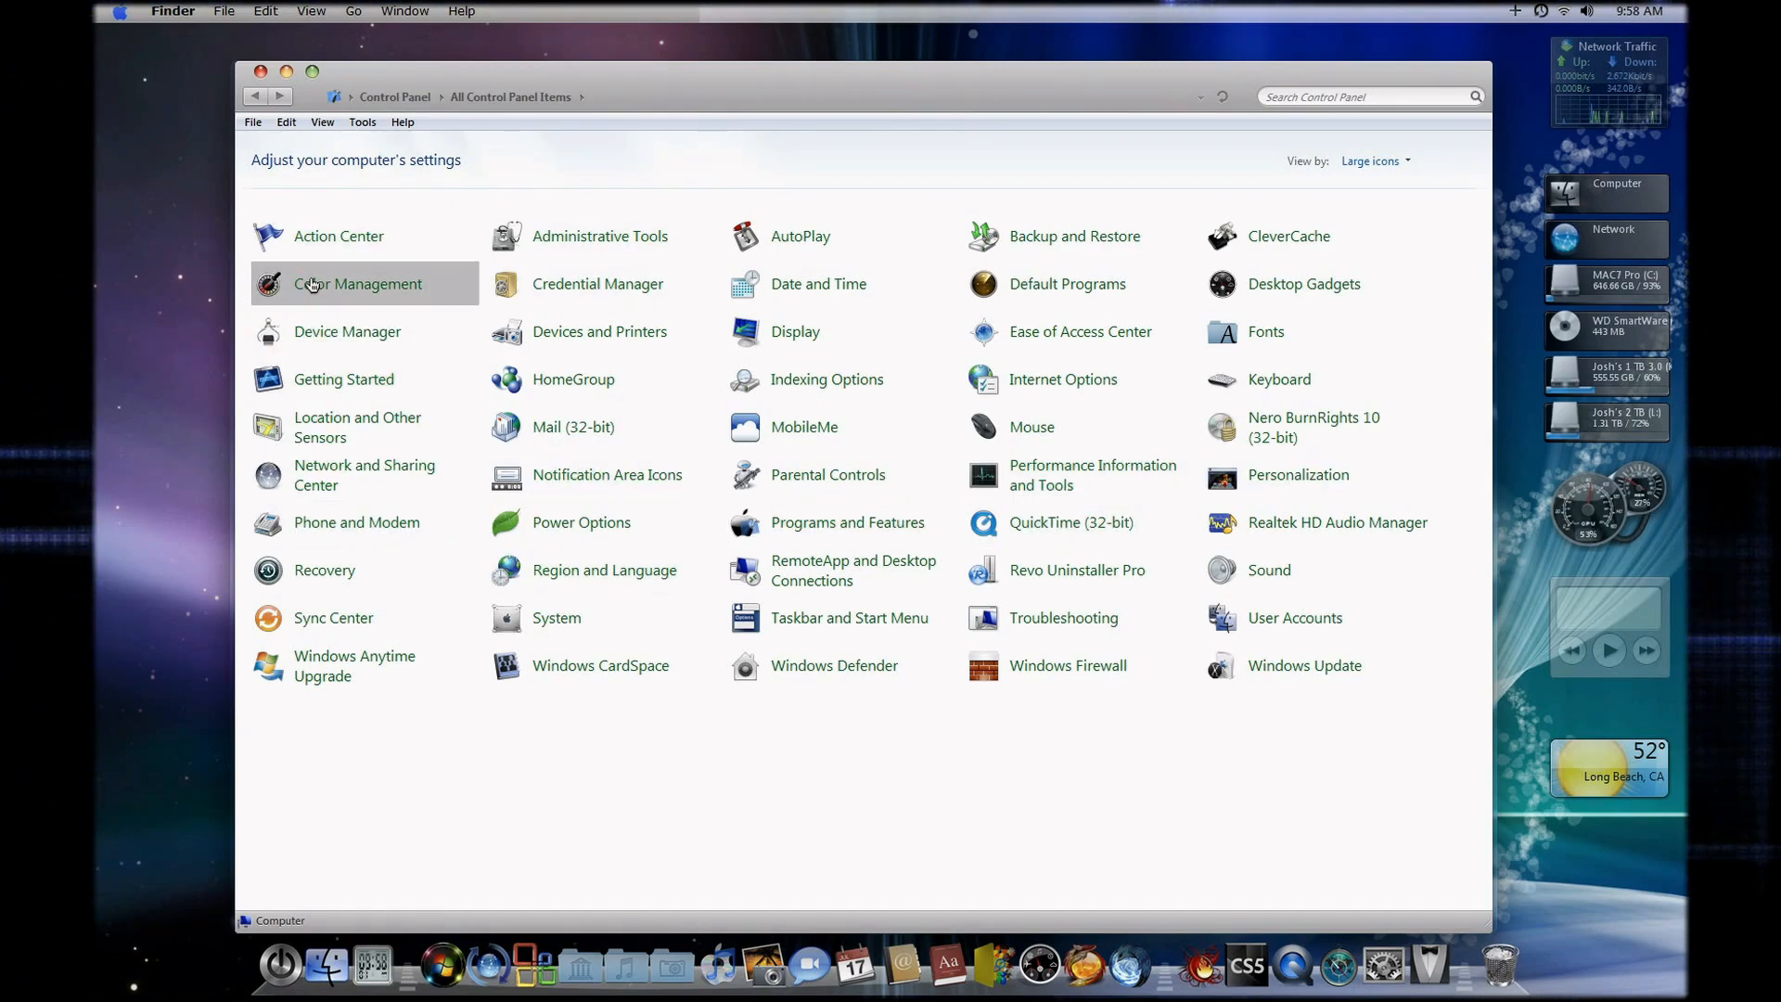
mouse_move(755, 171)
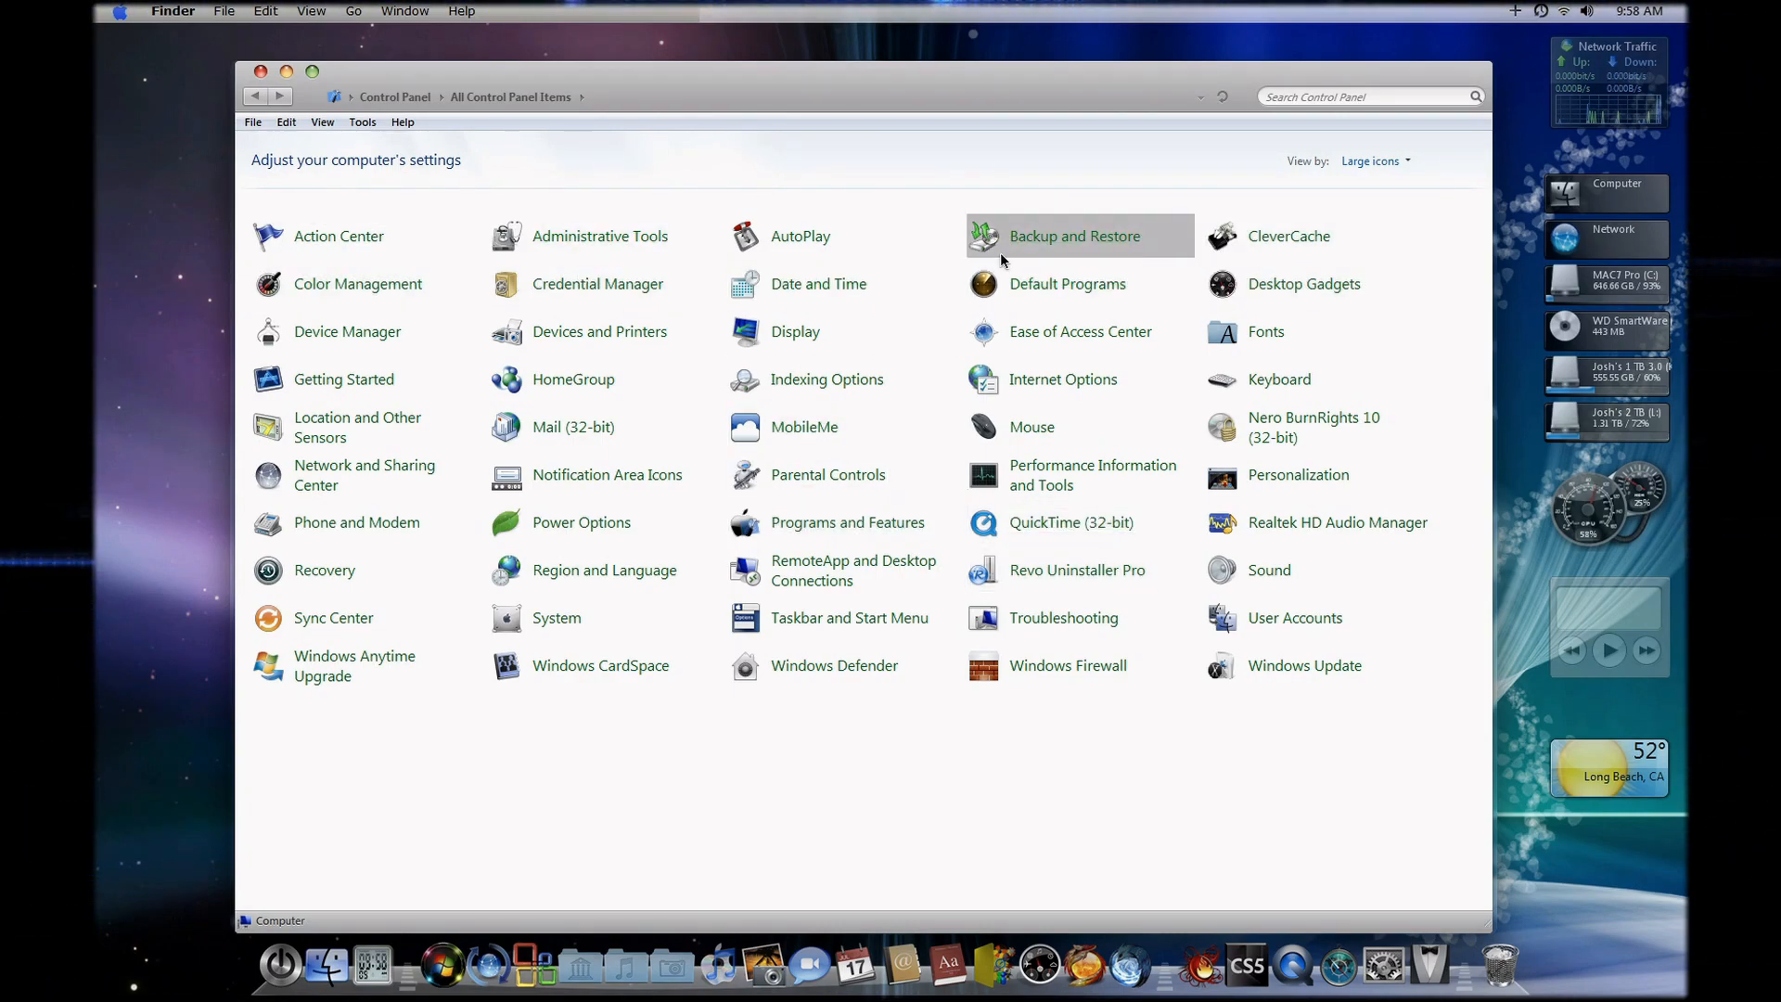
Close the All Control Panel Items window to return to the Mac-style desktop
left_click(259, 72)
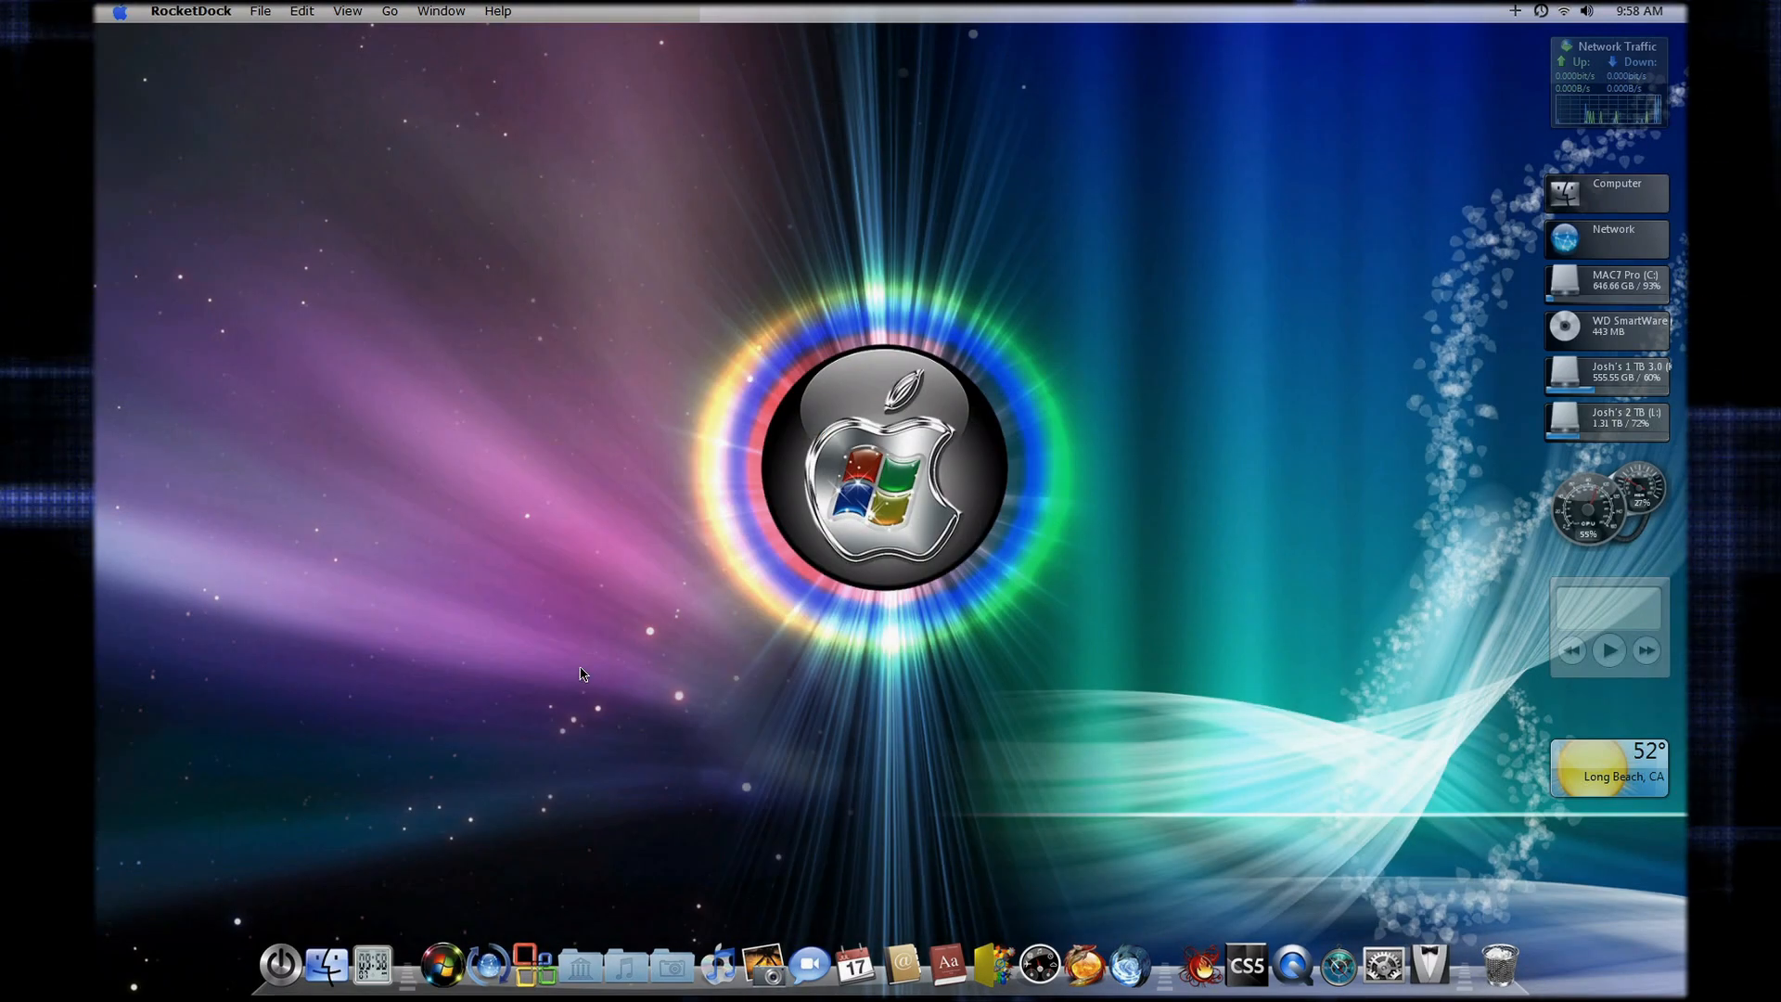
mouse_move(989, 959)
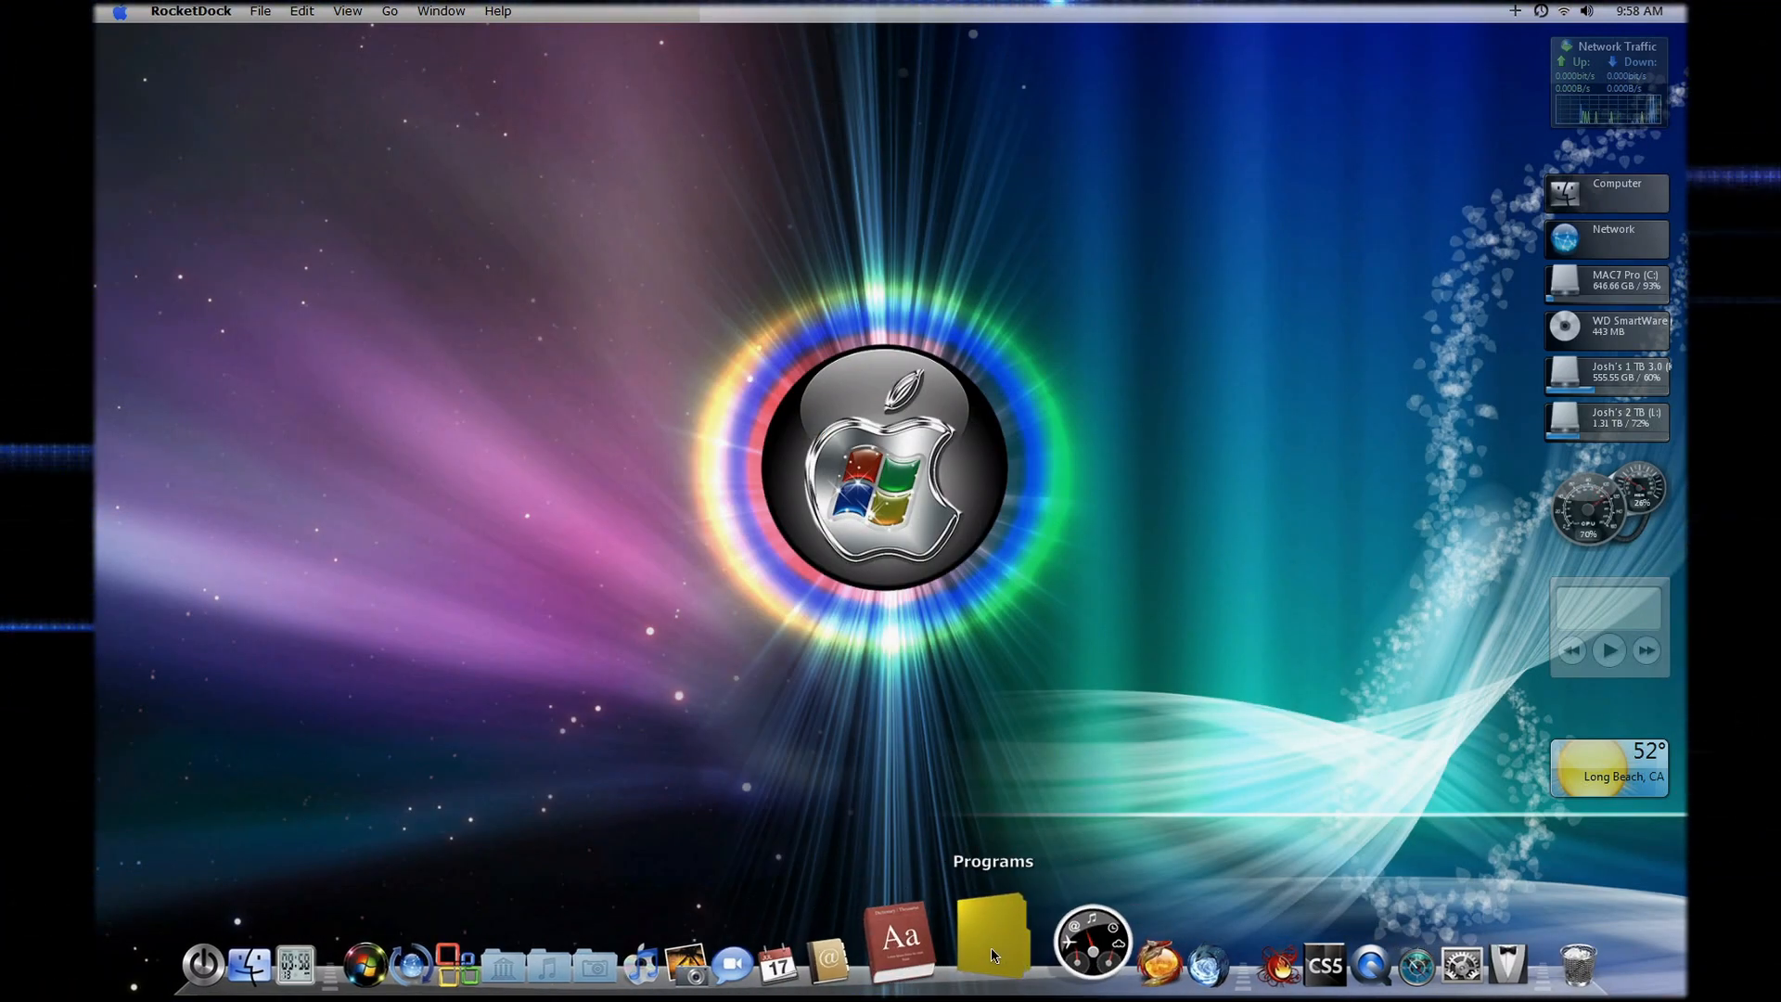
left_click(990, 929)
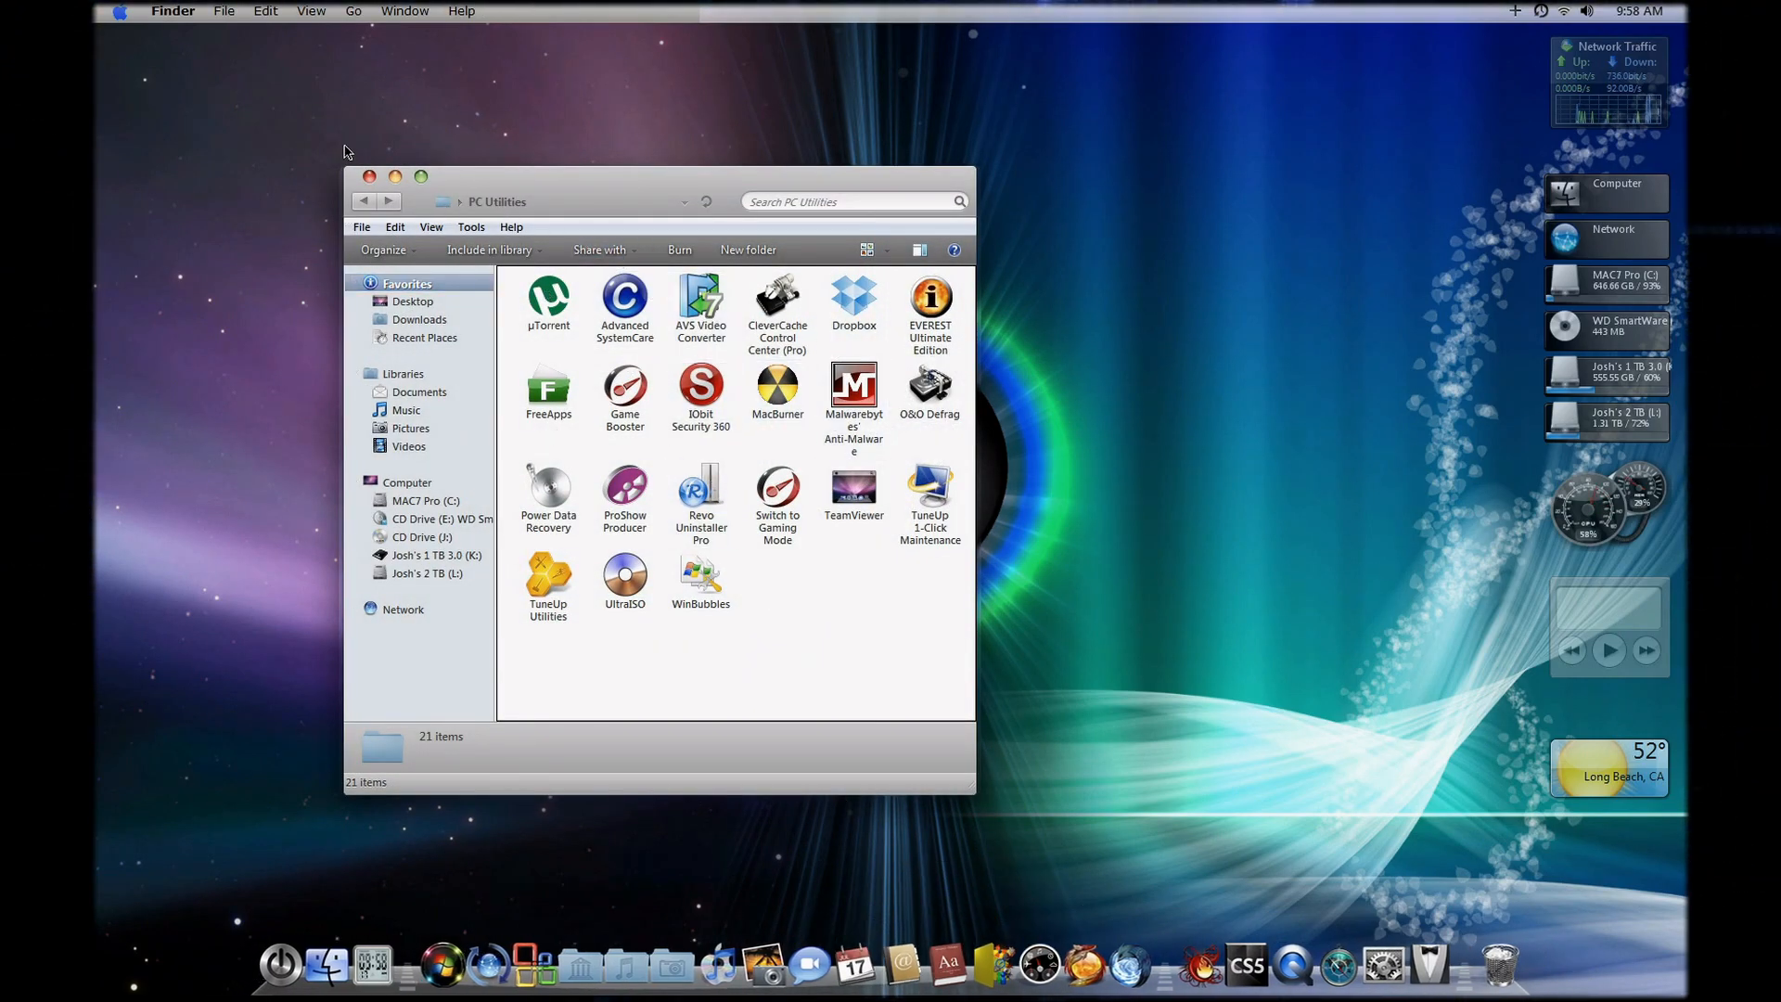
left_click(367, 176)
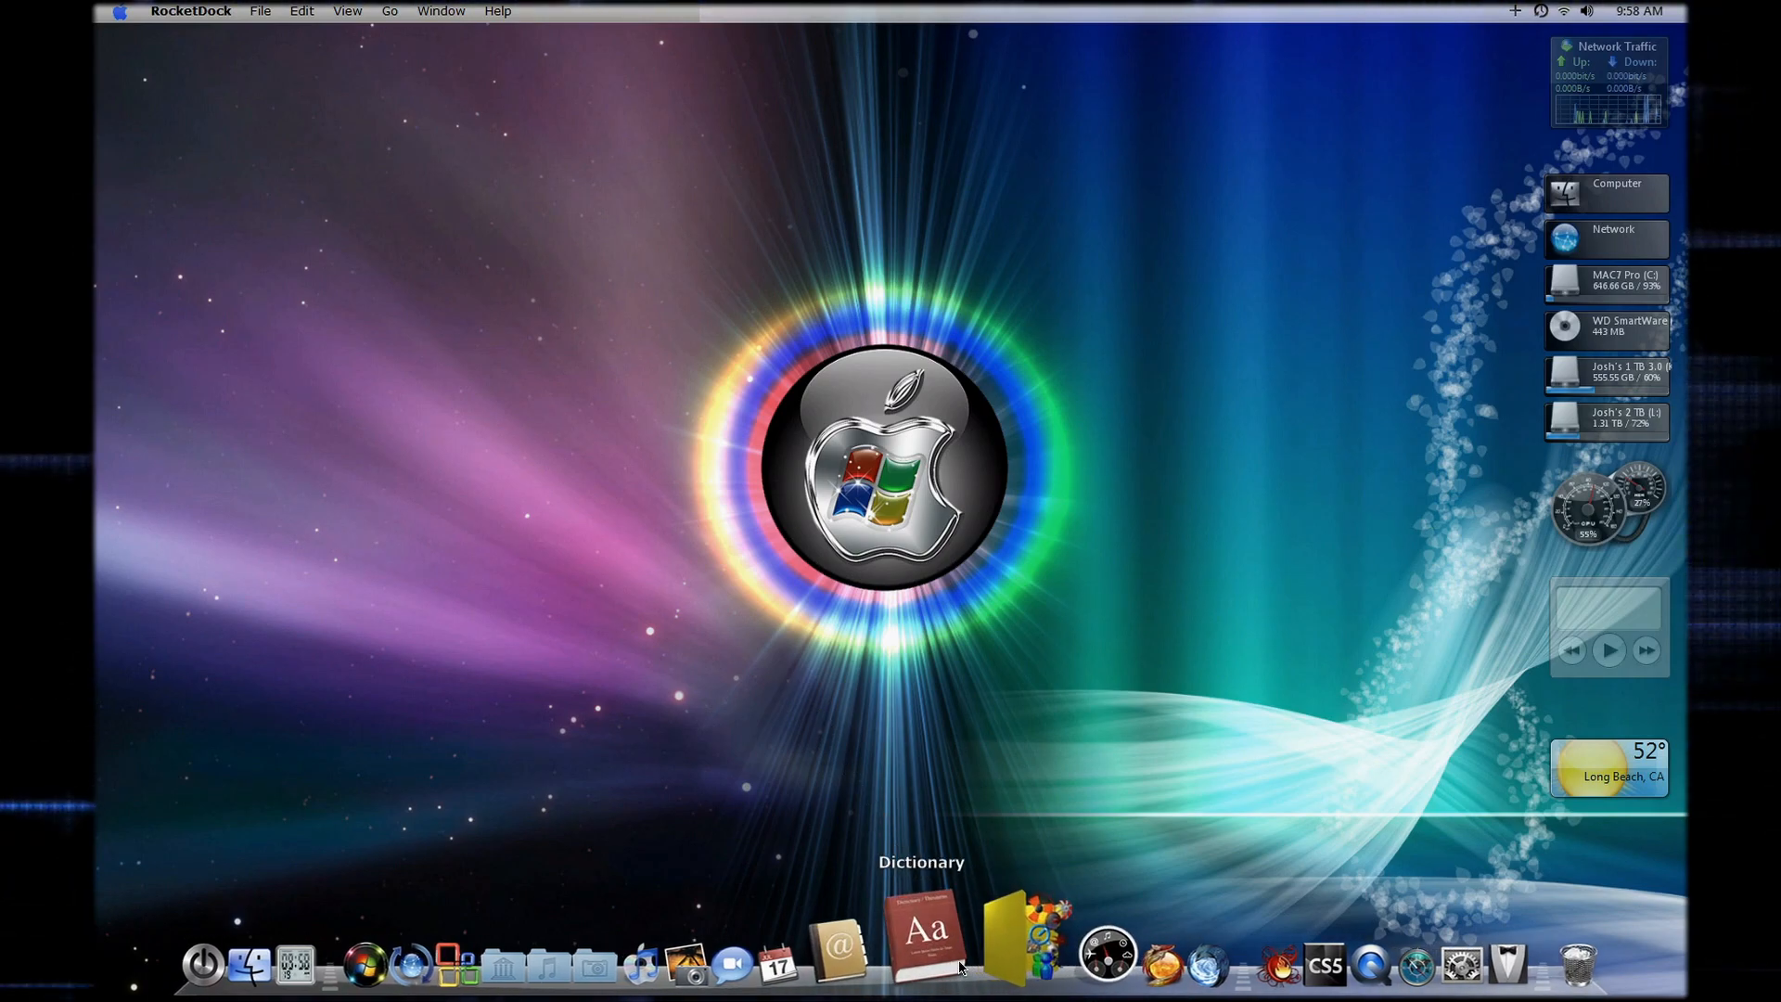
mouse_move(857, 943)
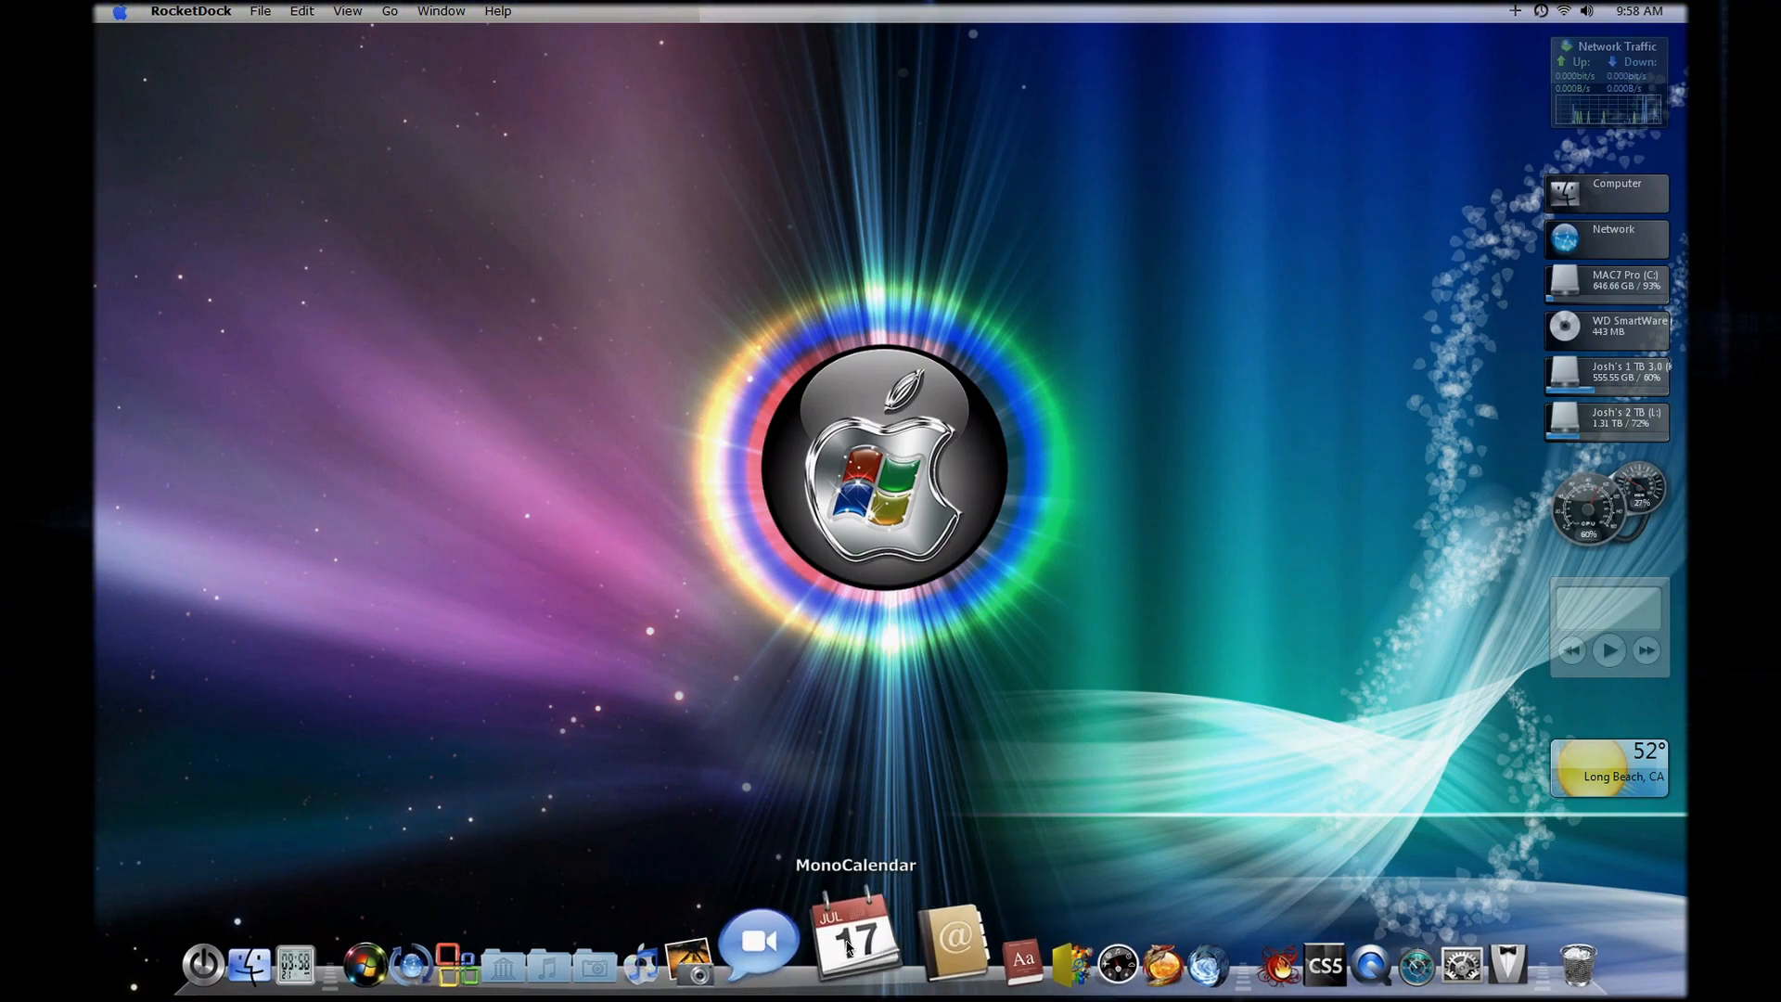
mouse_move(823, 931)
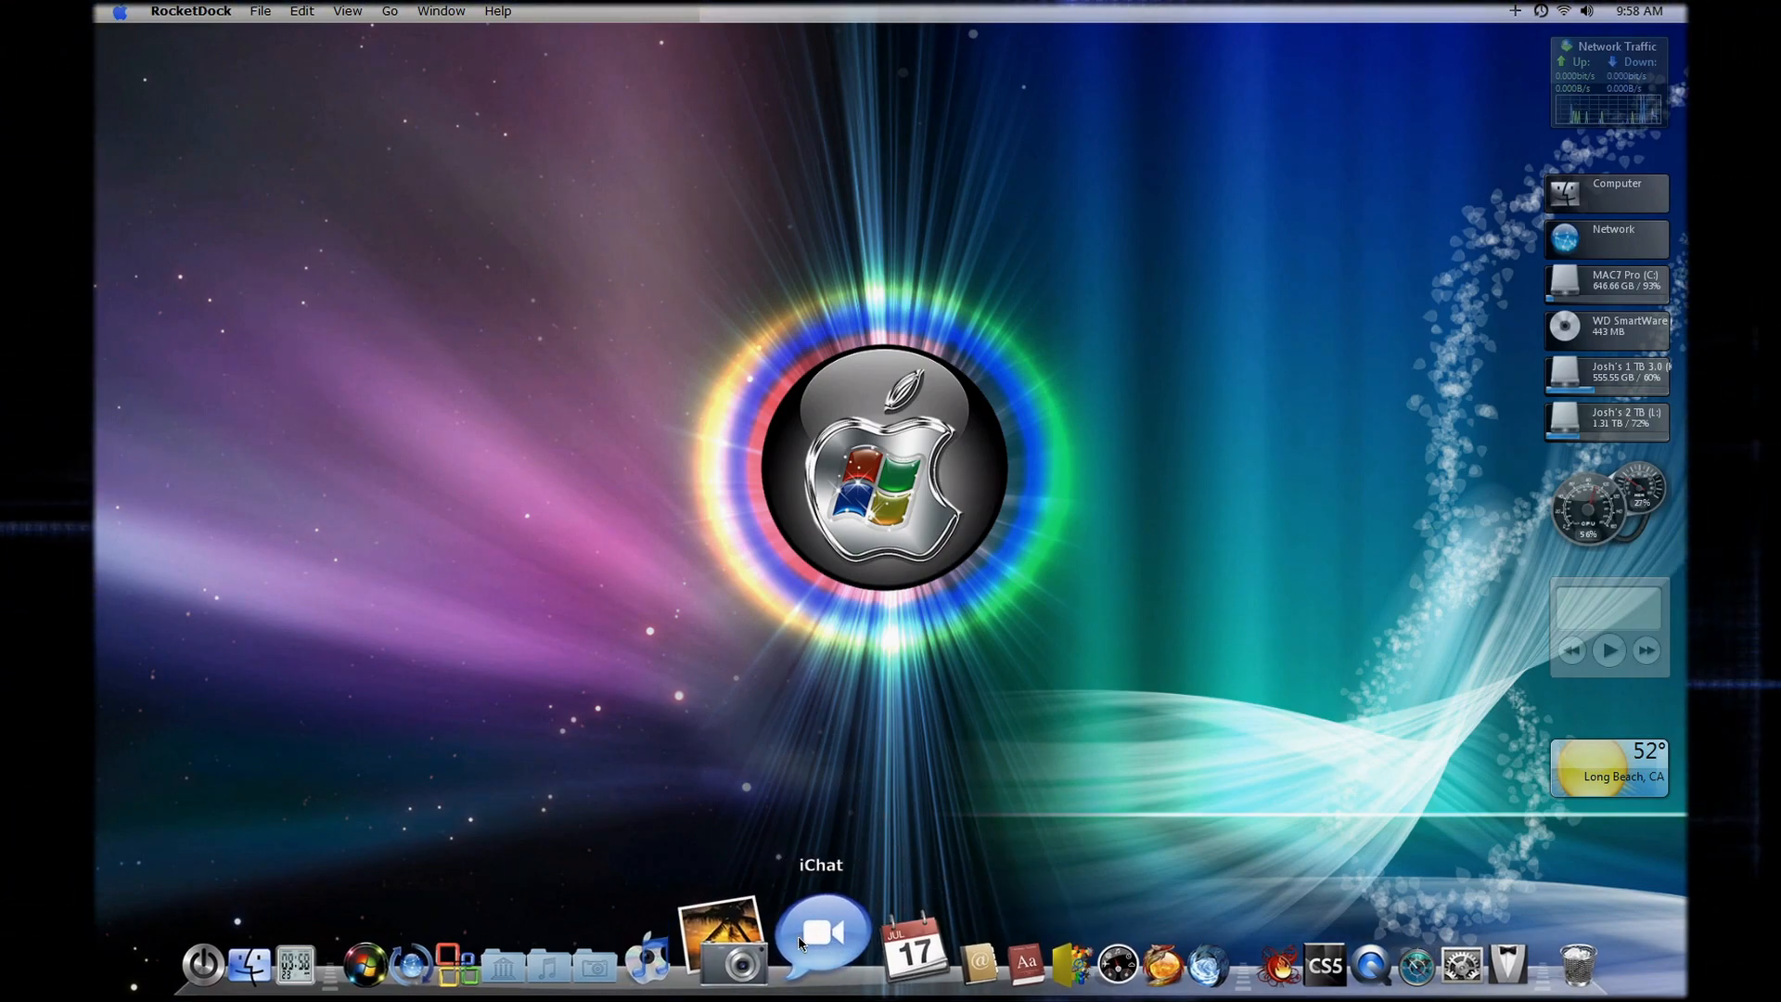
mouse_move(761, 931)
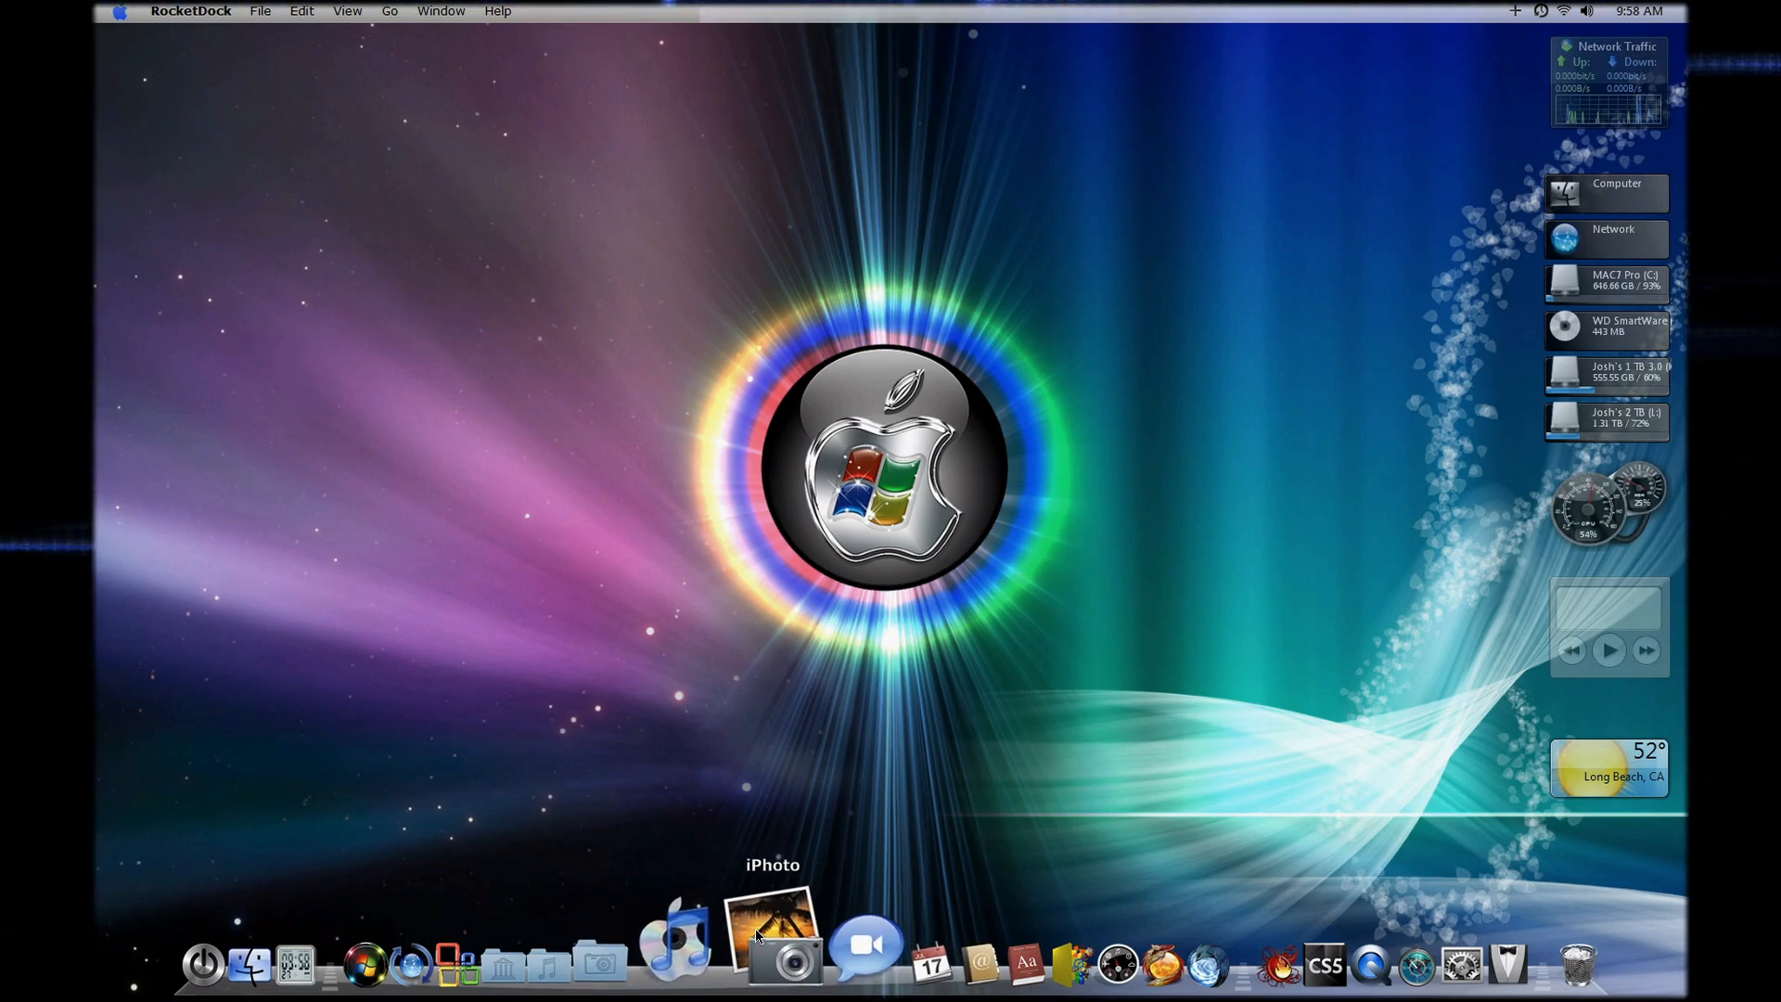
mouse_move(659, 931)
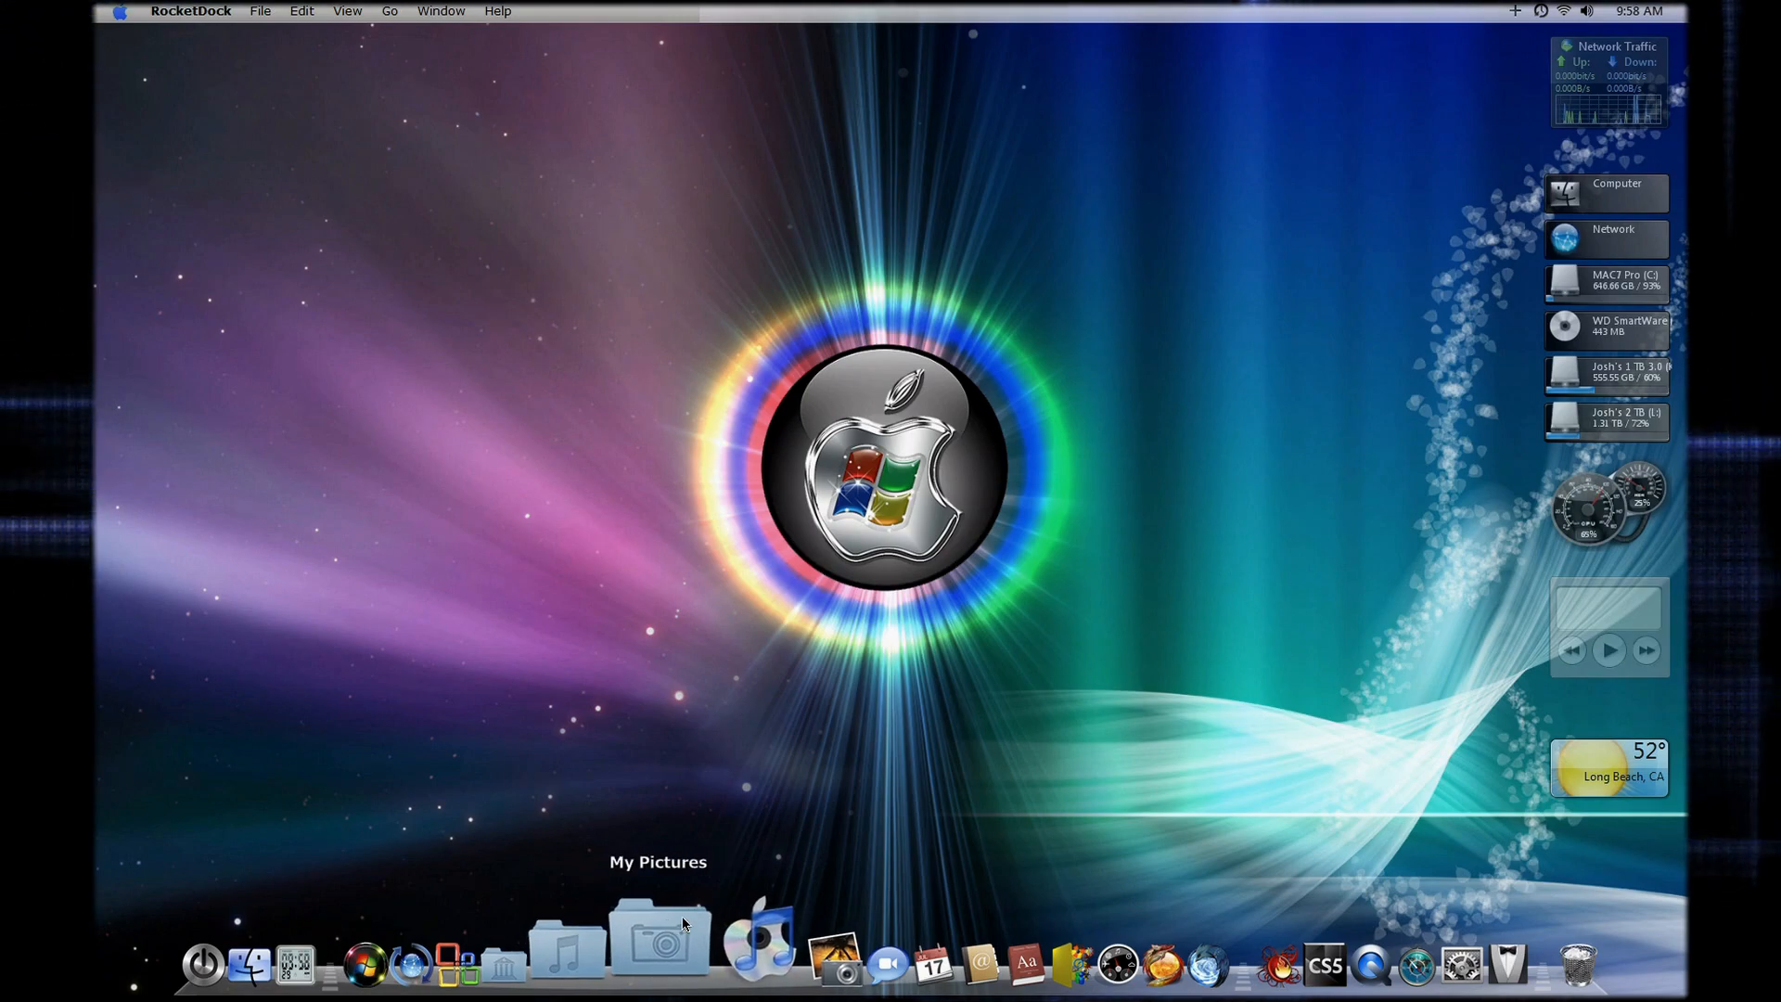
mouse_move(579, 937)
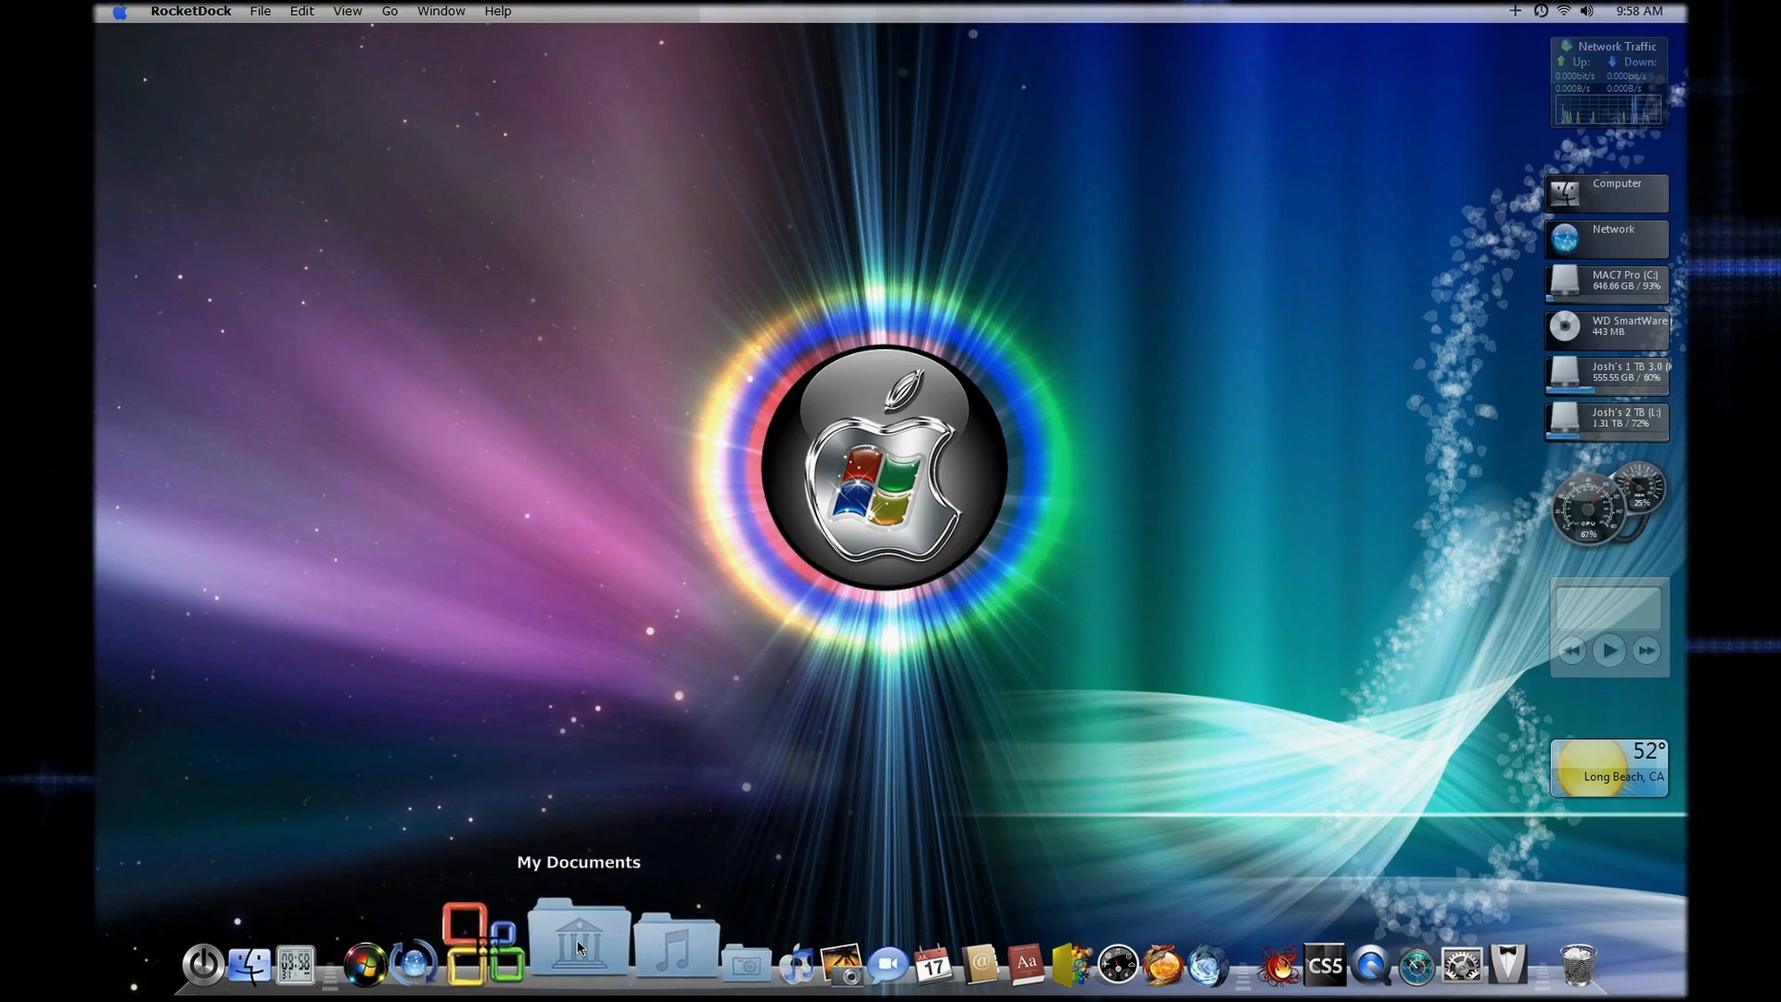
mouse_move(534, 931)
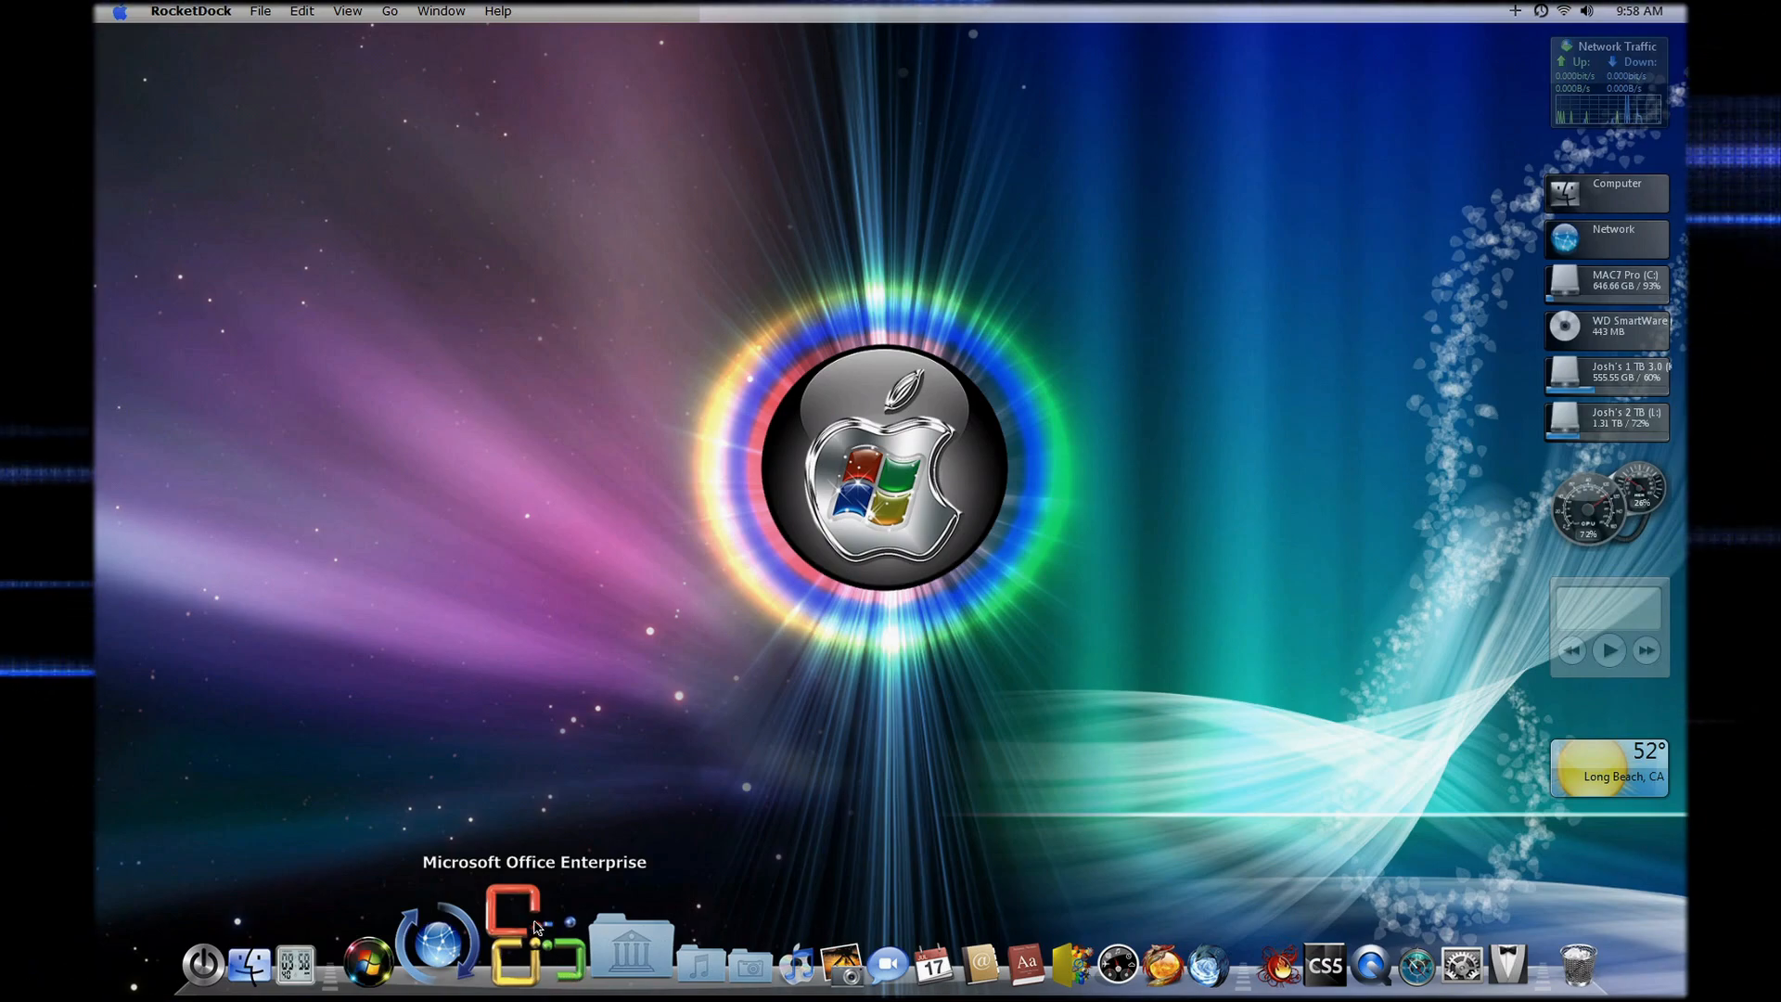
mouse_move(464, 933)
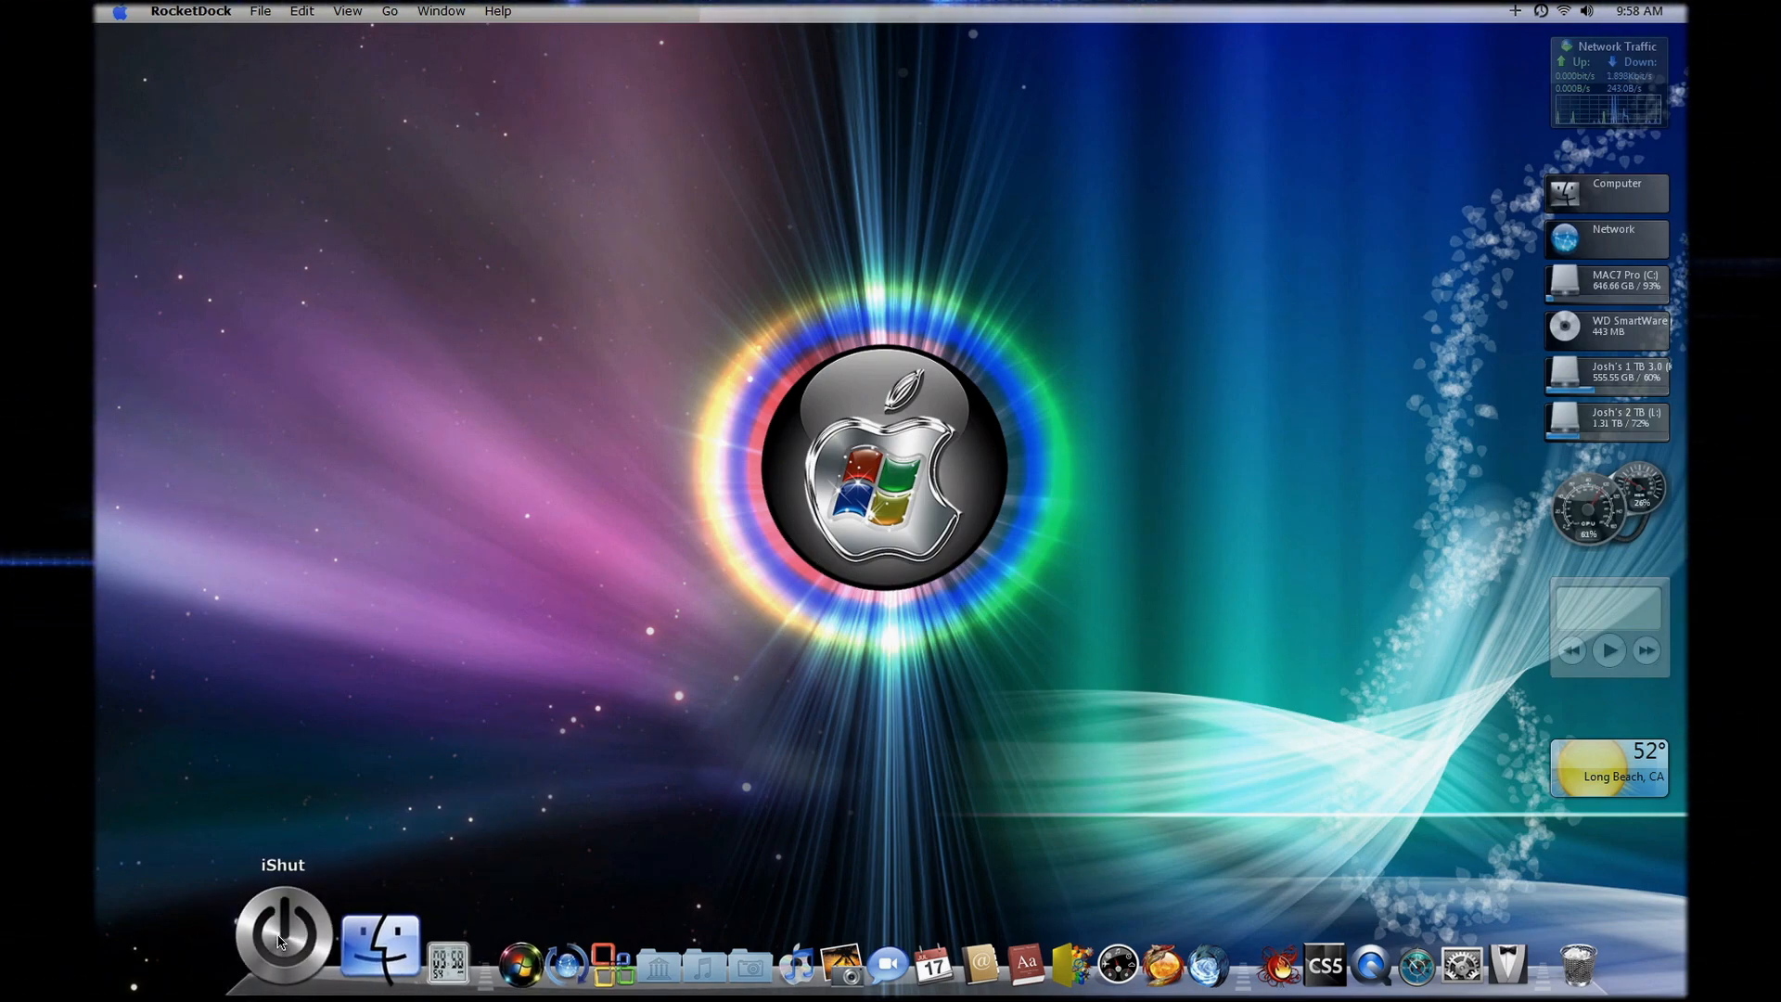
left_click(280, 932)
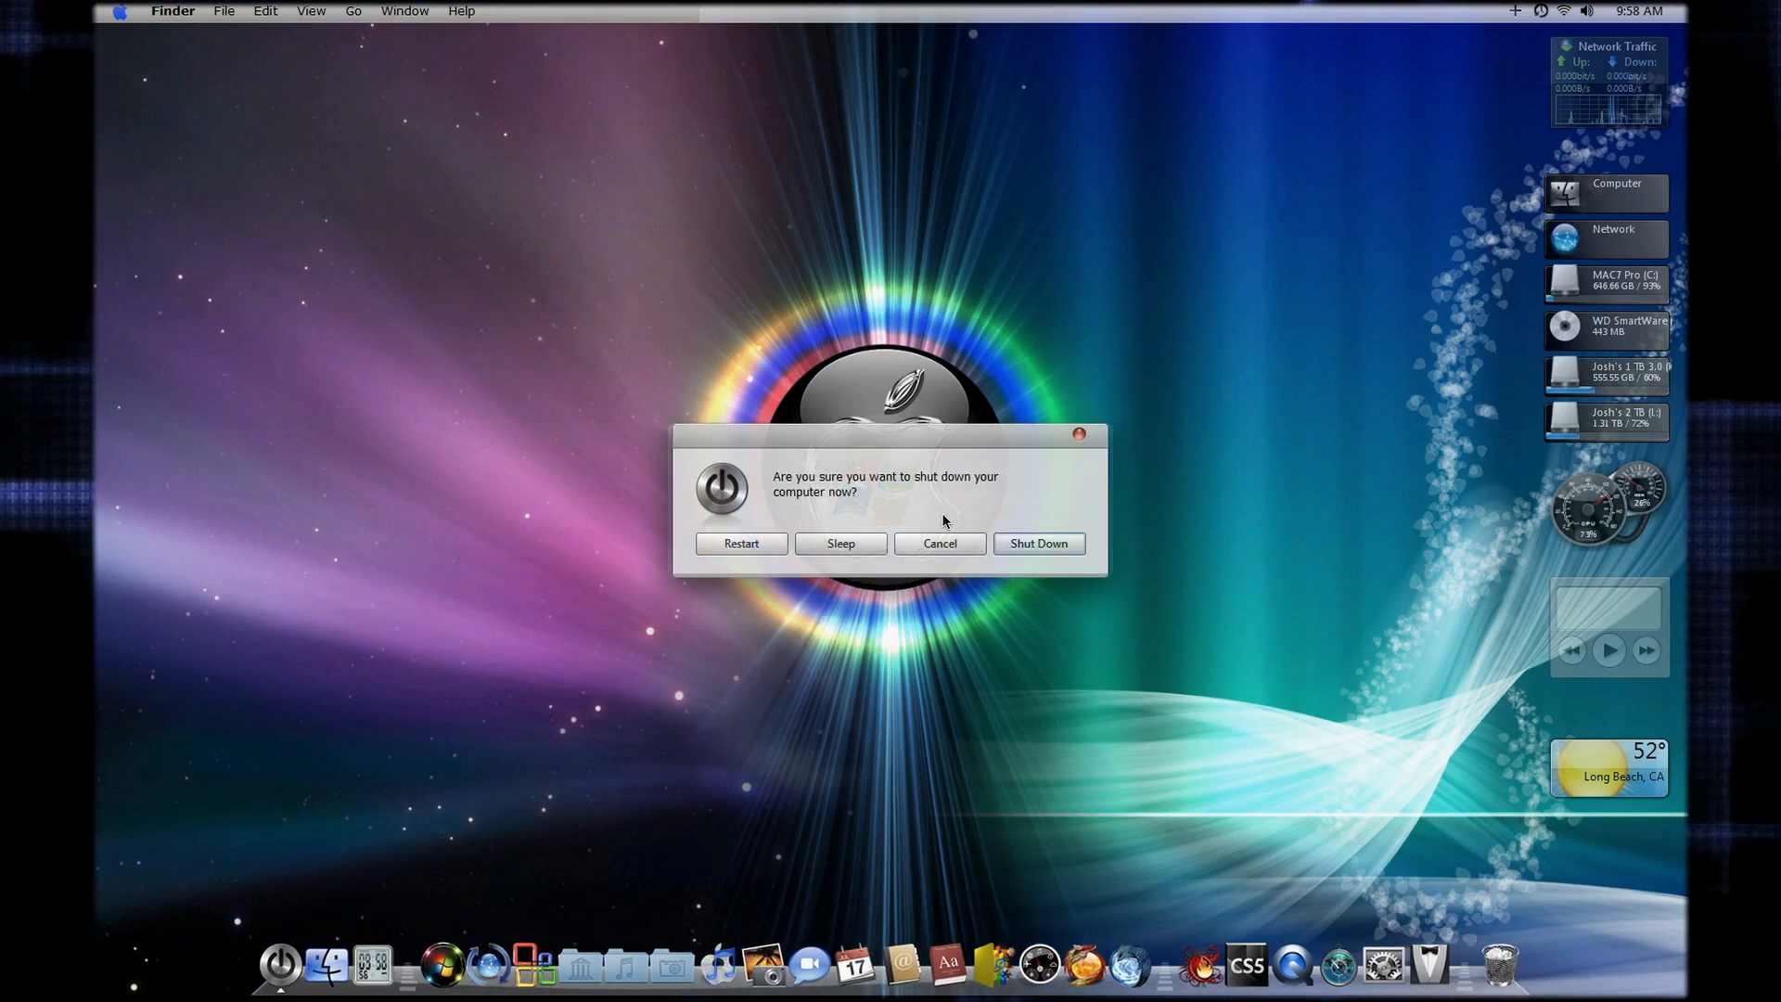
left_click(939, 543)
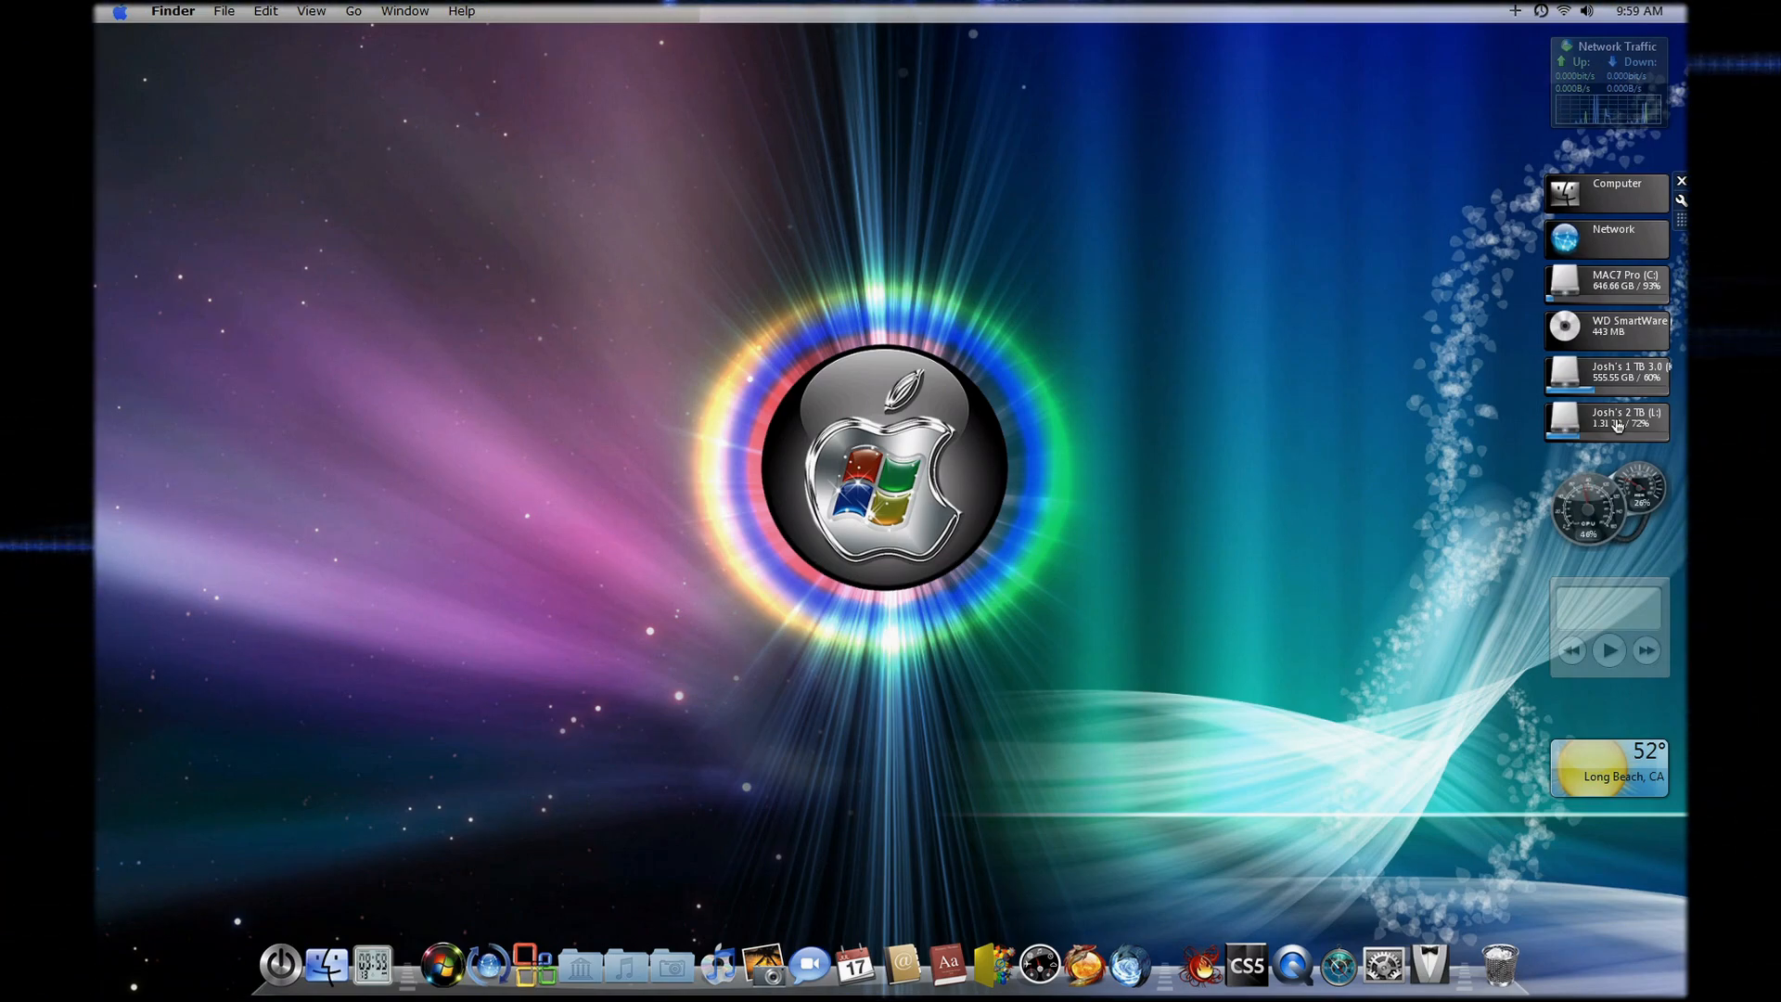
Show the desktop's shortcut menu and preview the top bar's Apple, Finder and File menus
right_click(1606, 421)
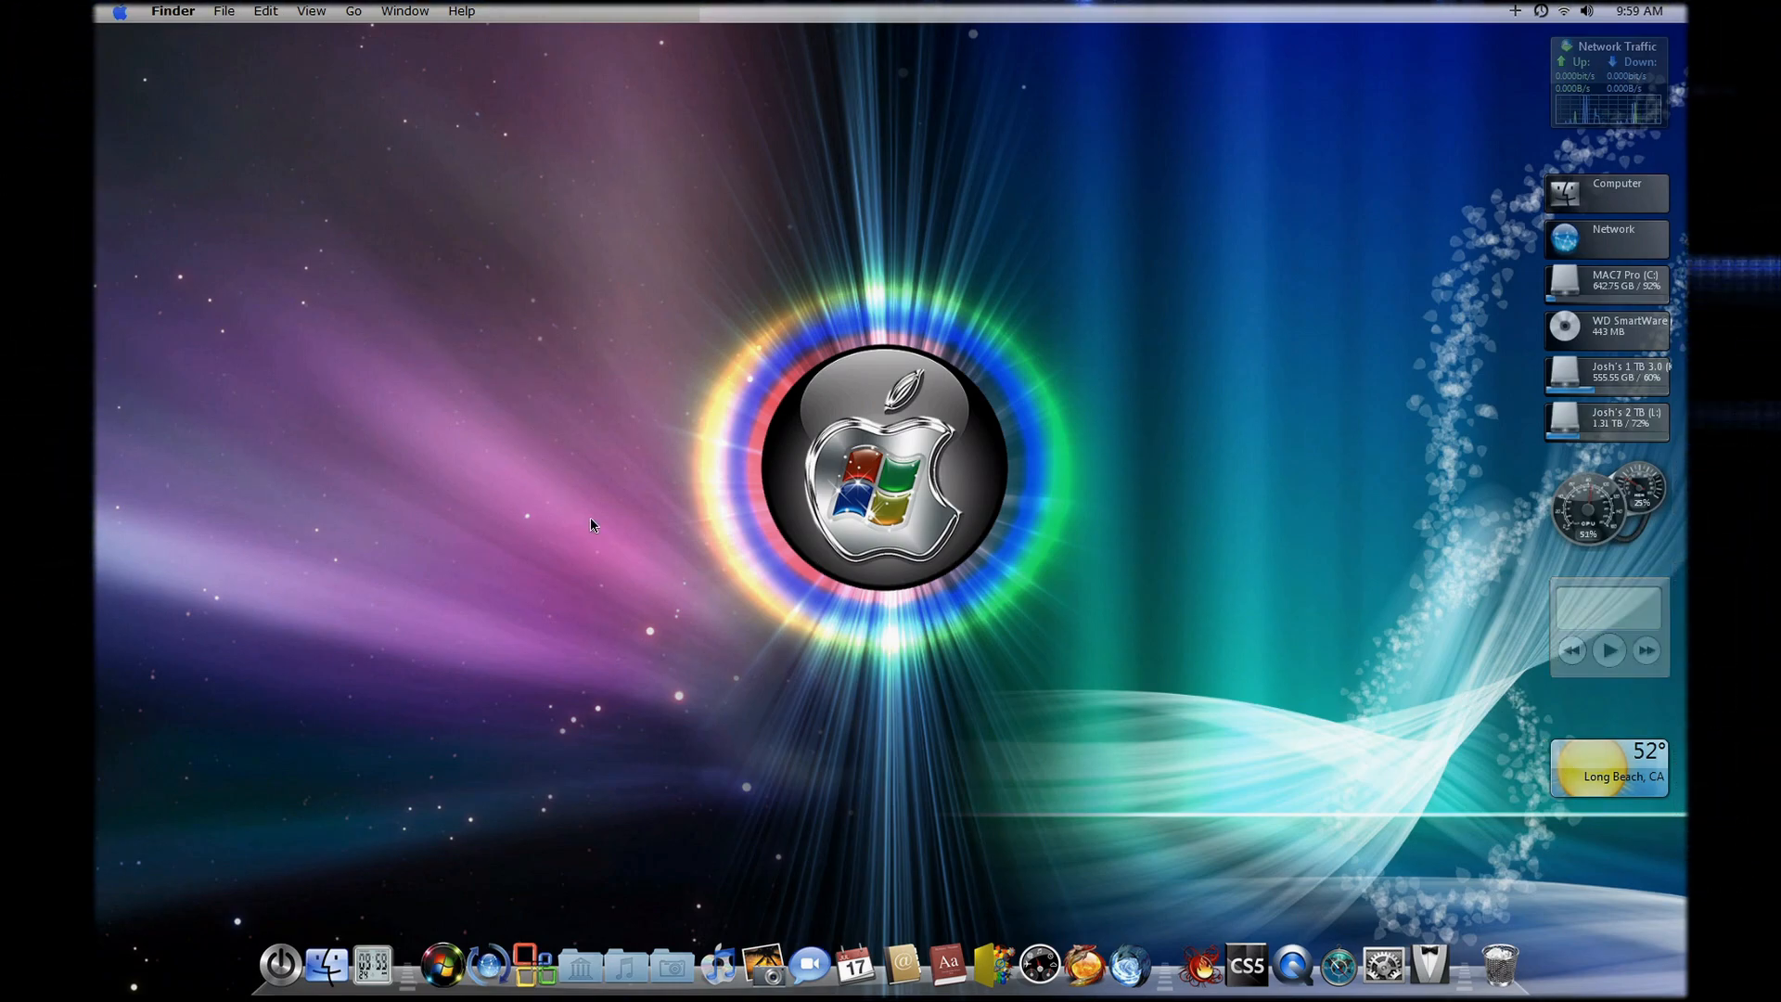
left_click(118, 11)
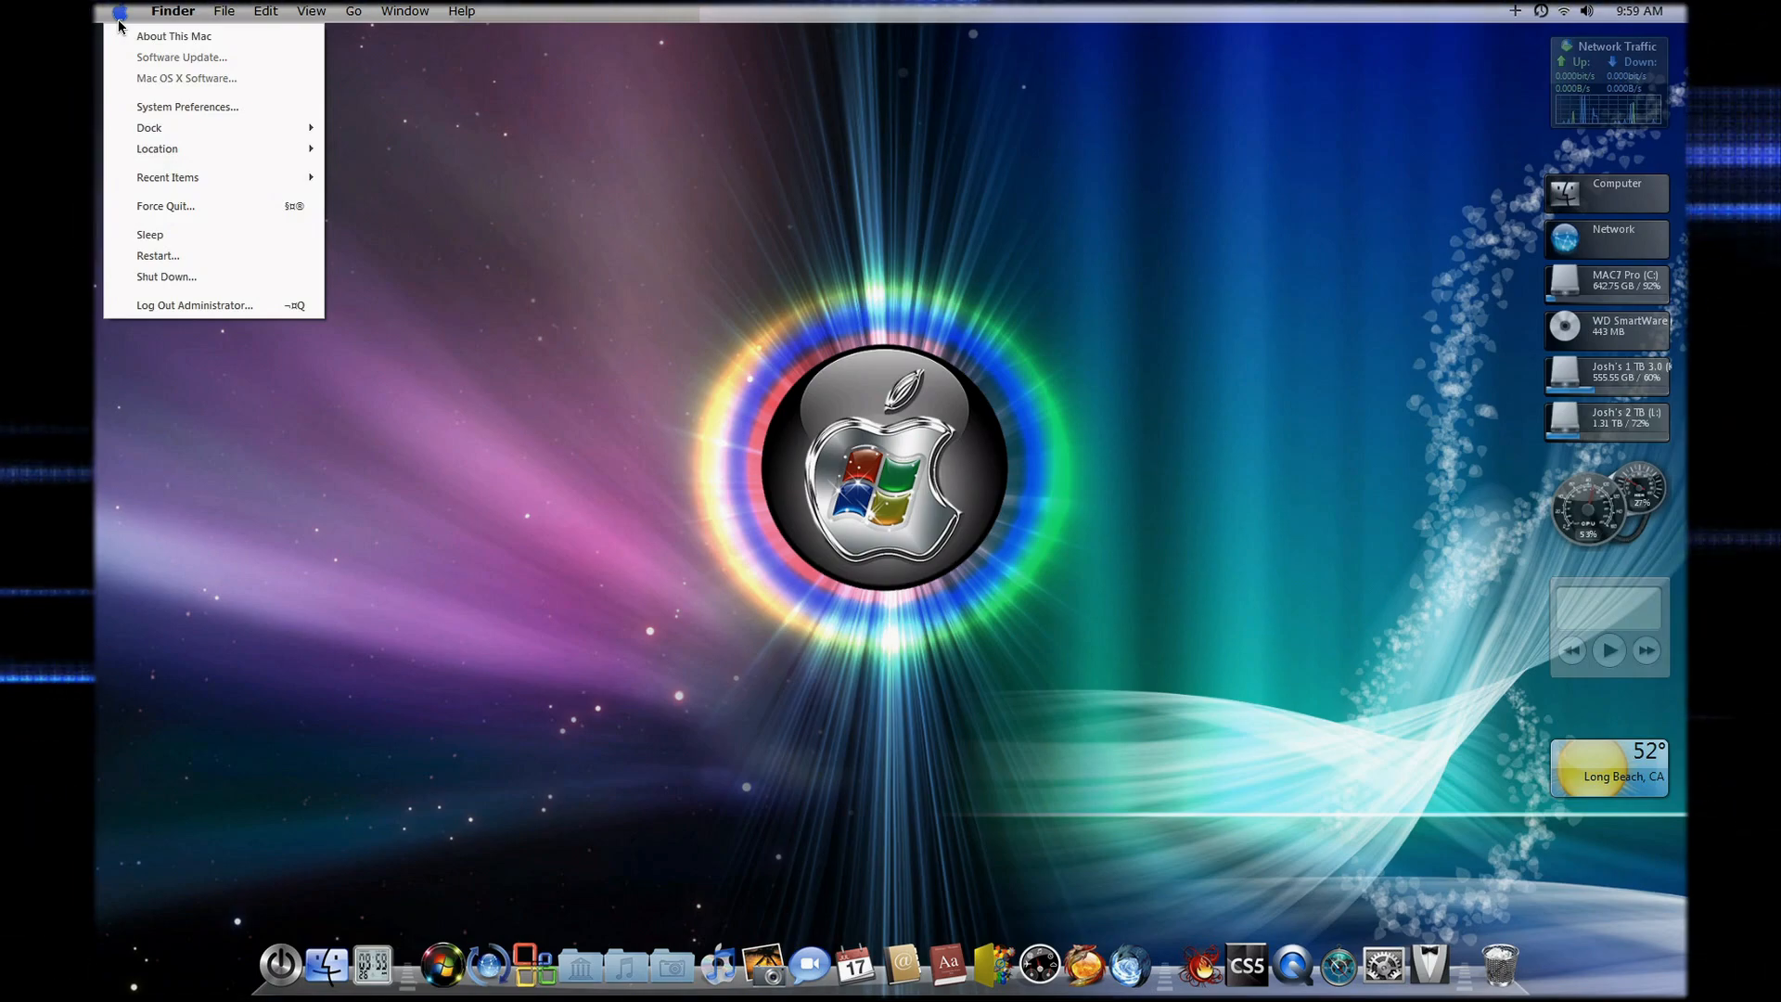
left_click(173, 11)
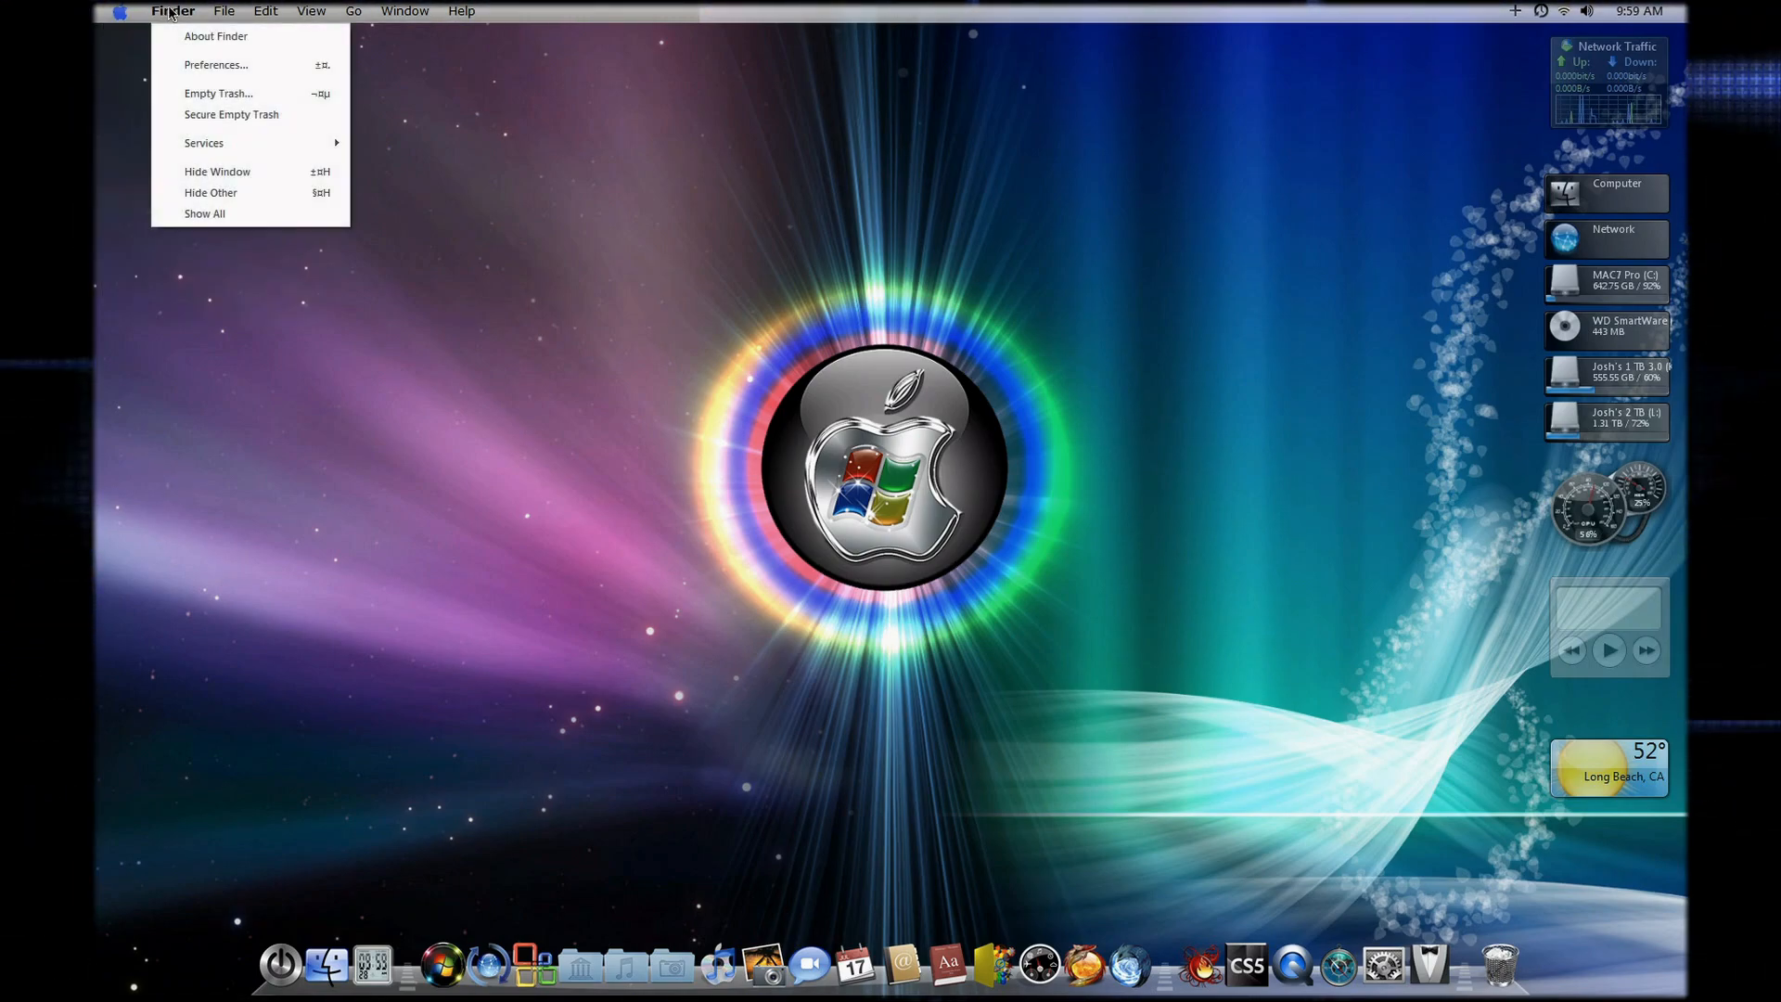
left_click(224, 11)
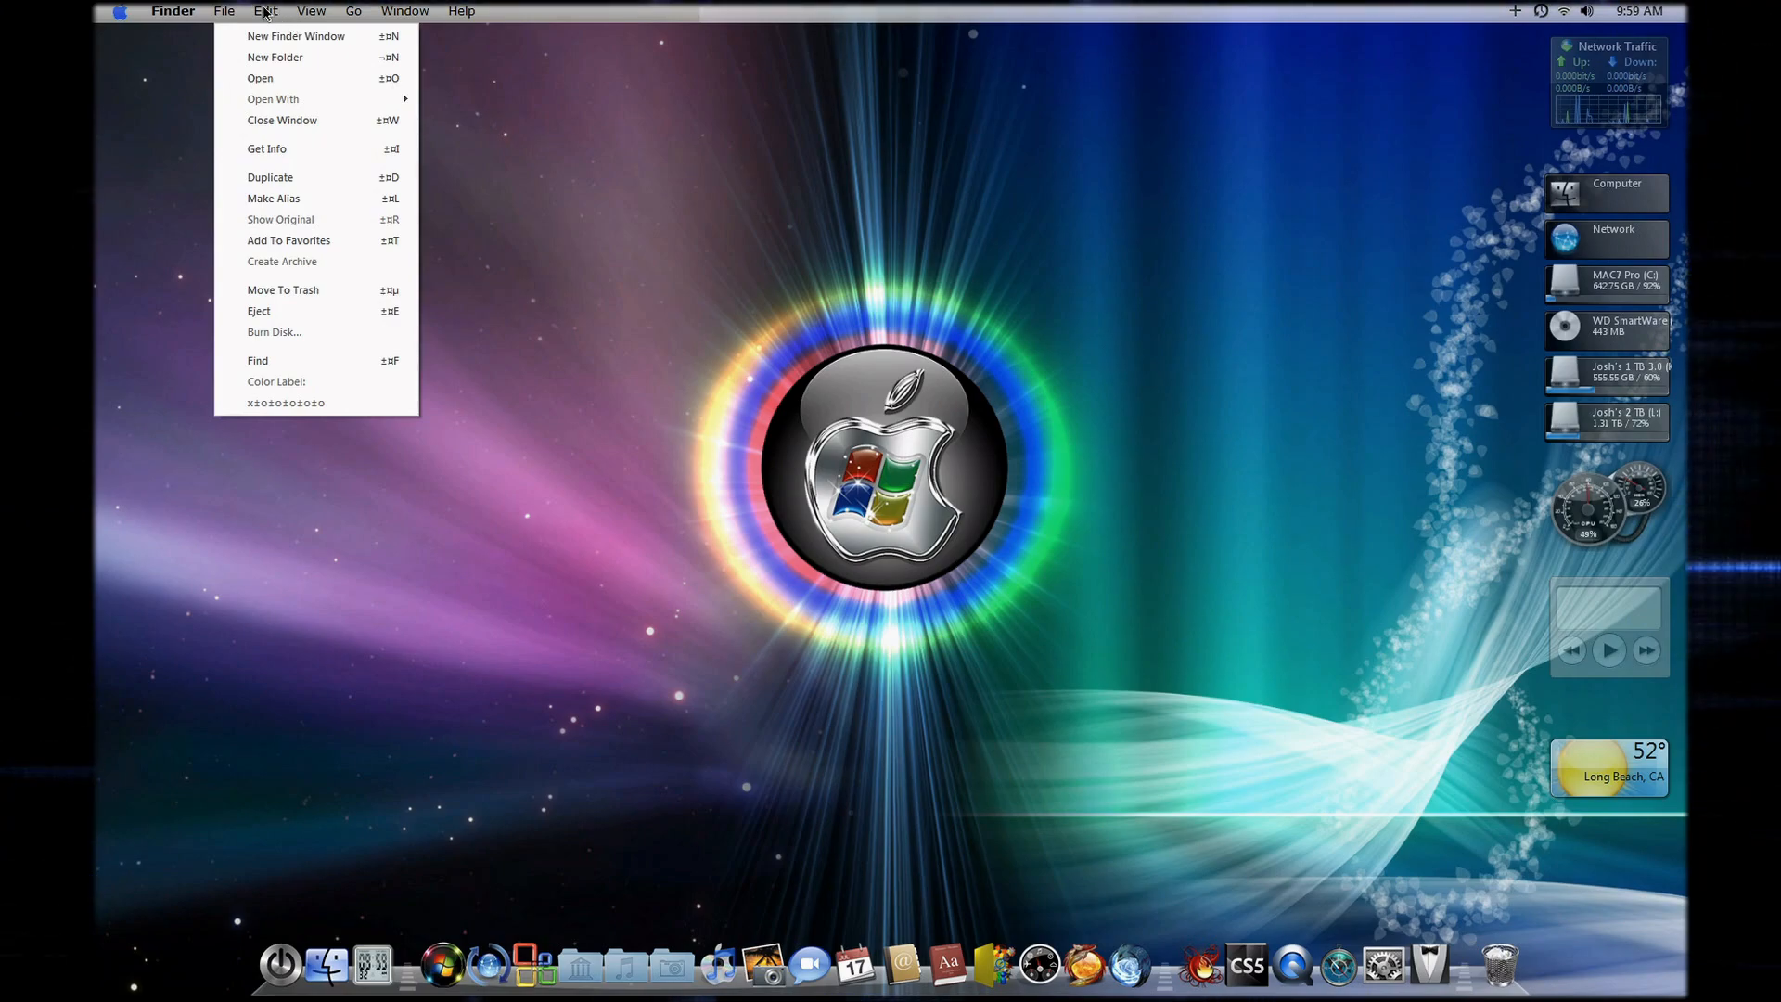
left_click(311, 11)
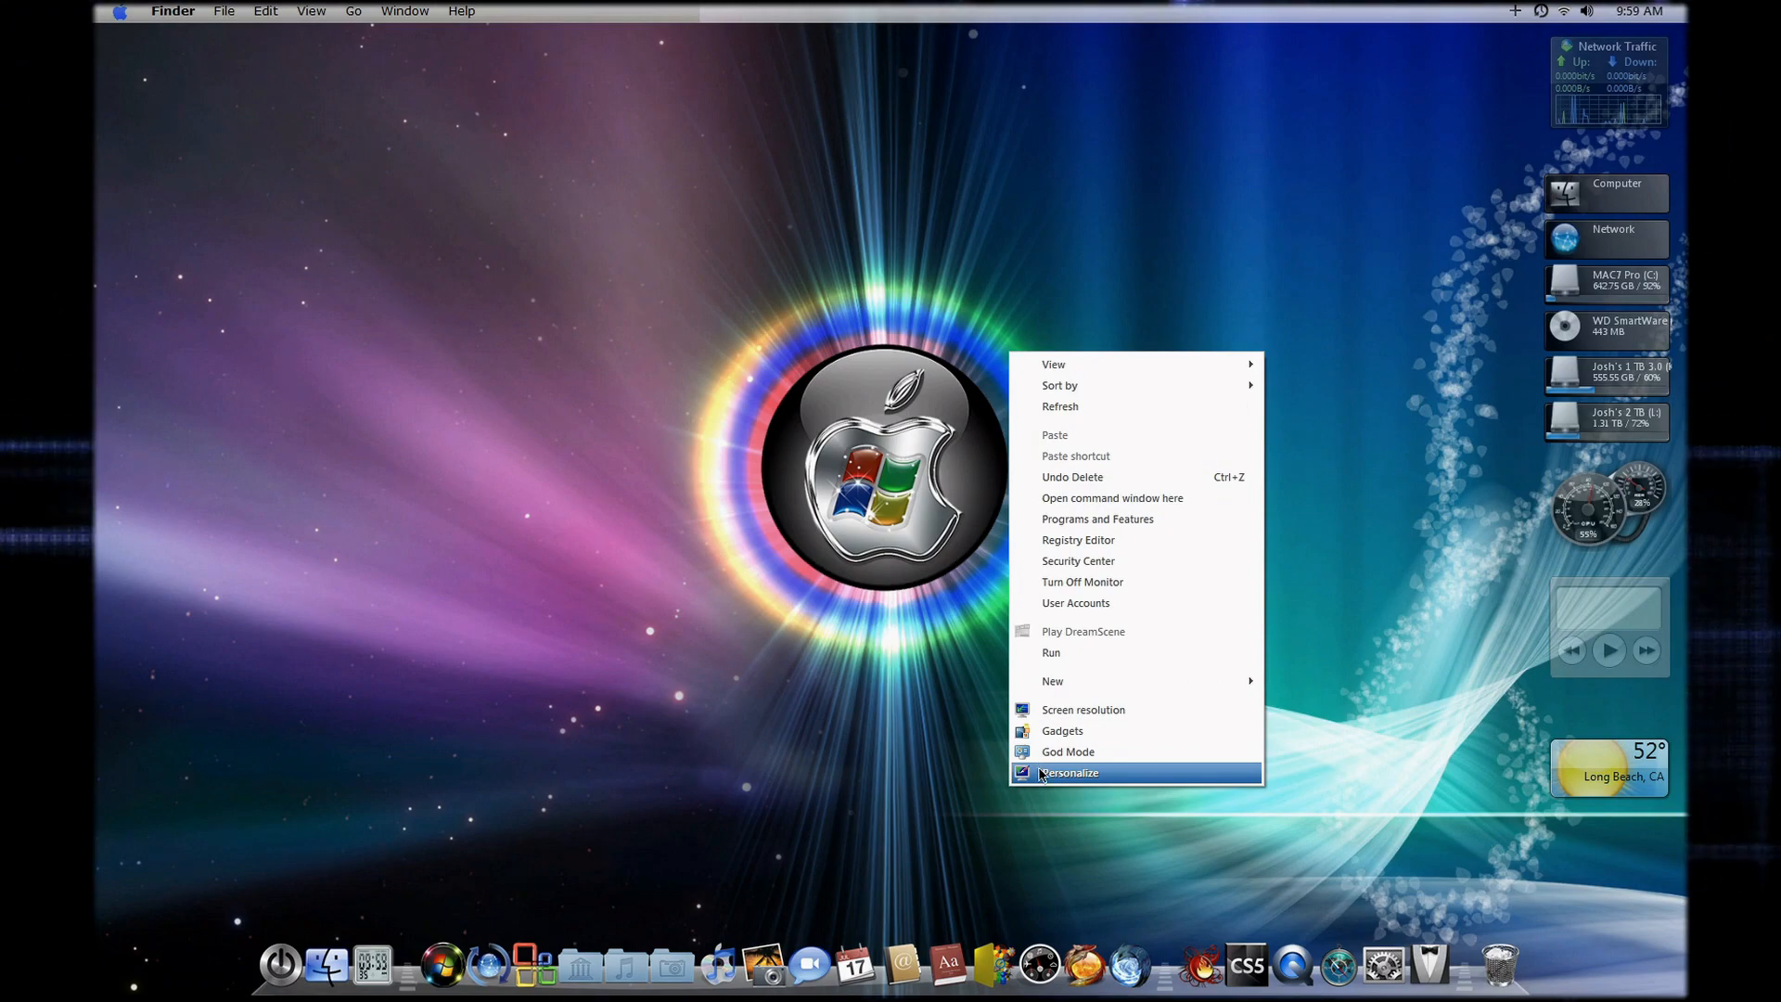
Browse Personalization's installed themes and reach Desktop Background's picture location list
left_click(1069, 771)
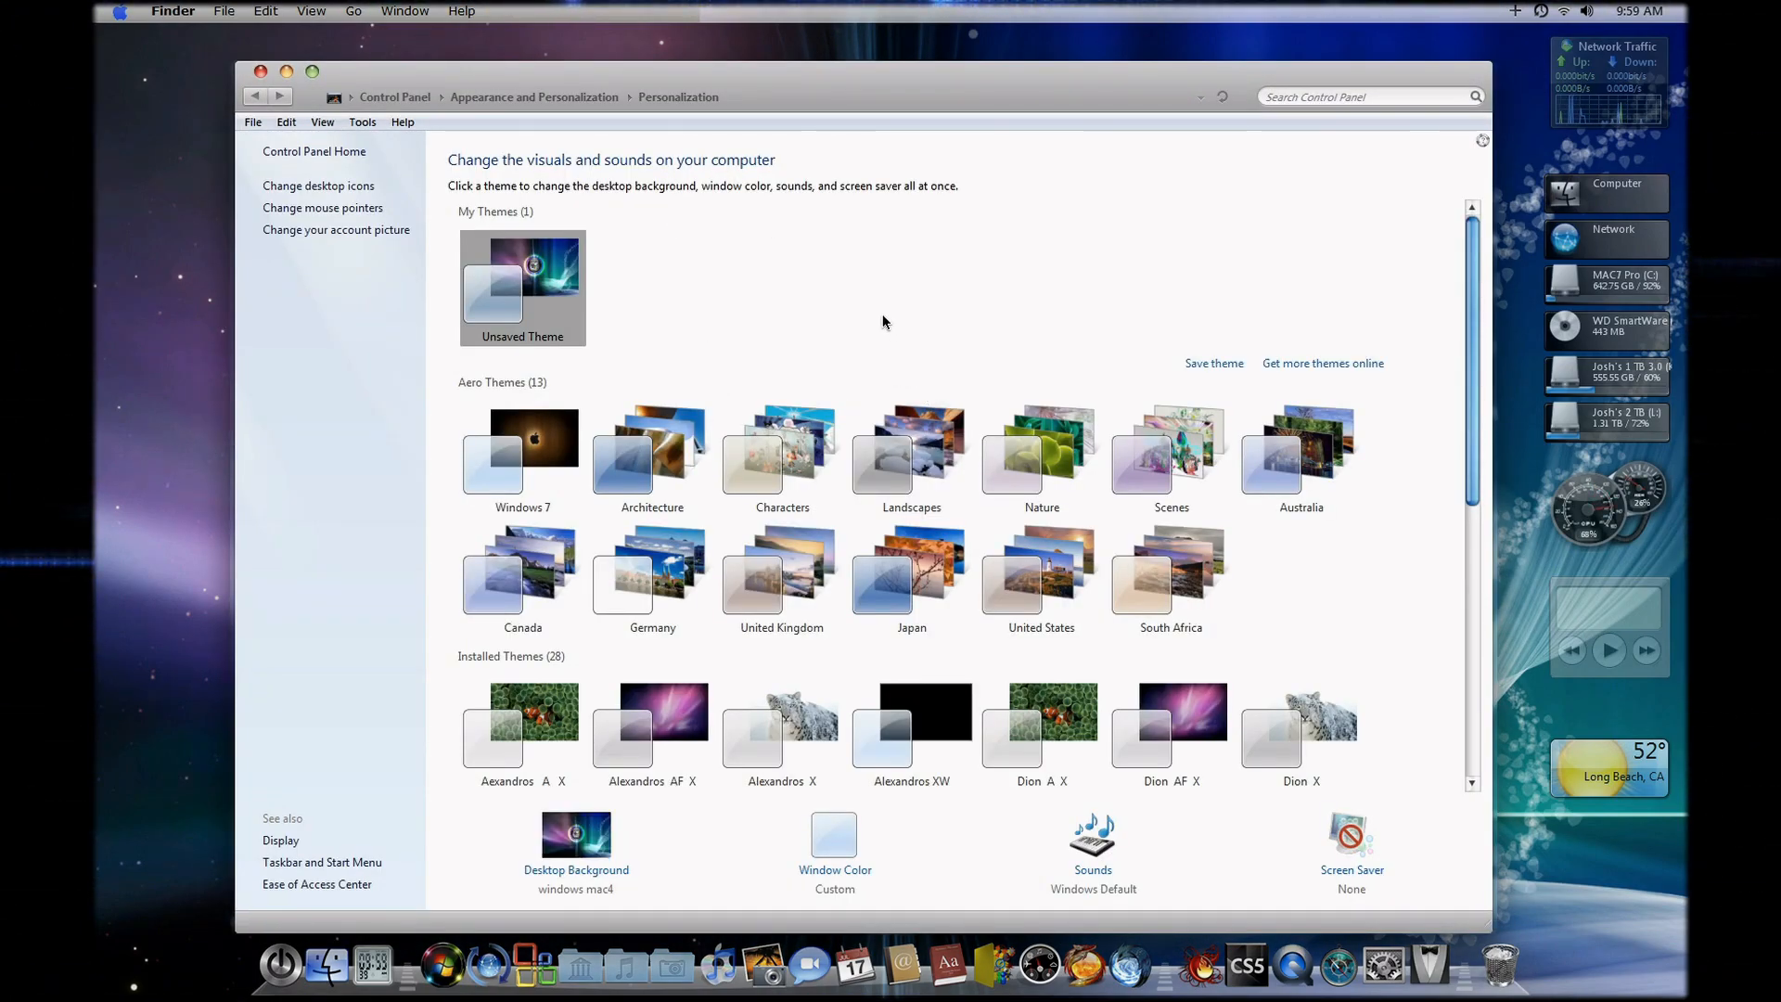
scroll("down", 3)
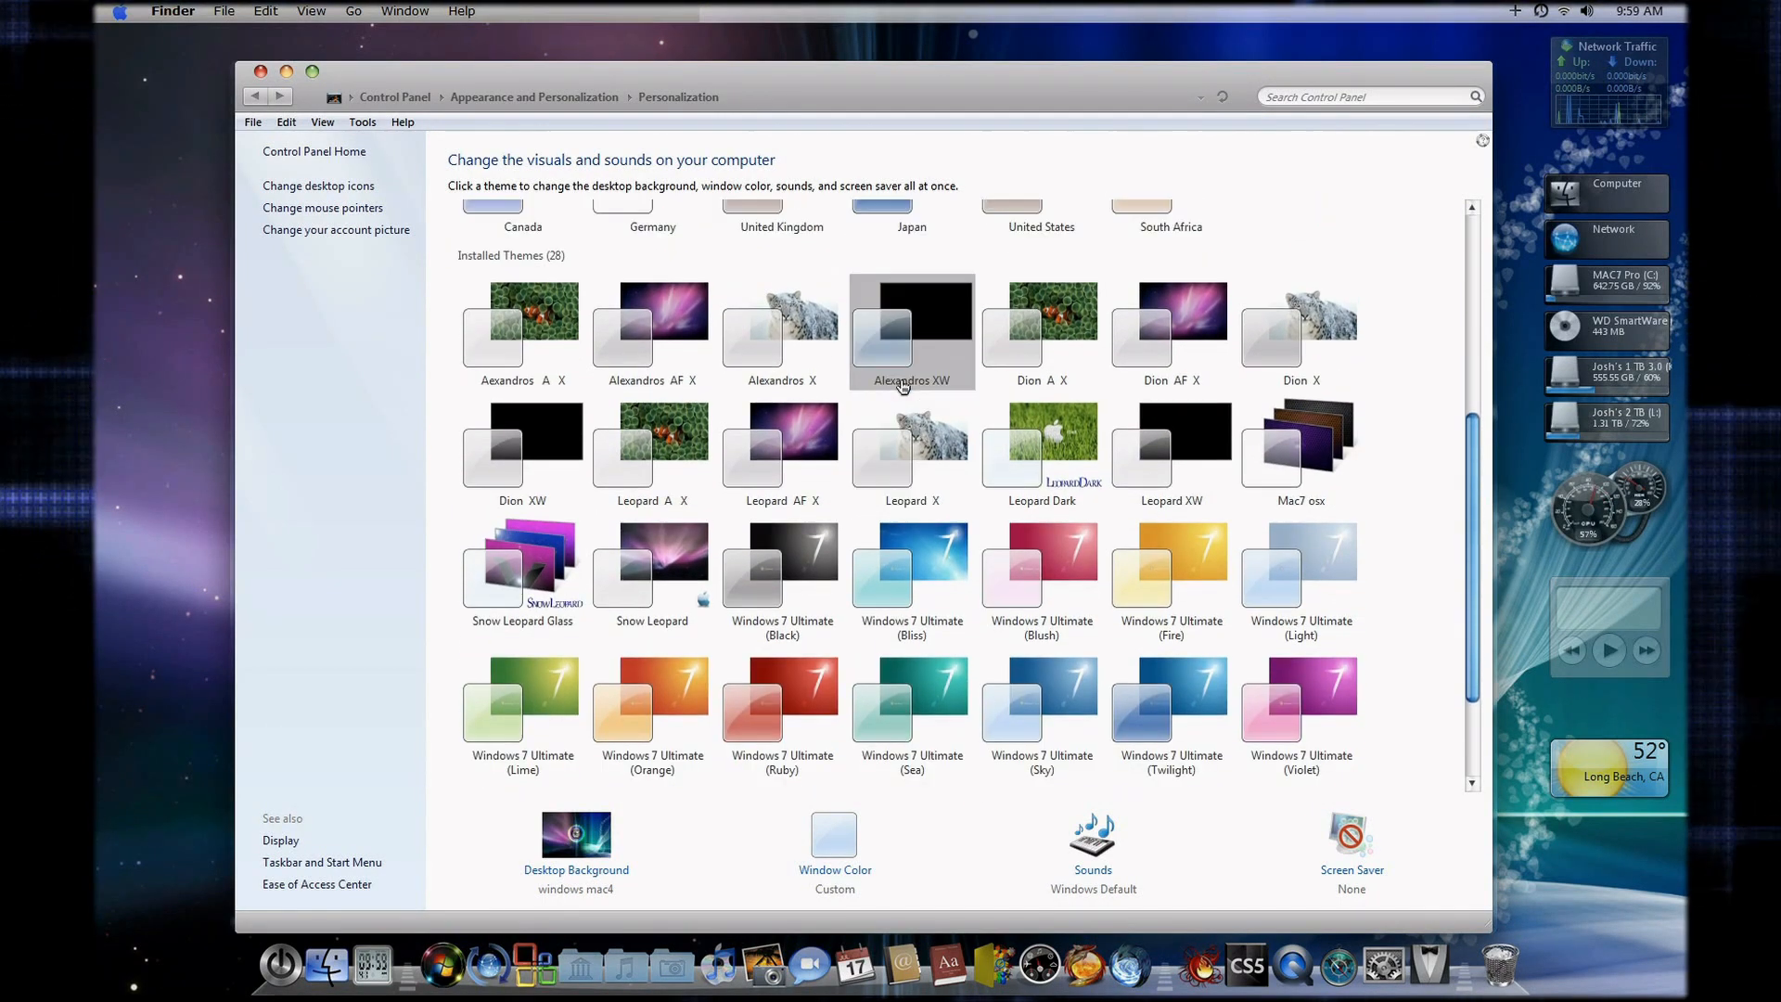
scroll("down", 3)
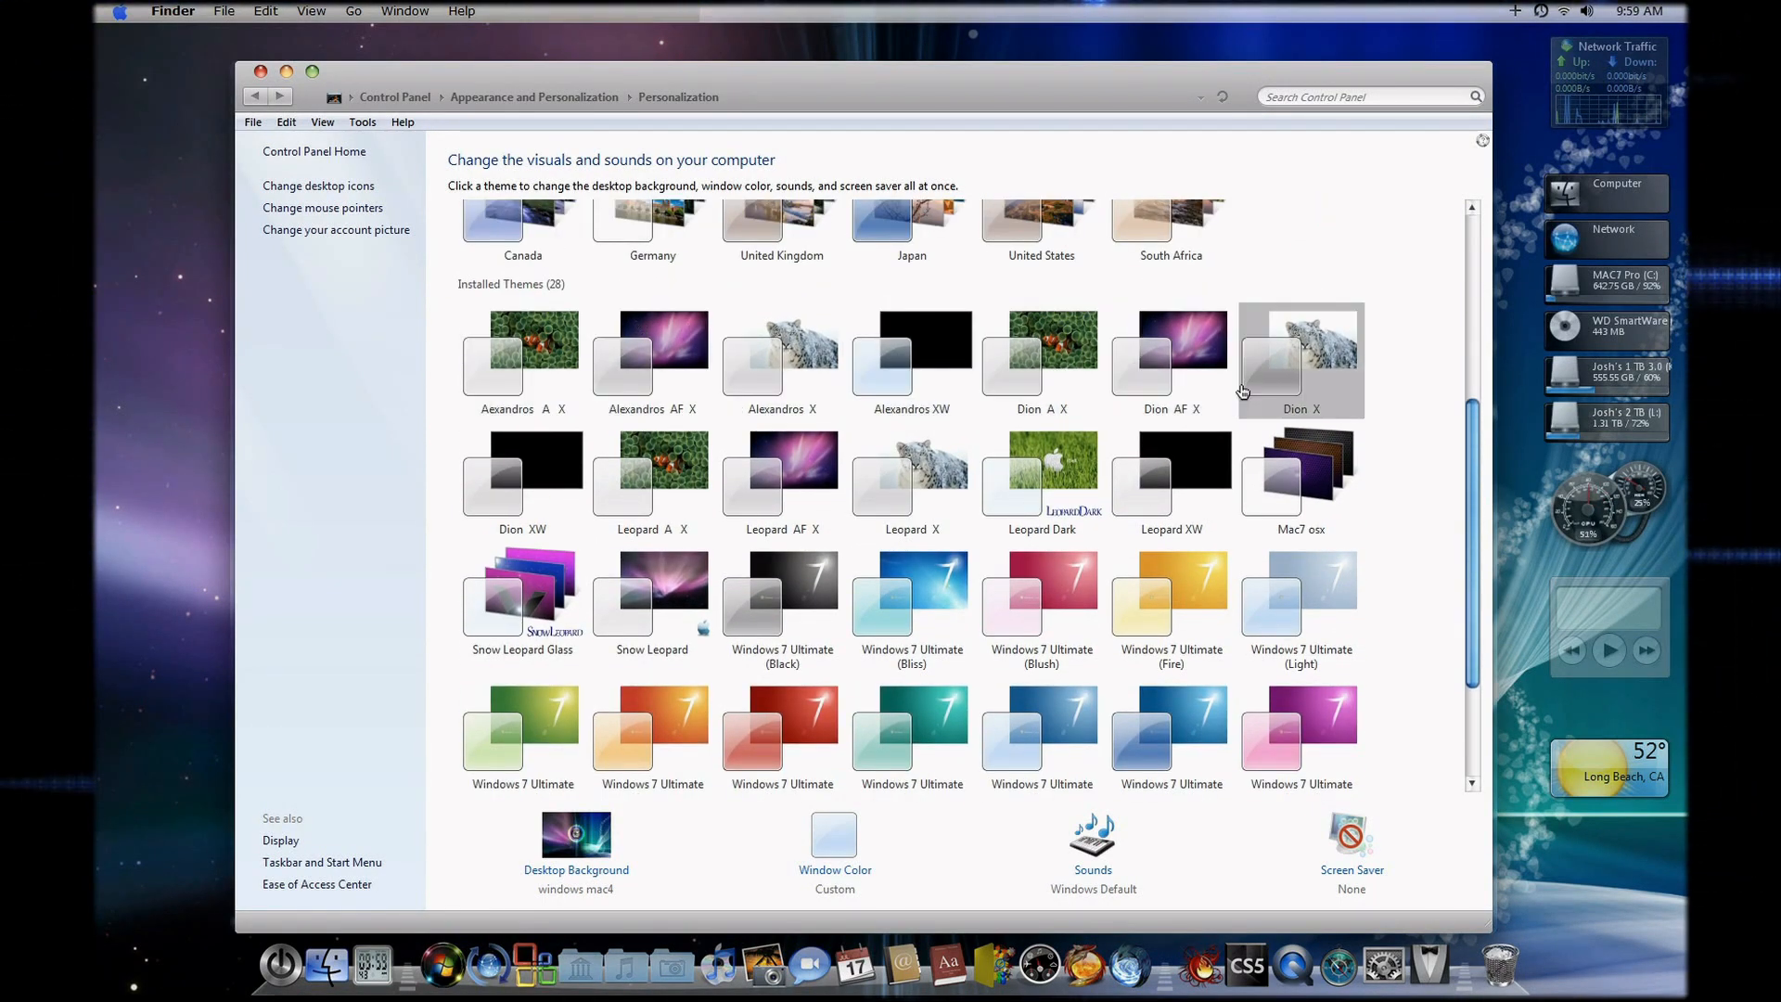
mouse_move(870, 97)
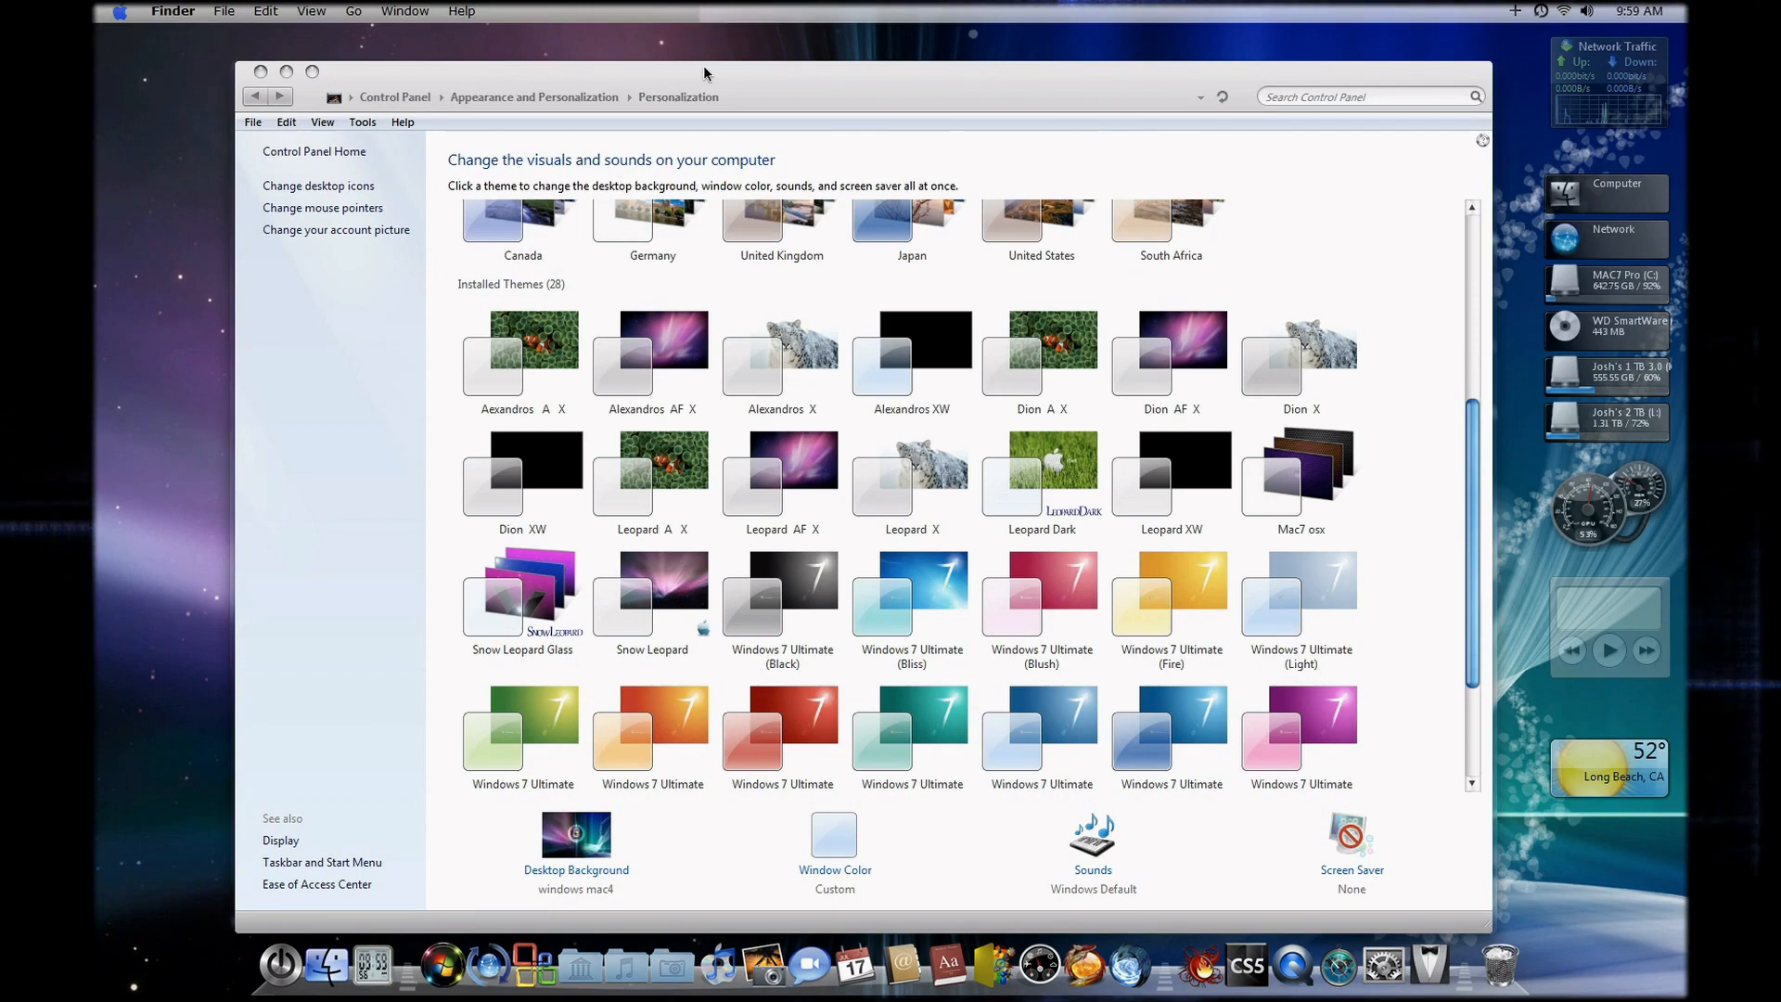
scroll("up", 3)
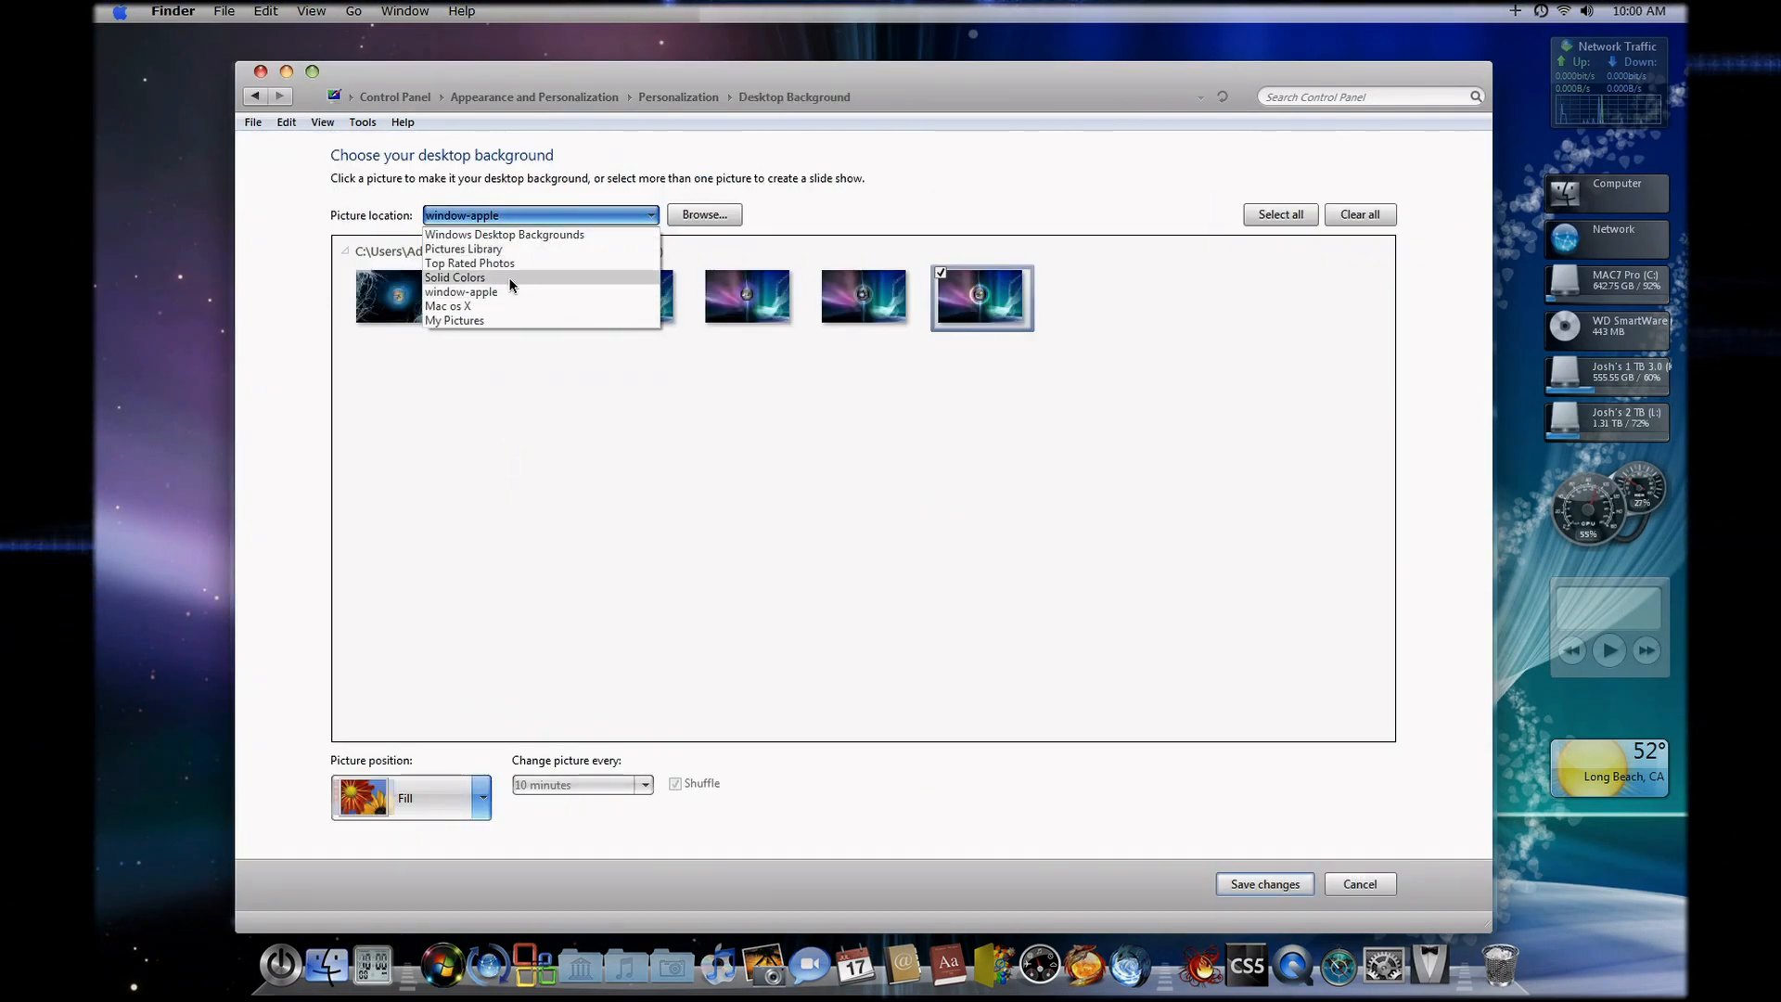
Choose only the dark wooden Apple wallpaper from the Mac os X collection and save the background
left_click(448, 306)
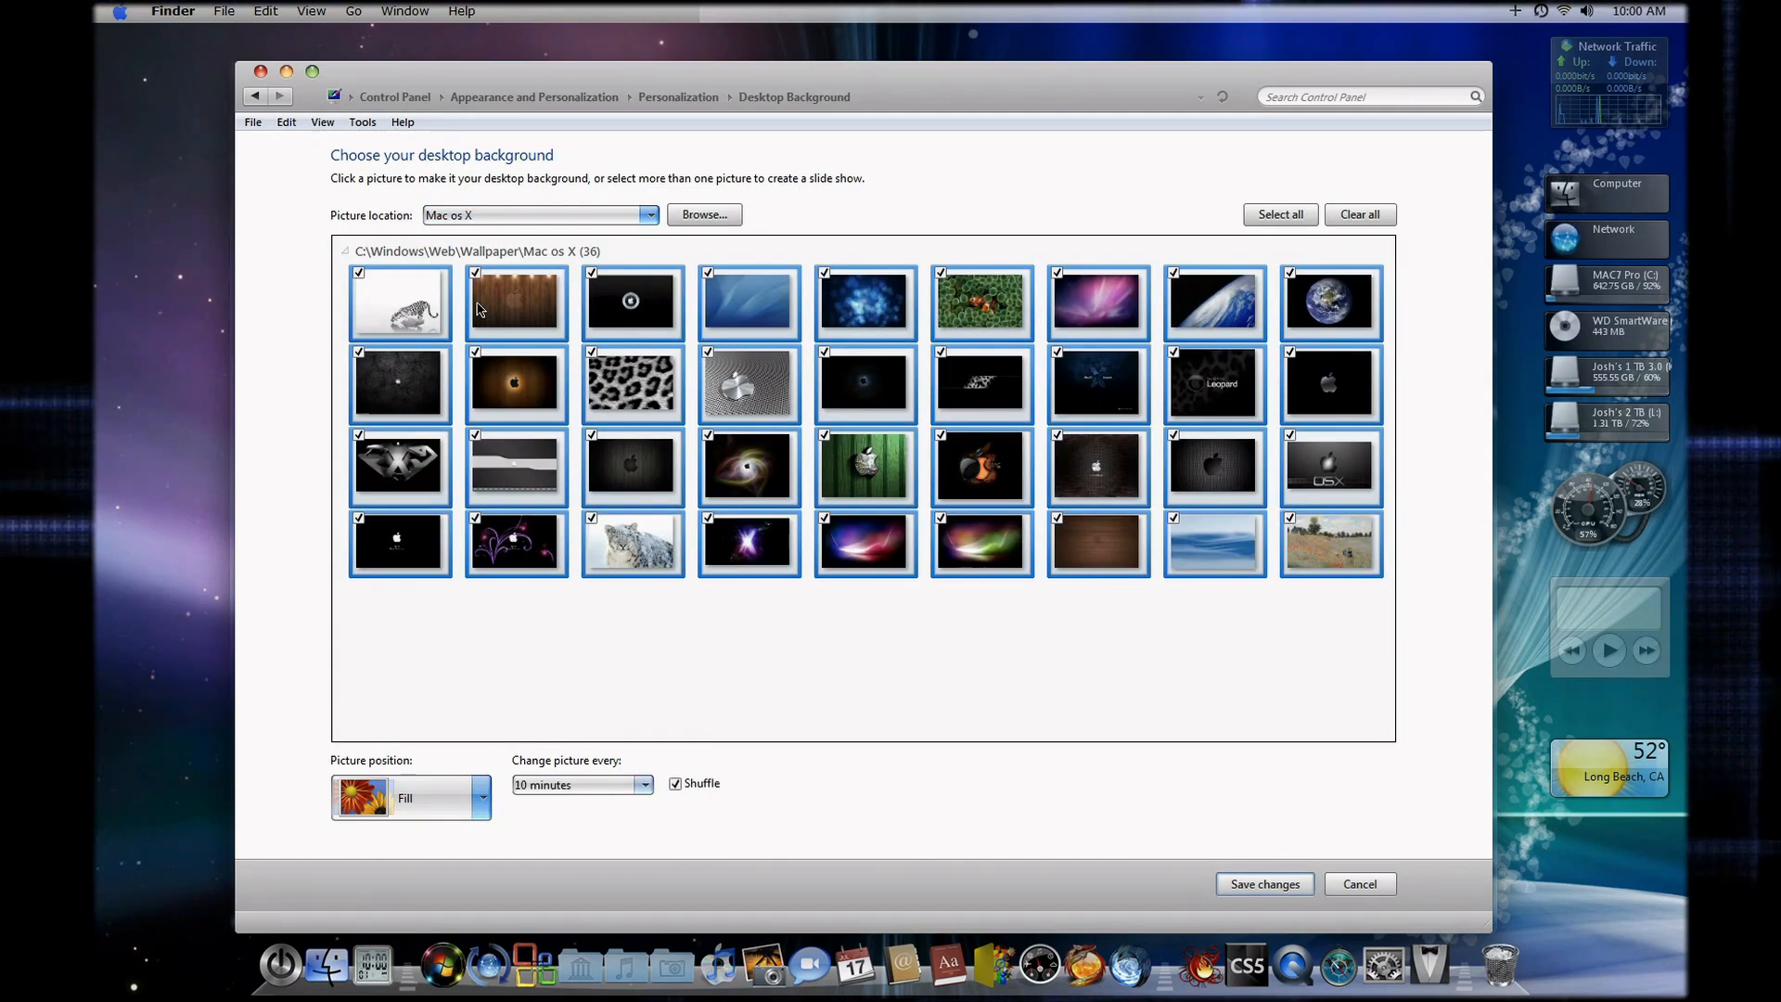
left_click(514, 382)
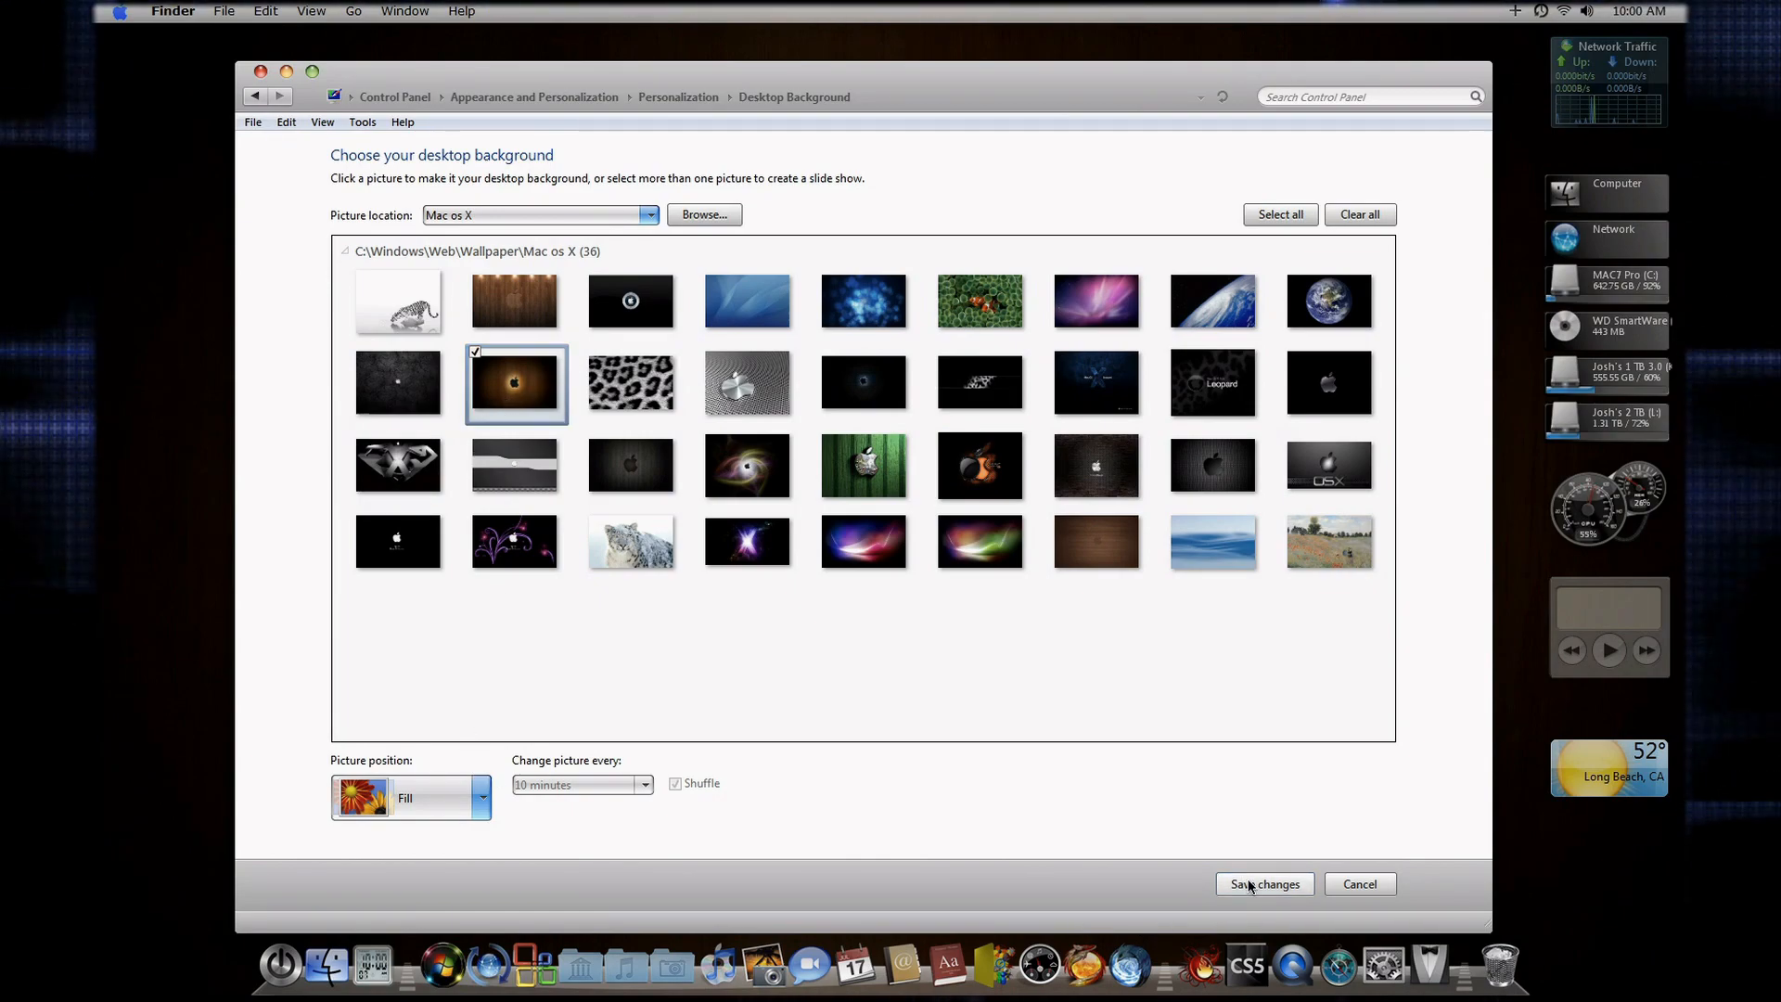
left_click(1263, 883)
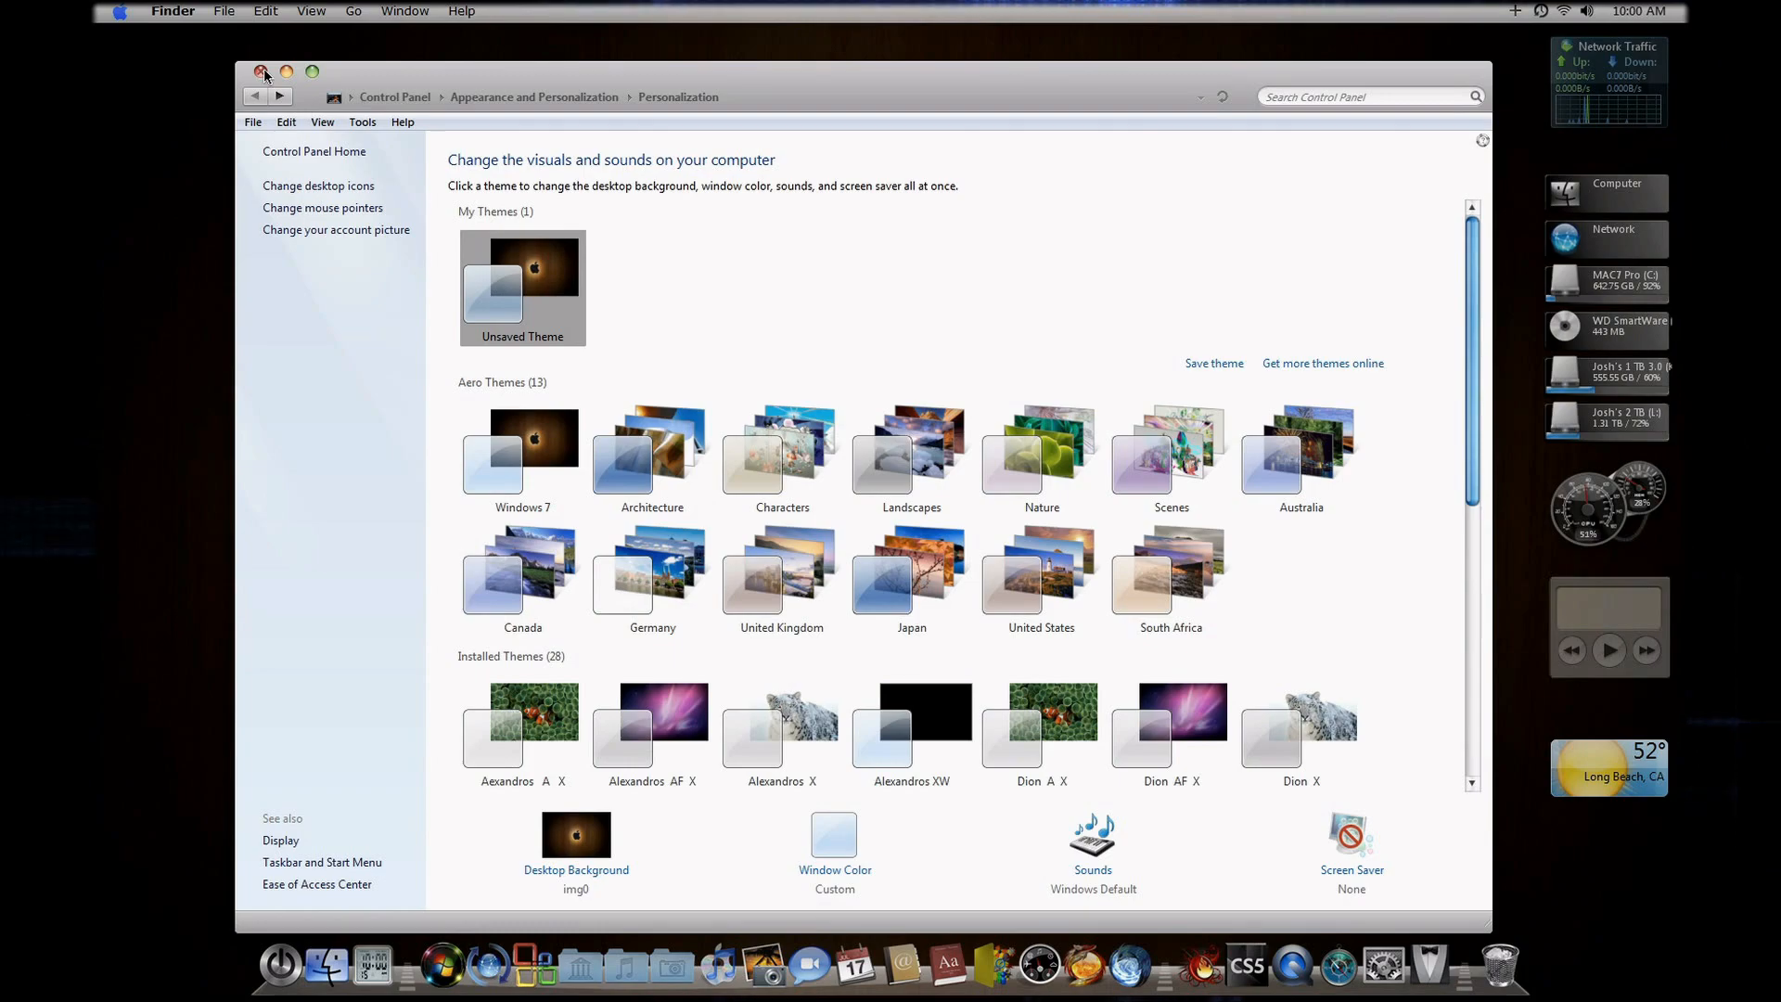
mouse_move(395, 76)
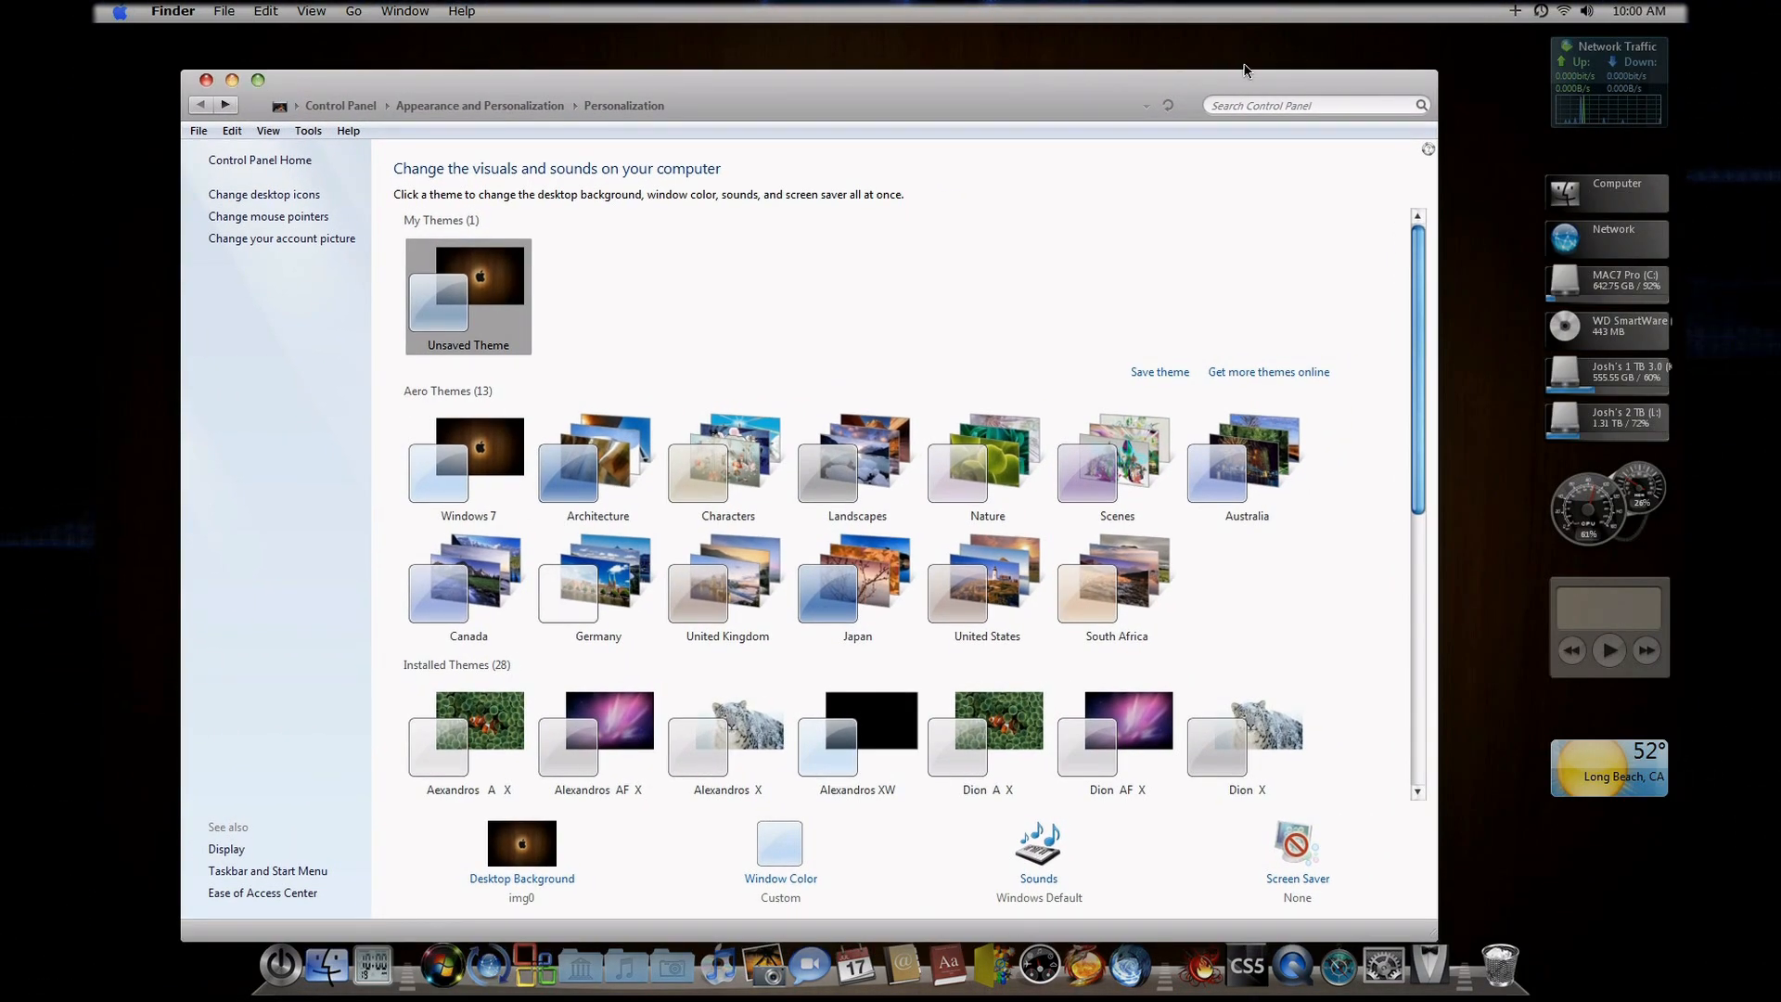
mouse_move(178, 67)
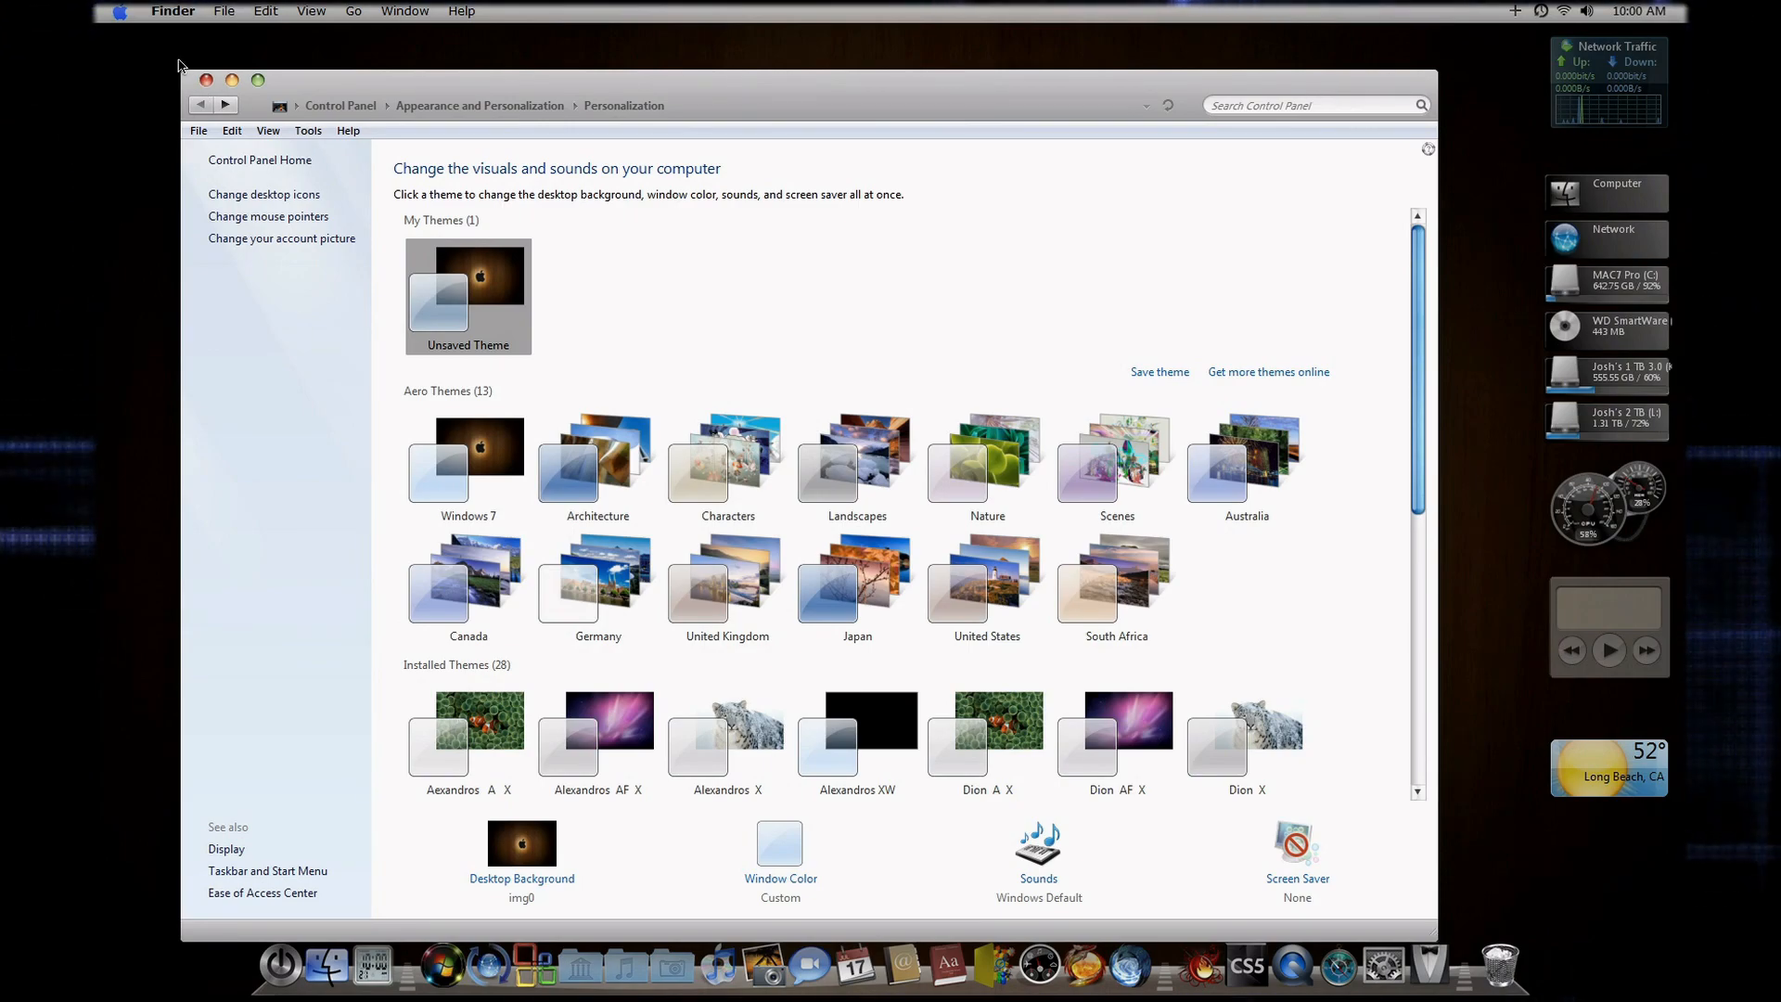
mouse_move(206, 79)
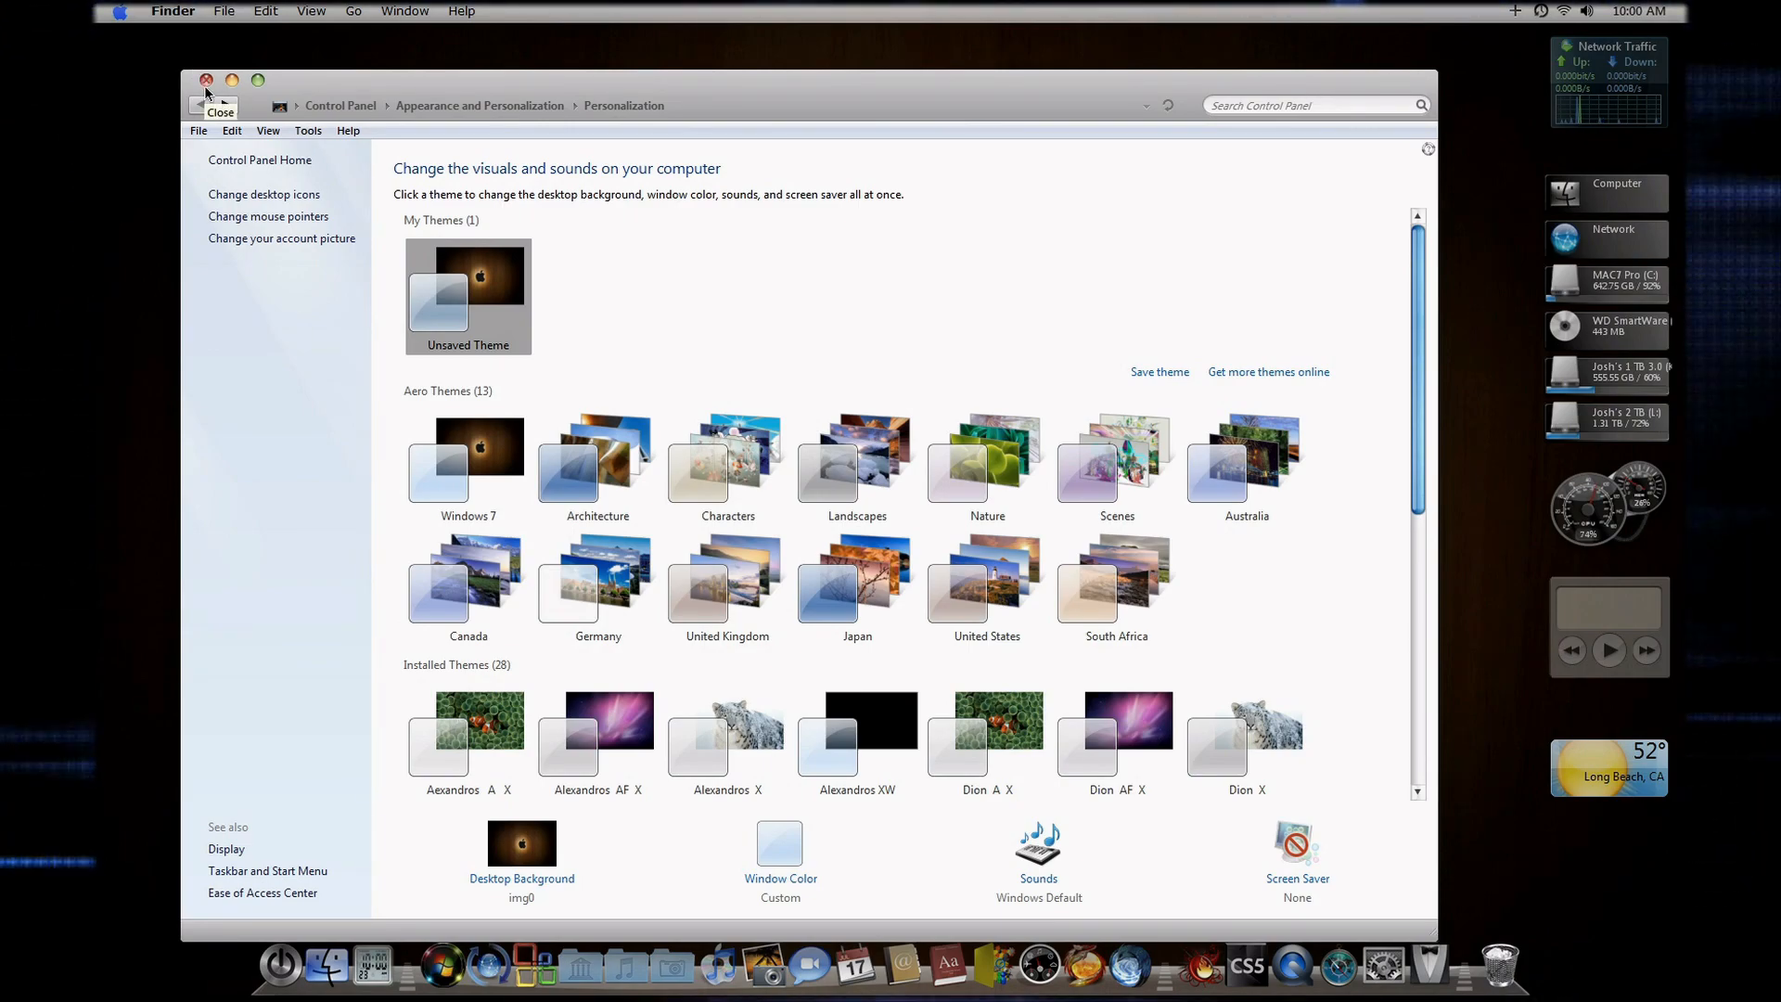
Close the Personalization window, revealing the new wooden Apple wallpaper on the desktop
left_click(205, 80)
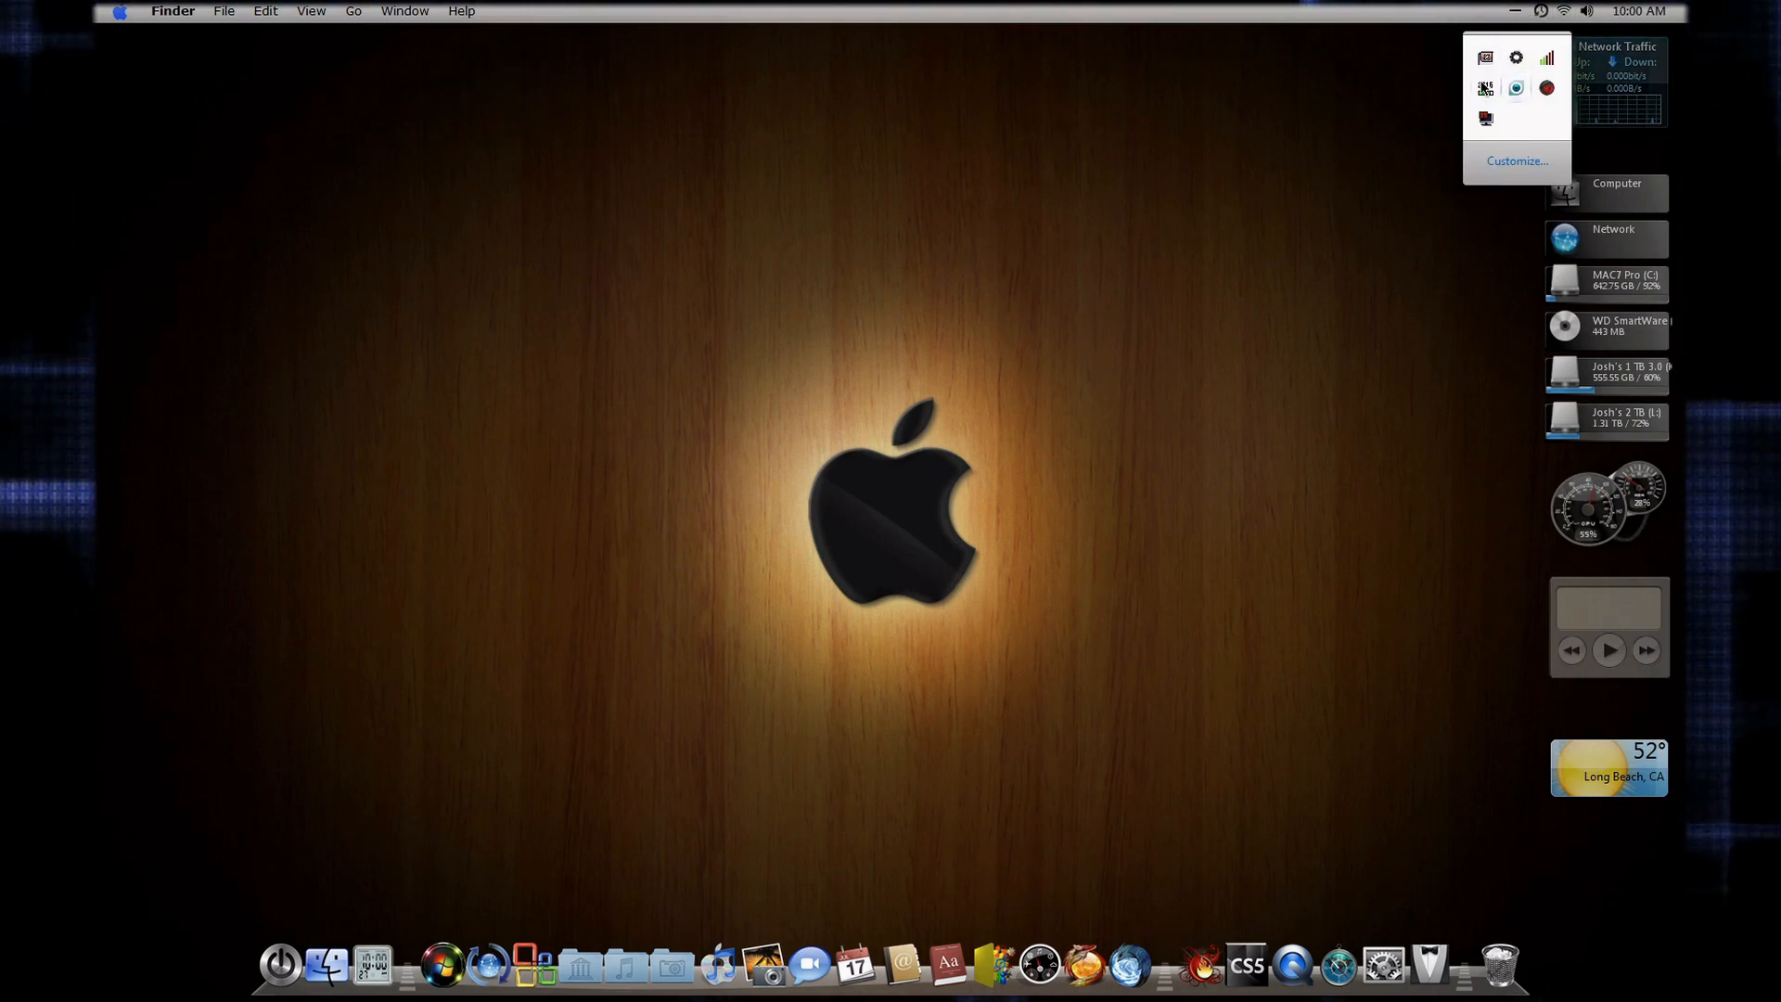
mouse_move(1430, 295)
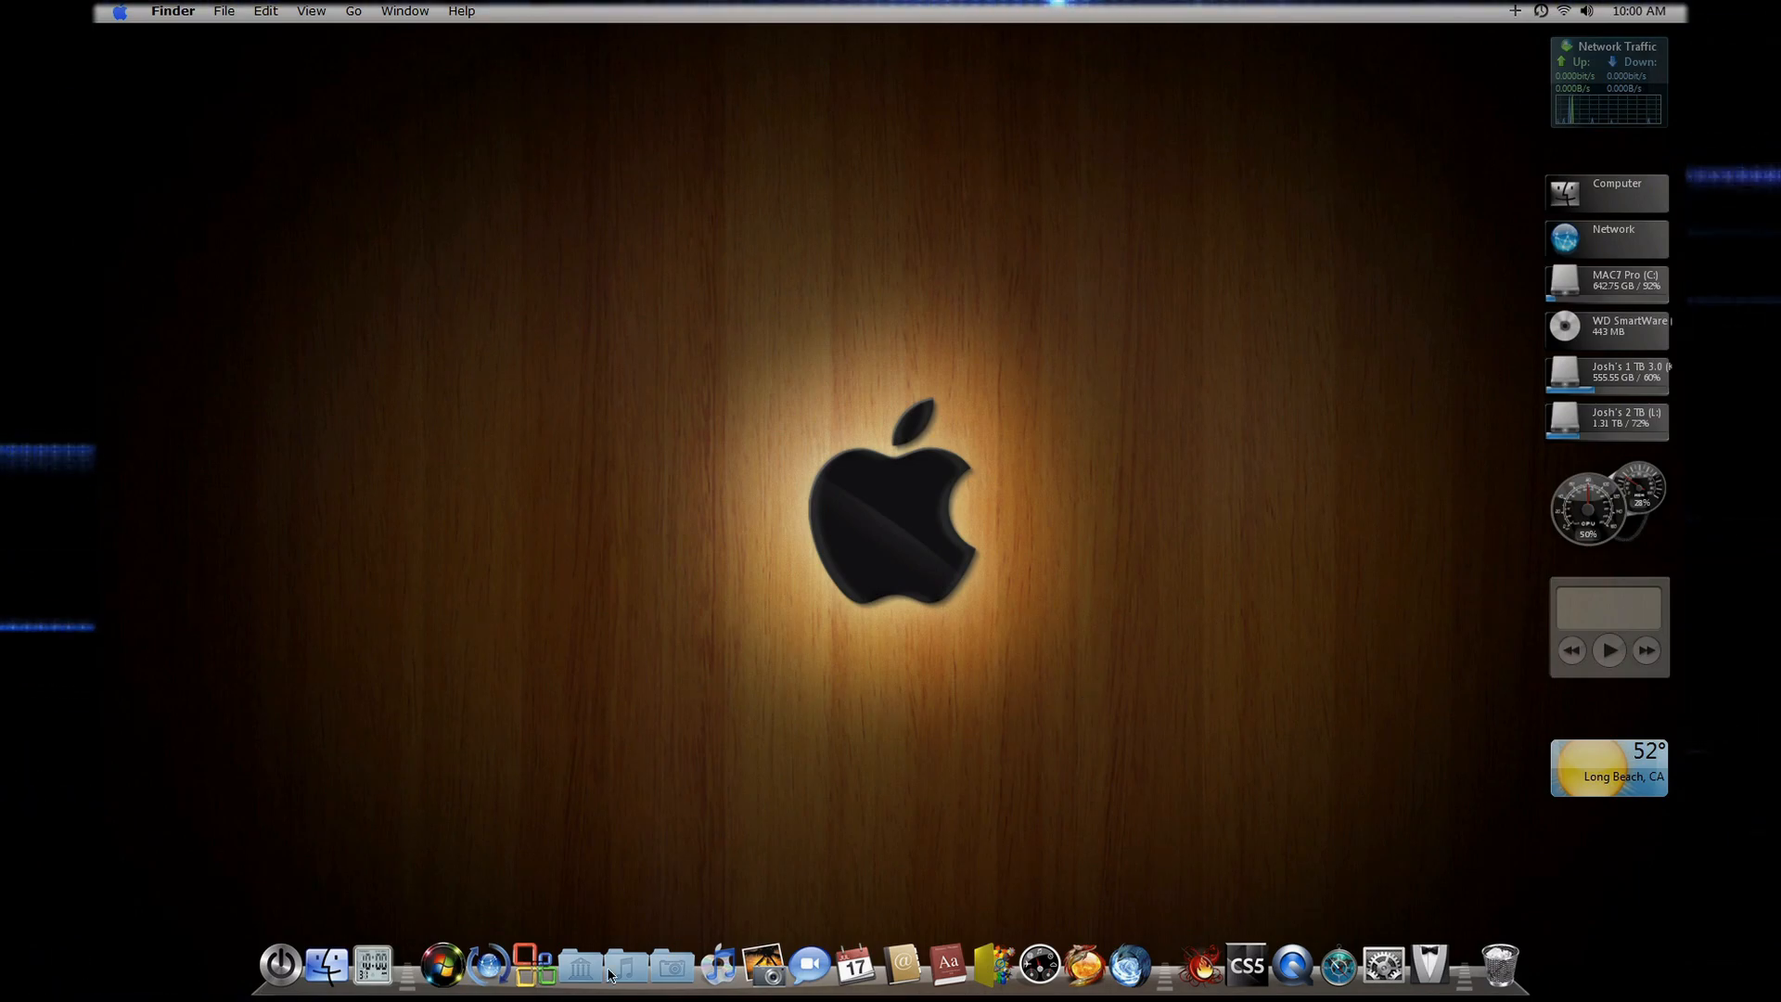
mouse_move(851, 198)
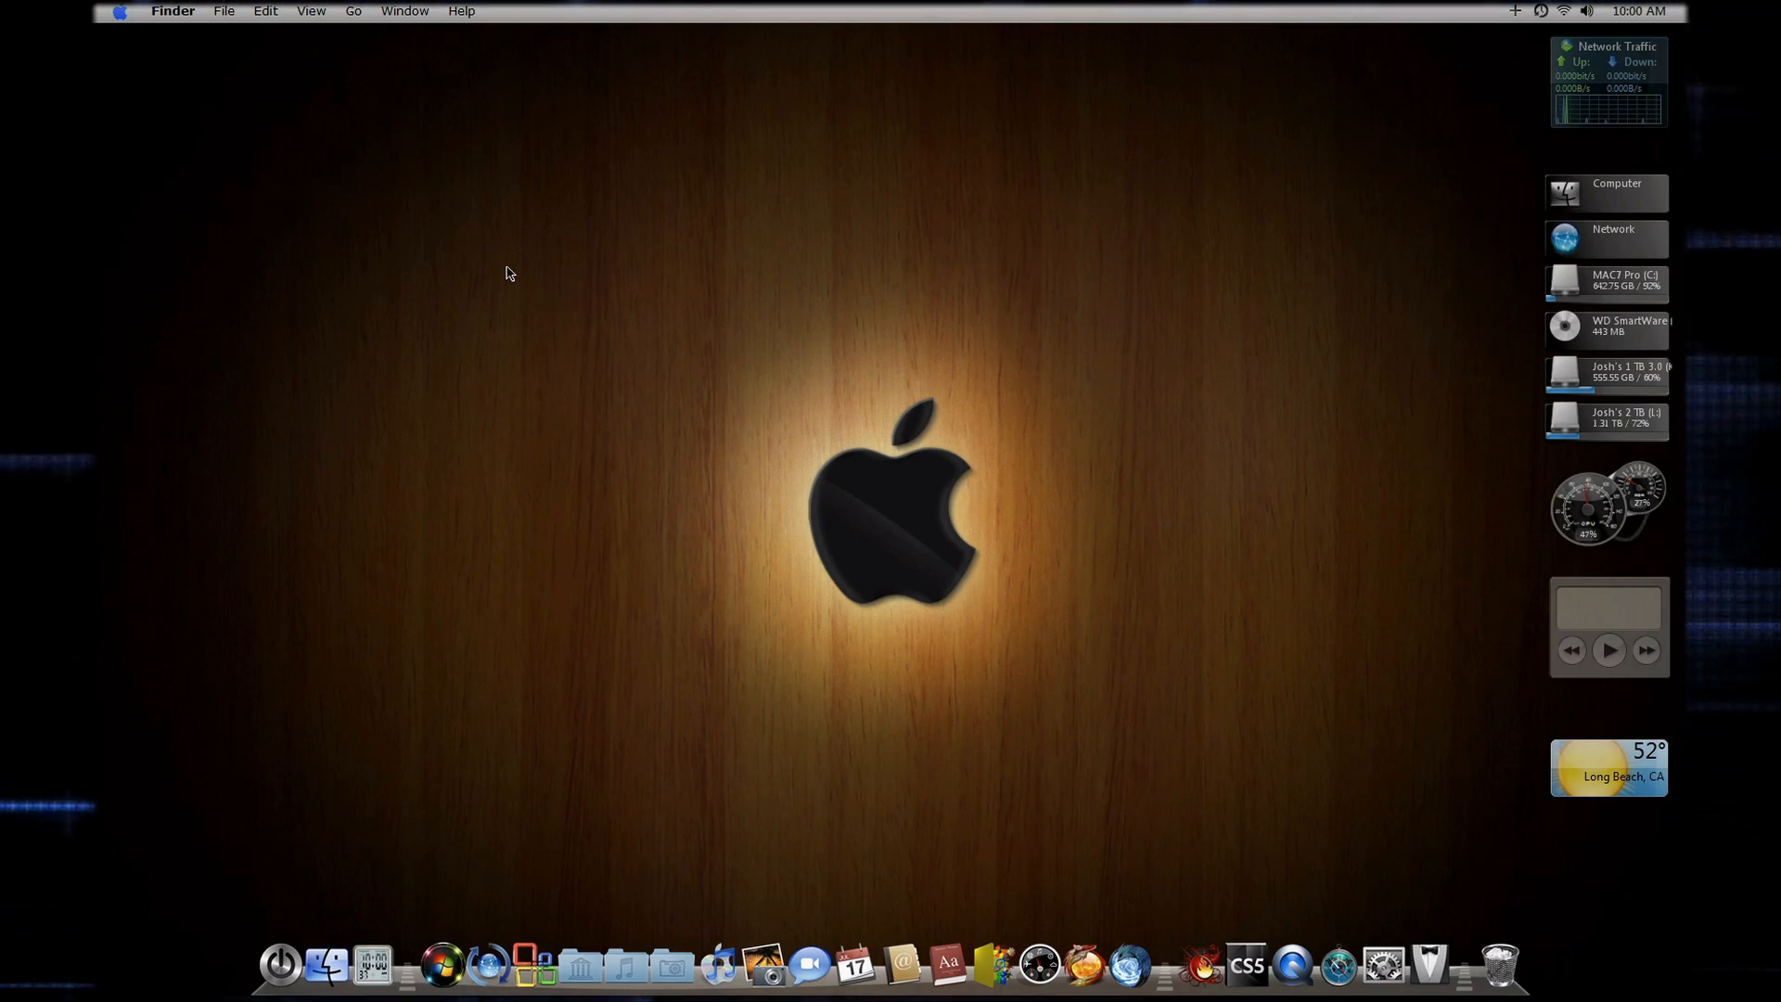
mouse_move(803, 261)
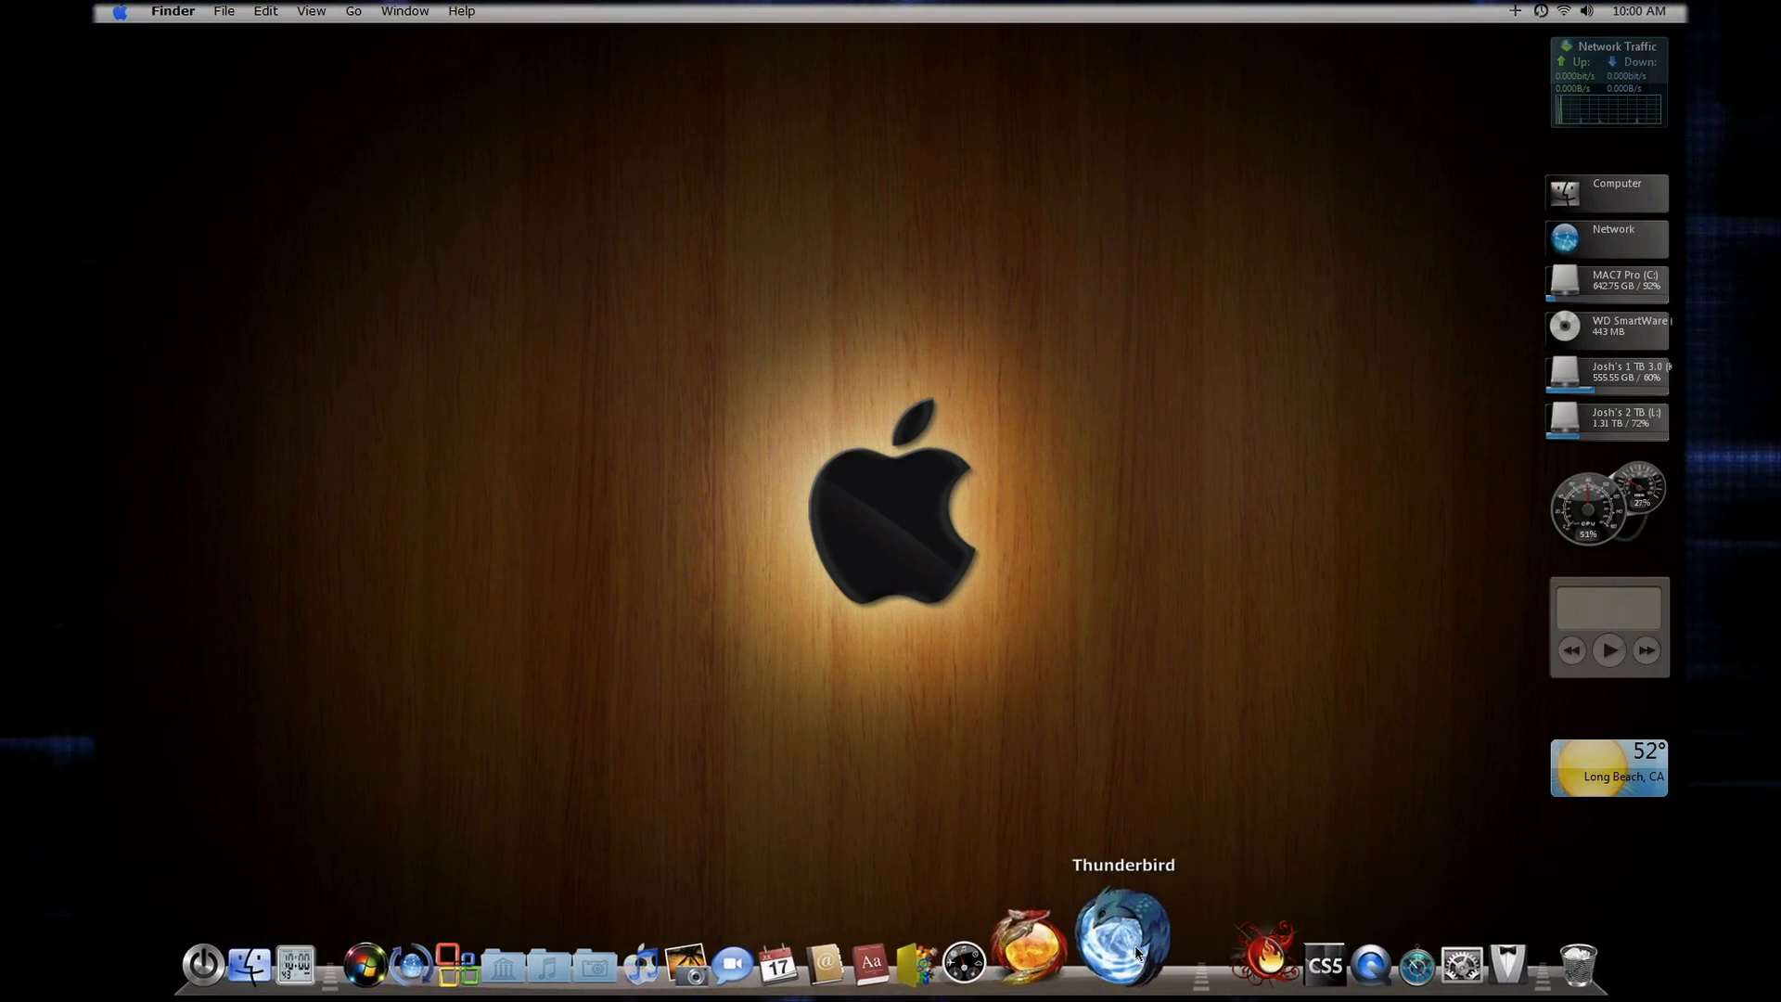
mouse_move(880, 937)
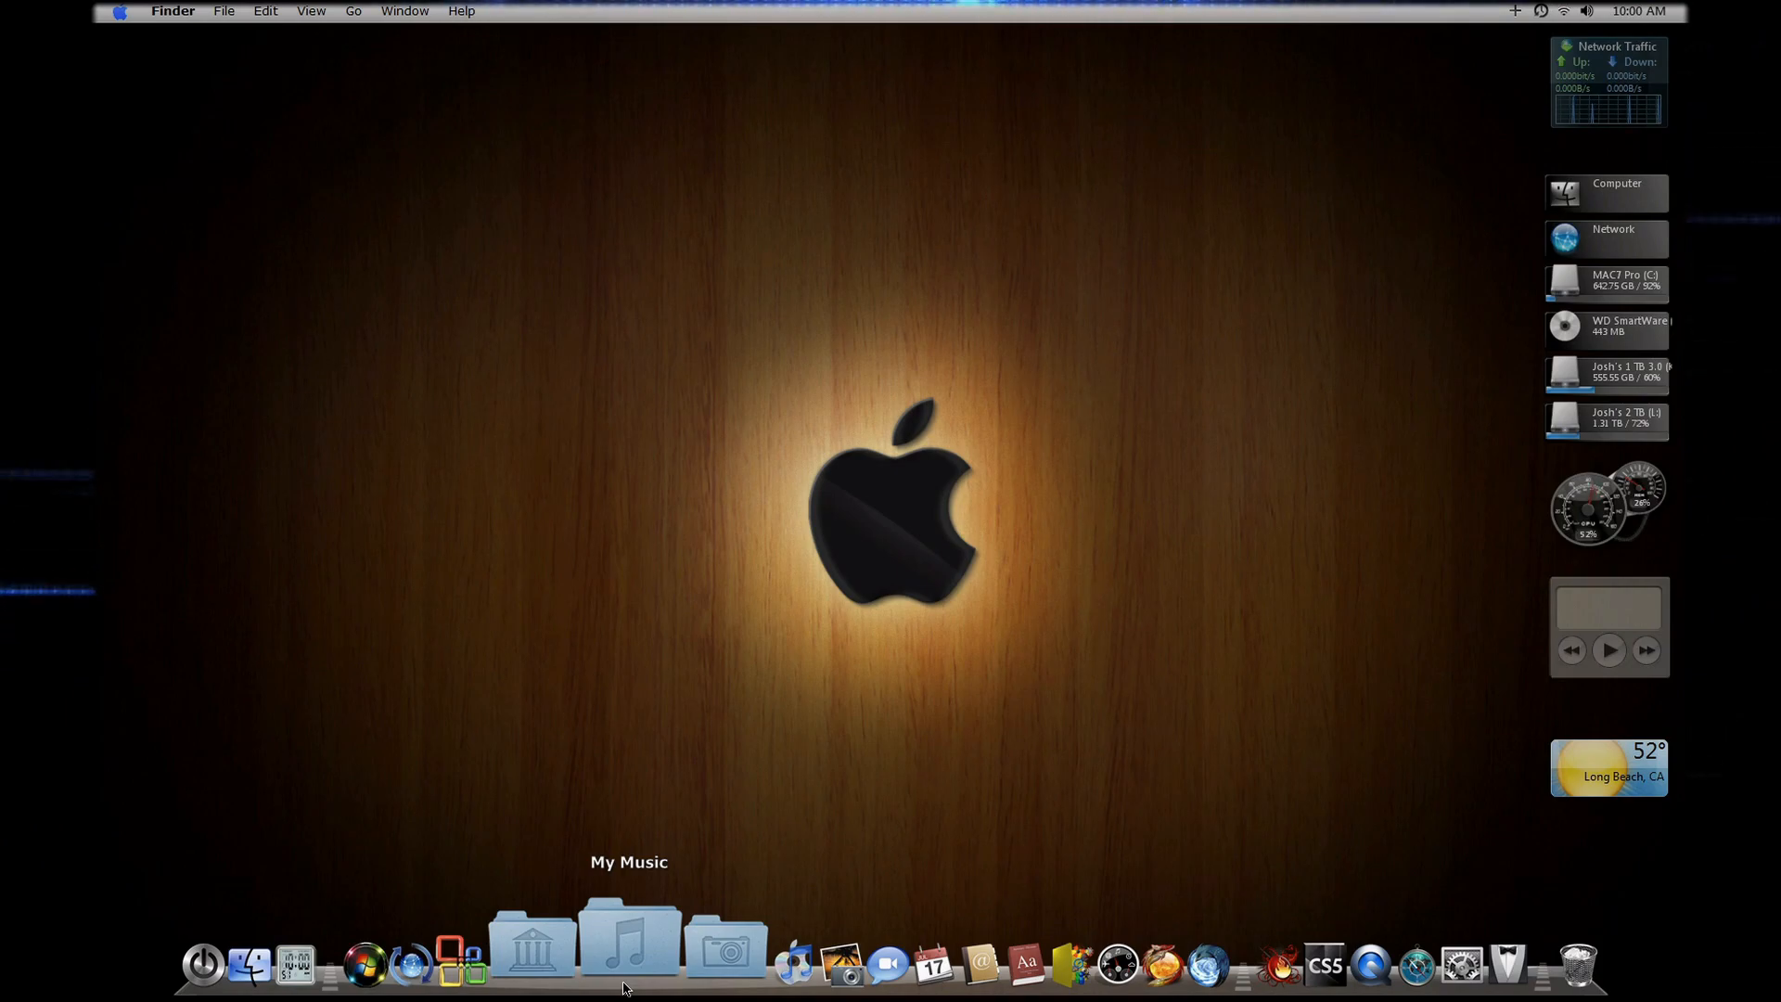
mouse_move(443, 933)
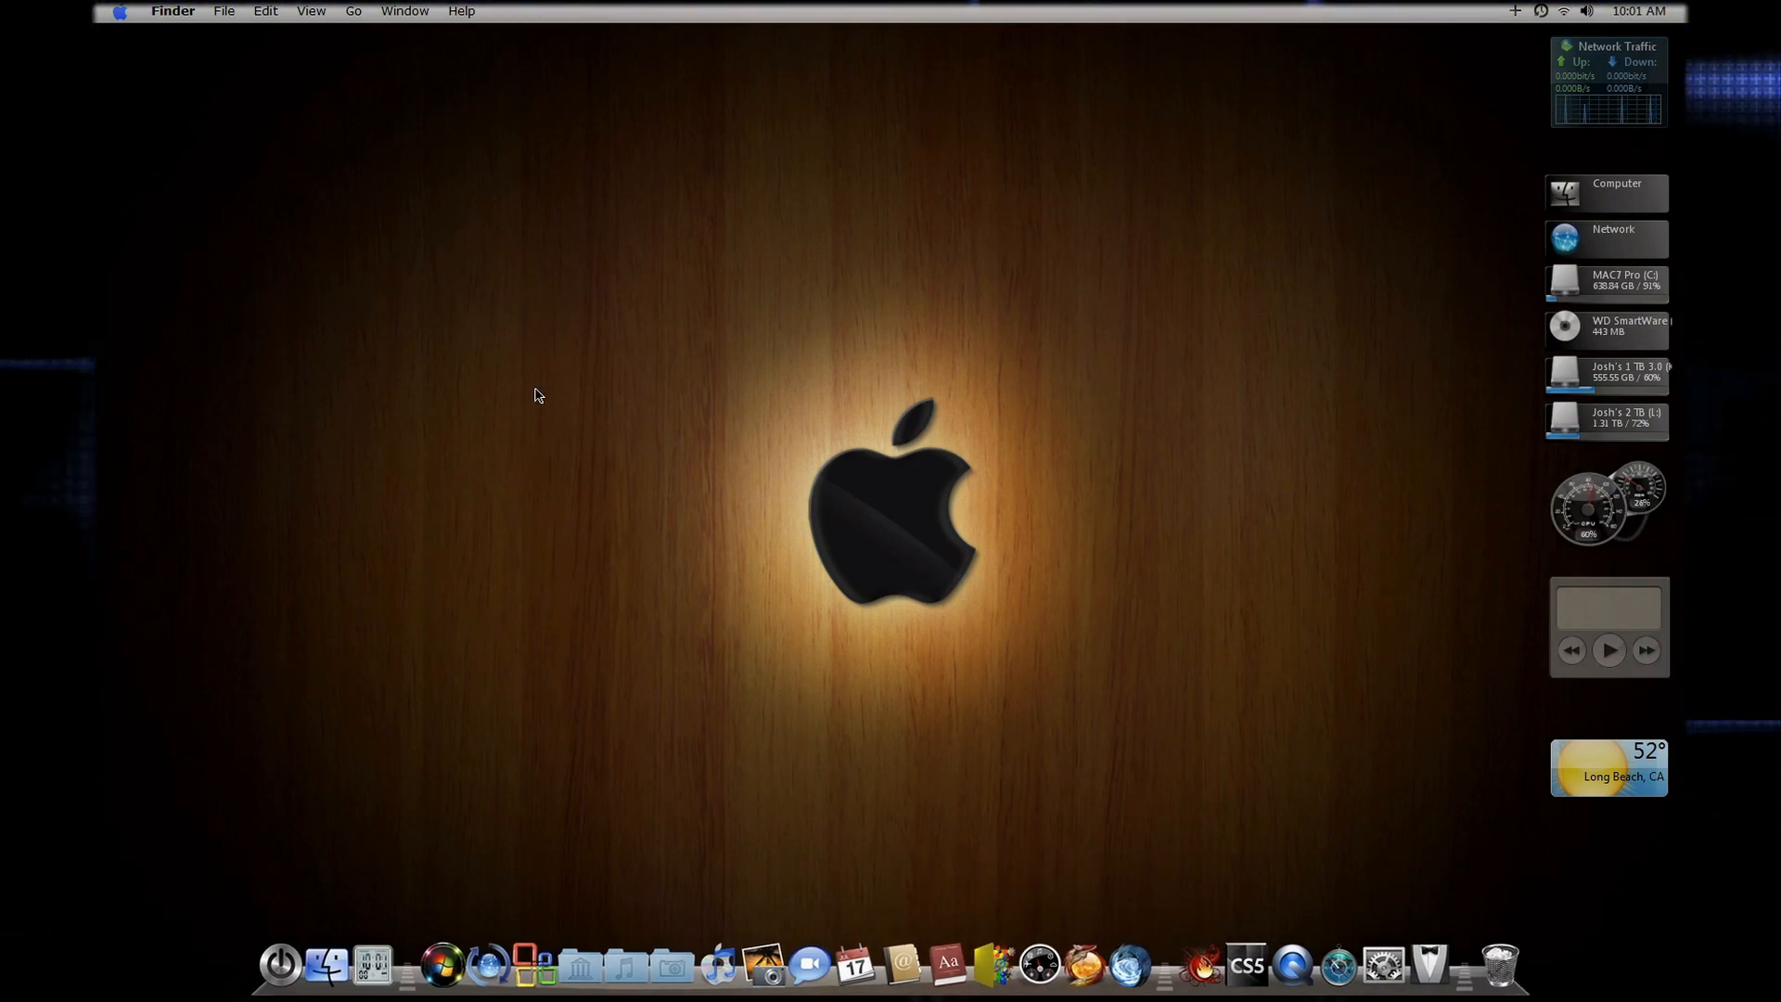
mouse_move(576, 423)
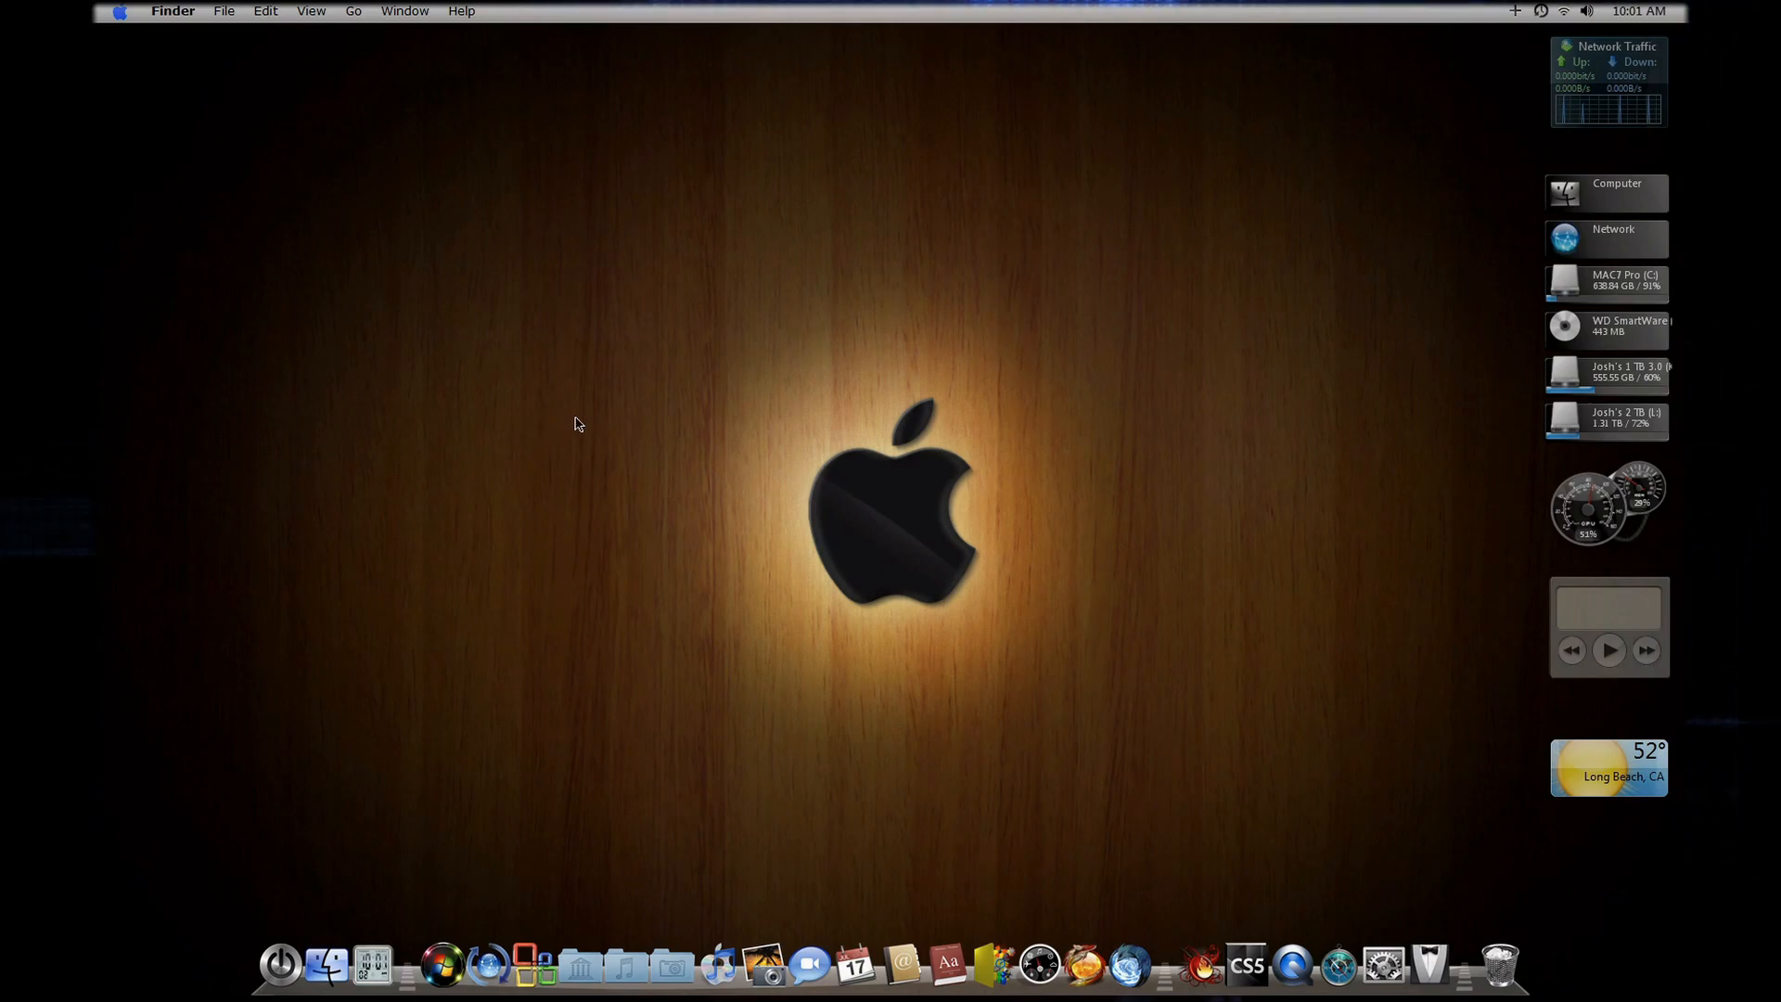
mouse_move(747, 514)
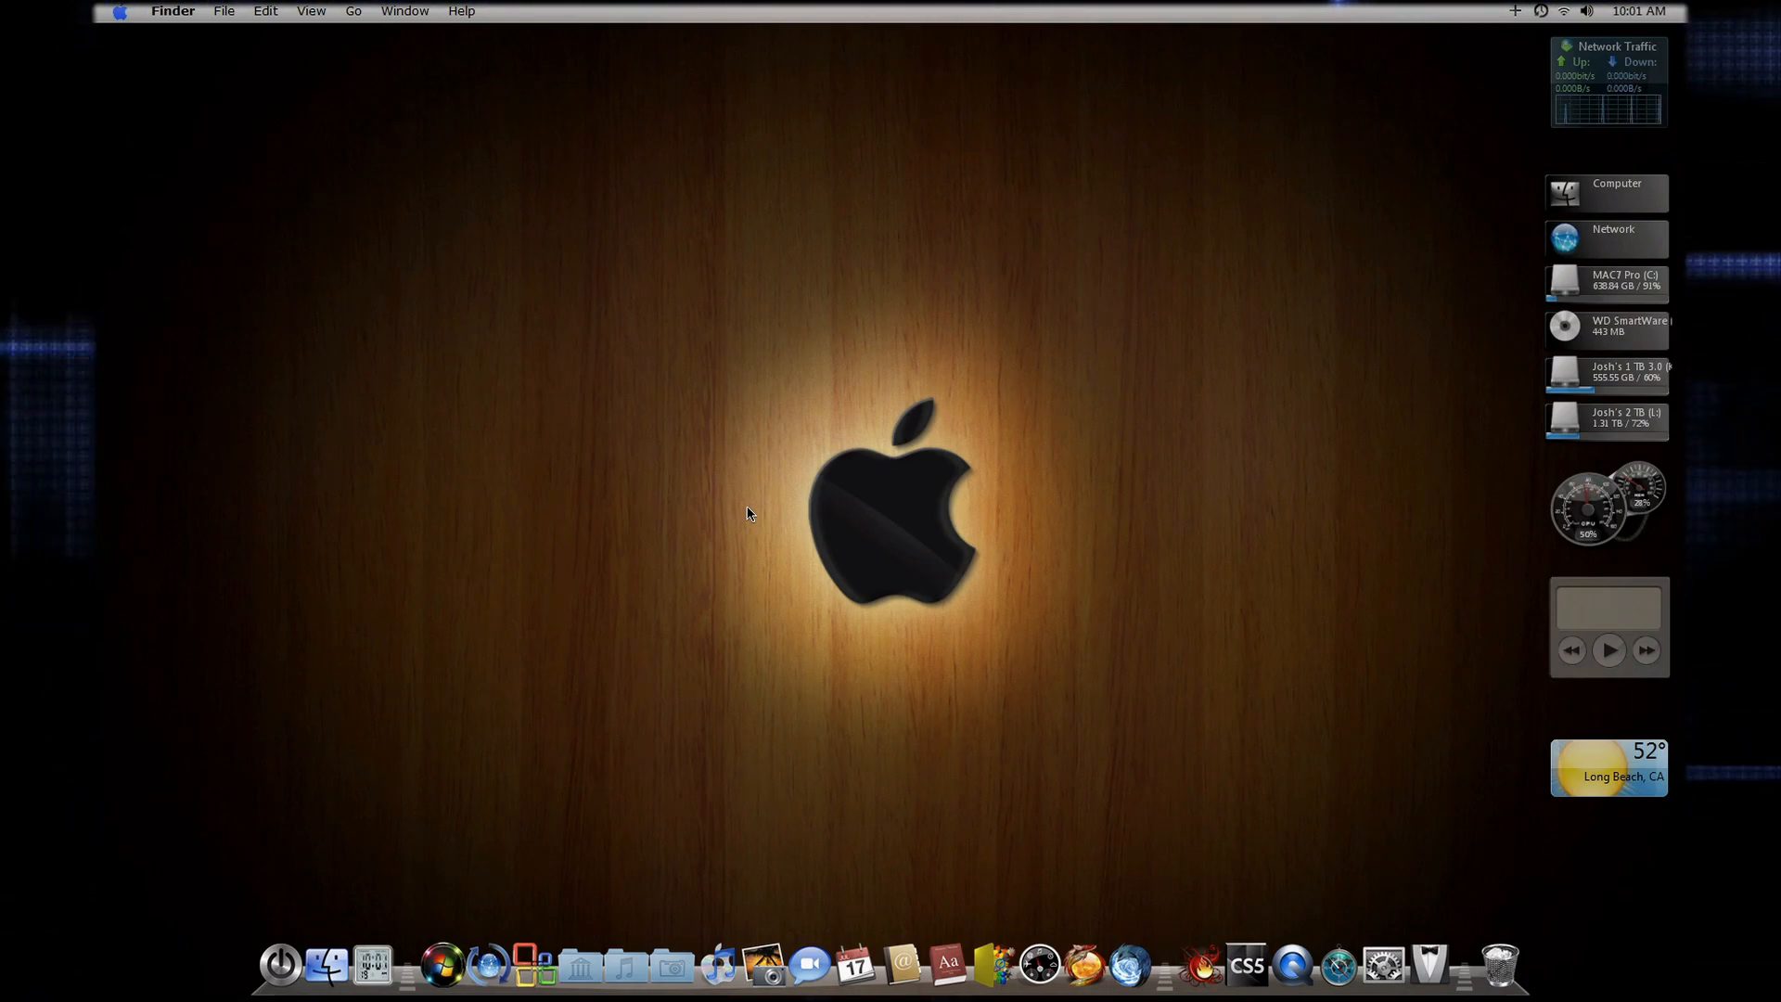
mouse_move(1402, 8)
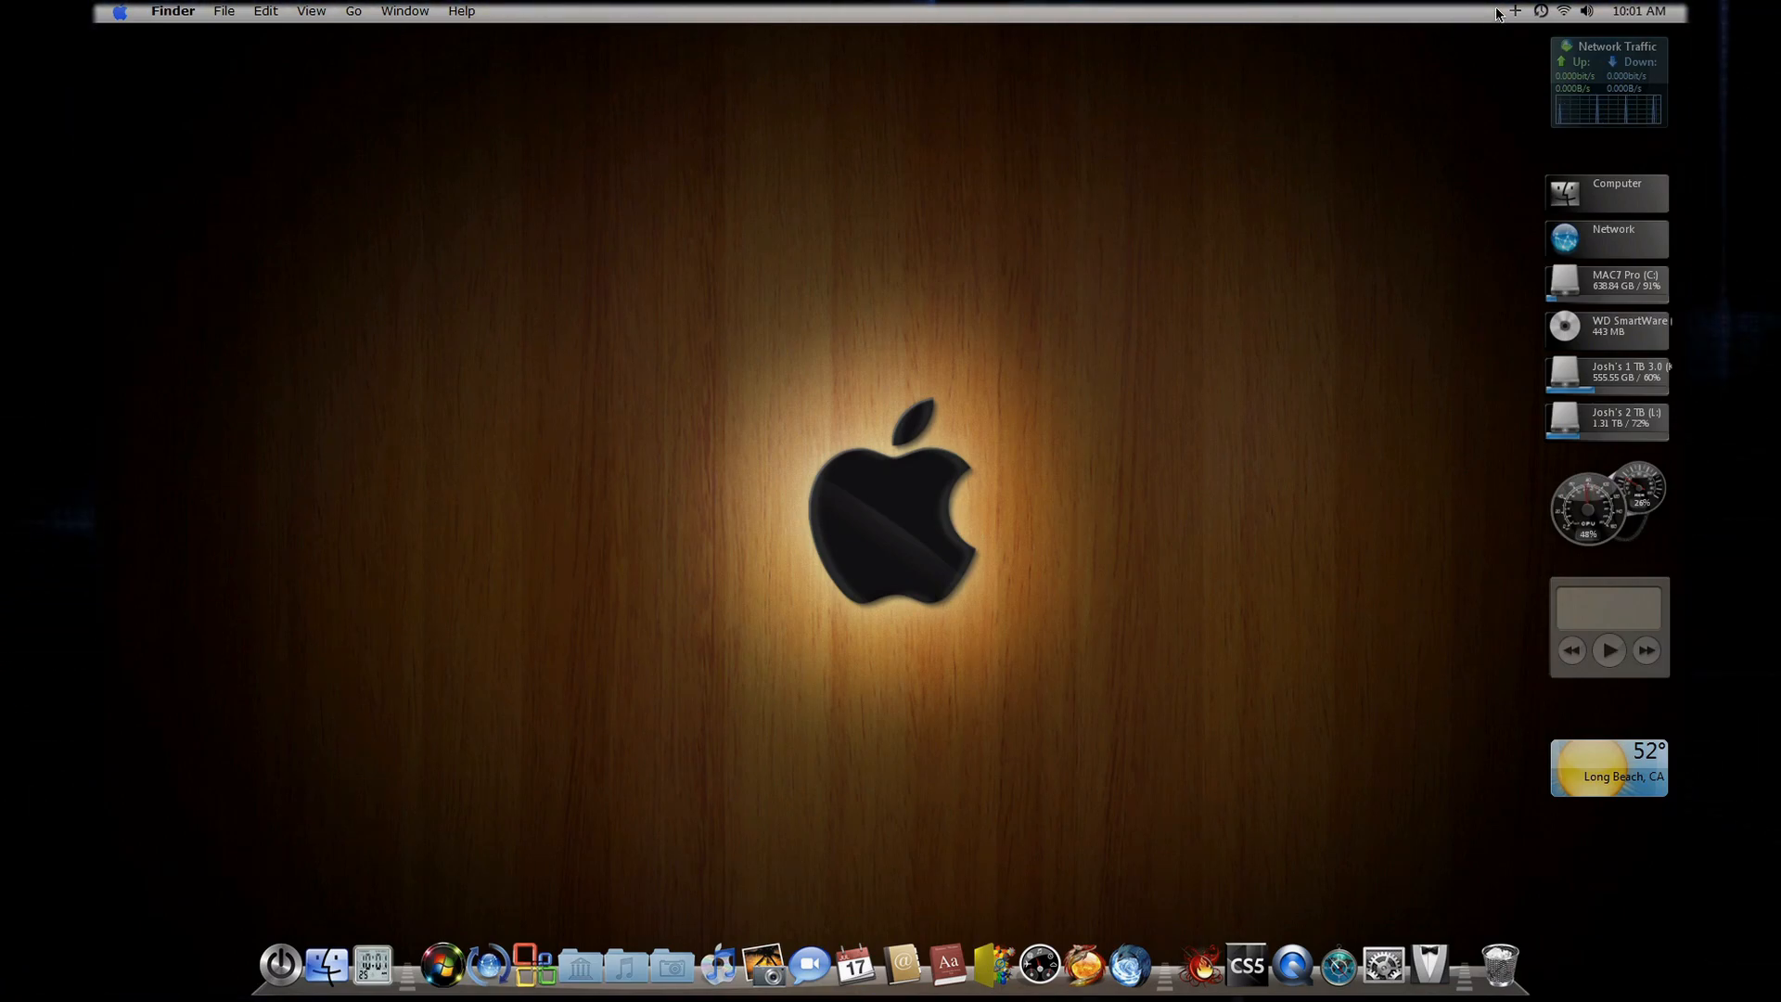
mouse_move(1480, 31)
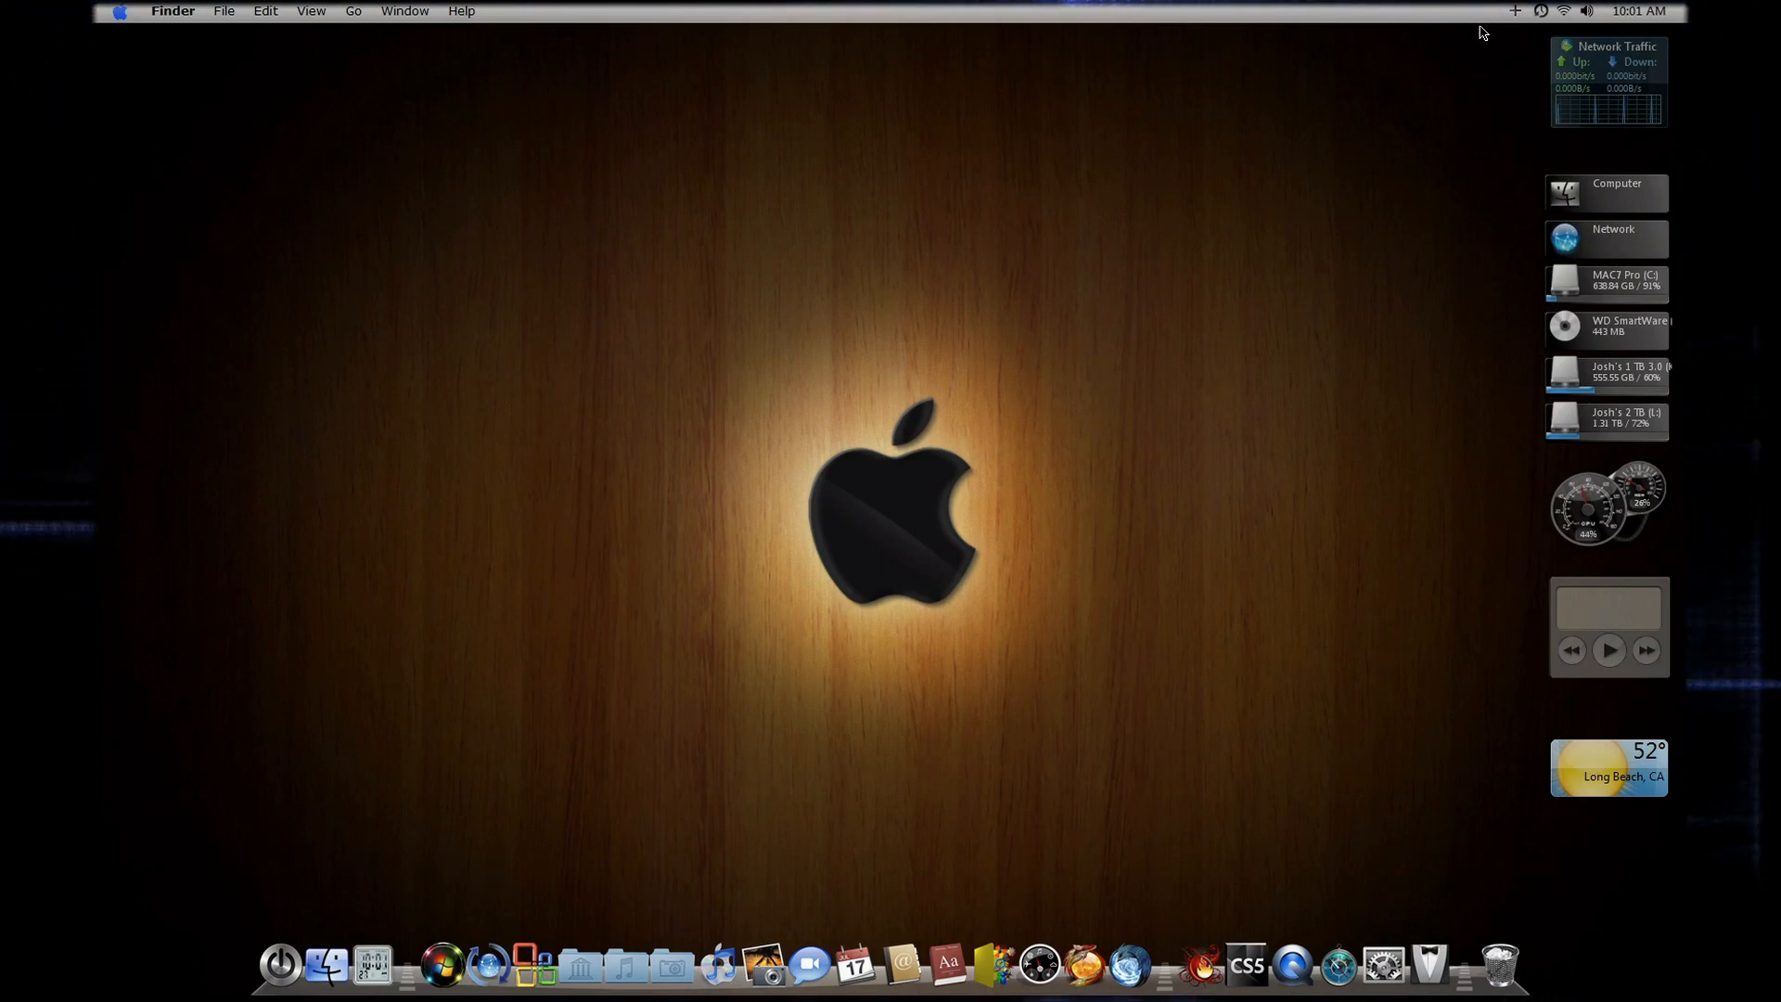
mouse_move(1403, 180)
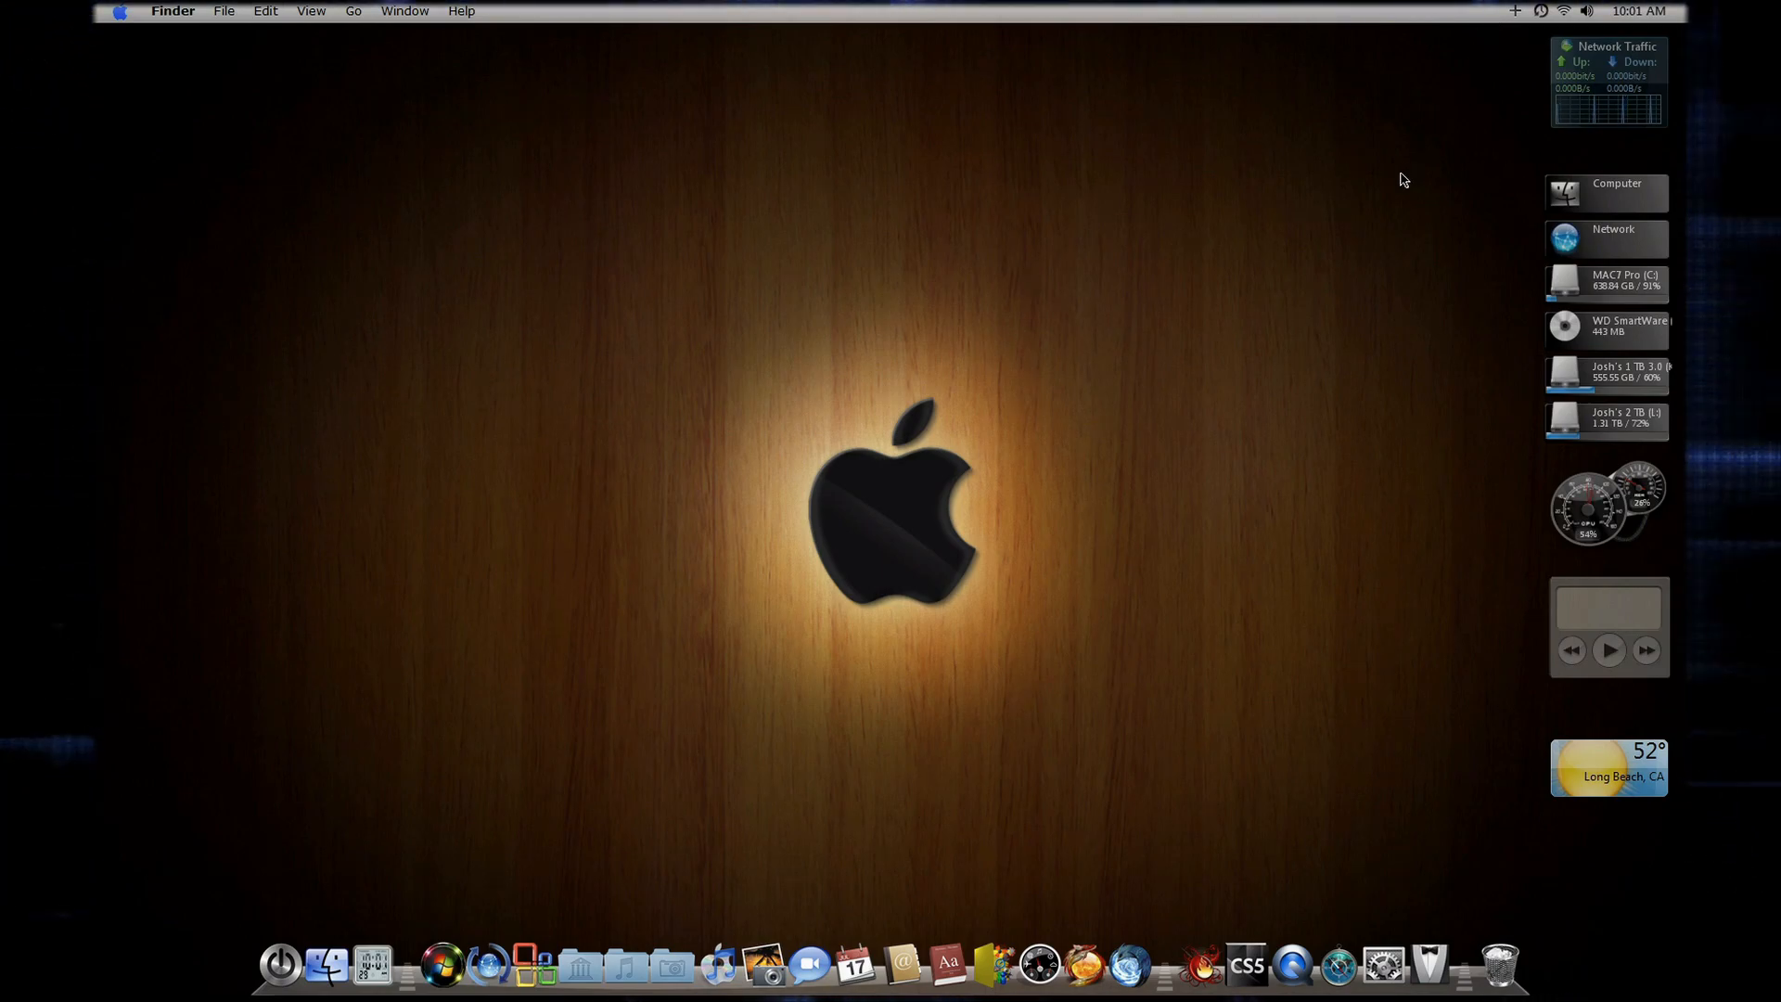
mouse_move(877, 464)
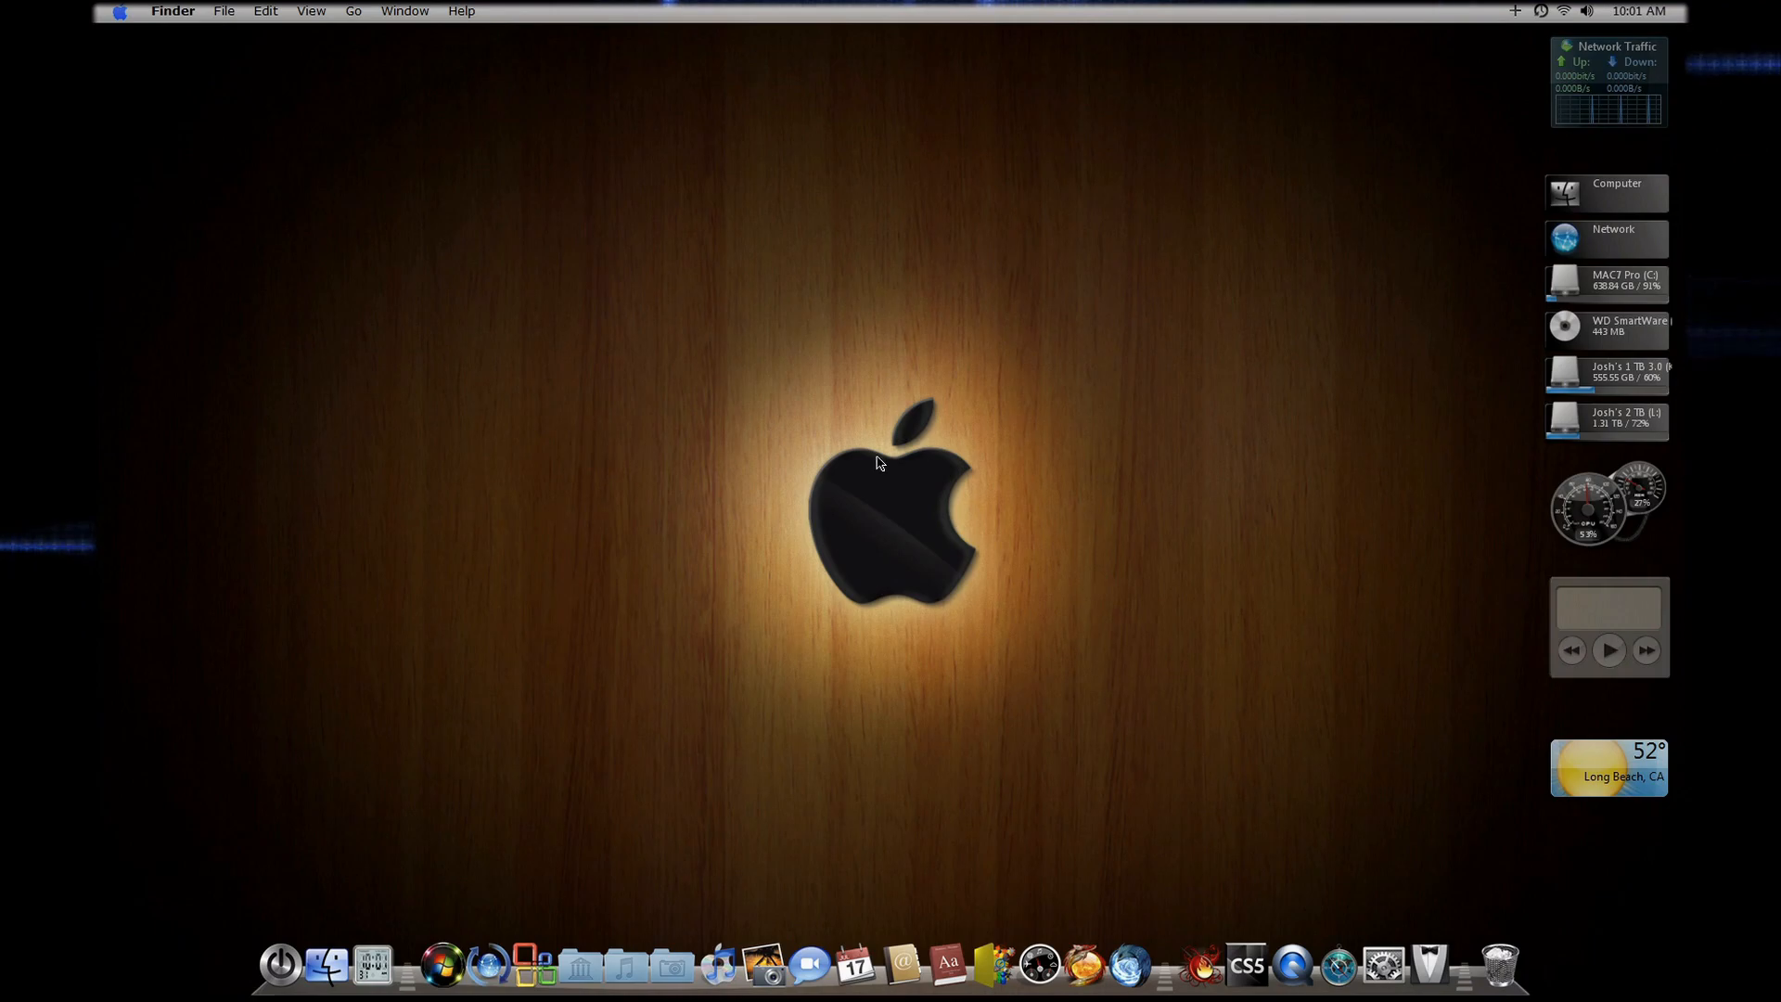
mouse_move(1506, 20)
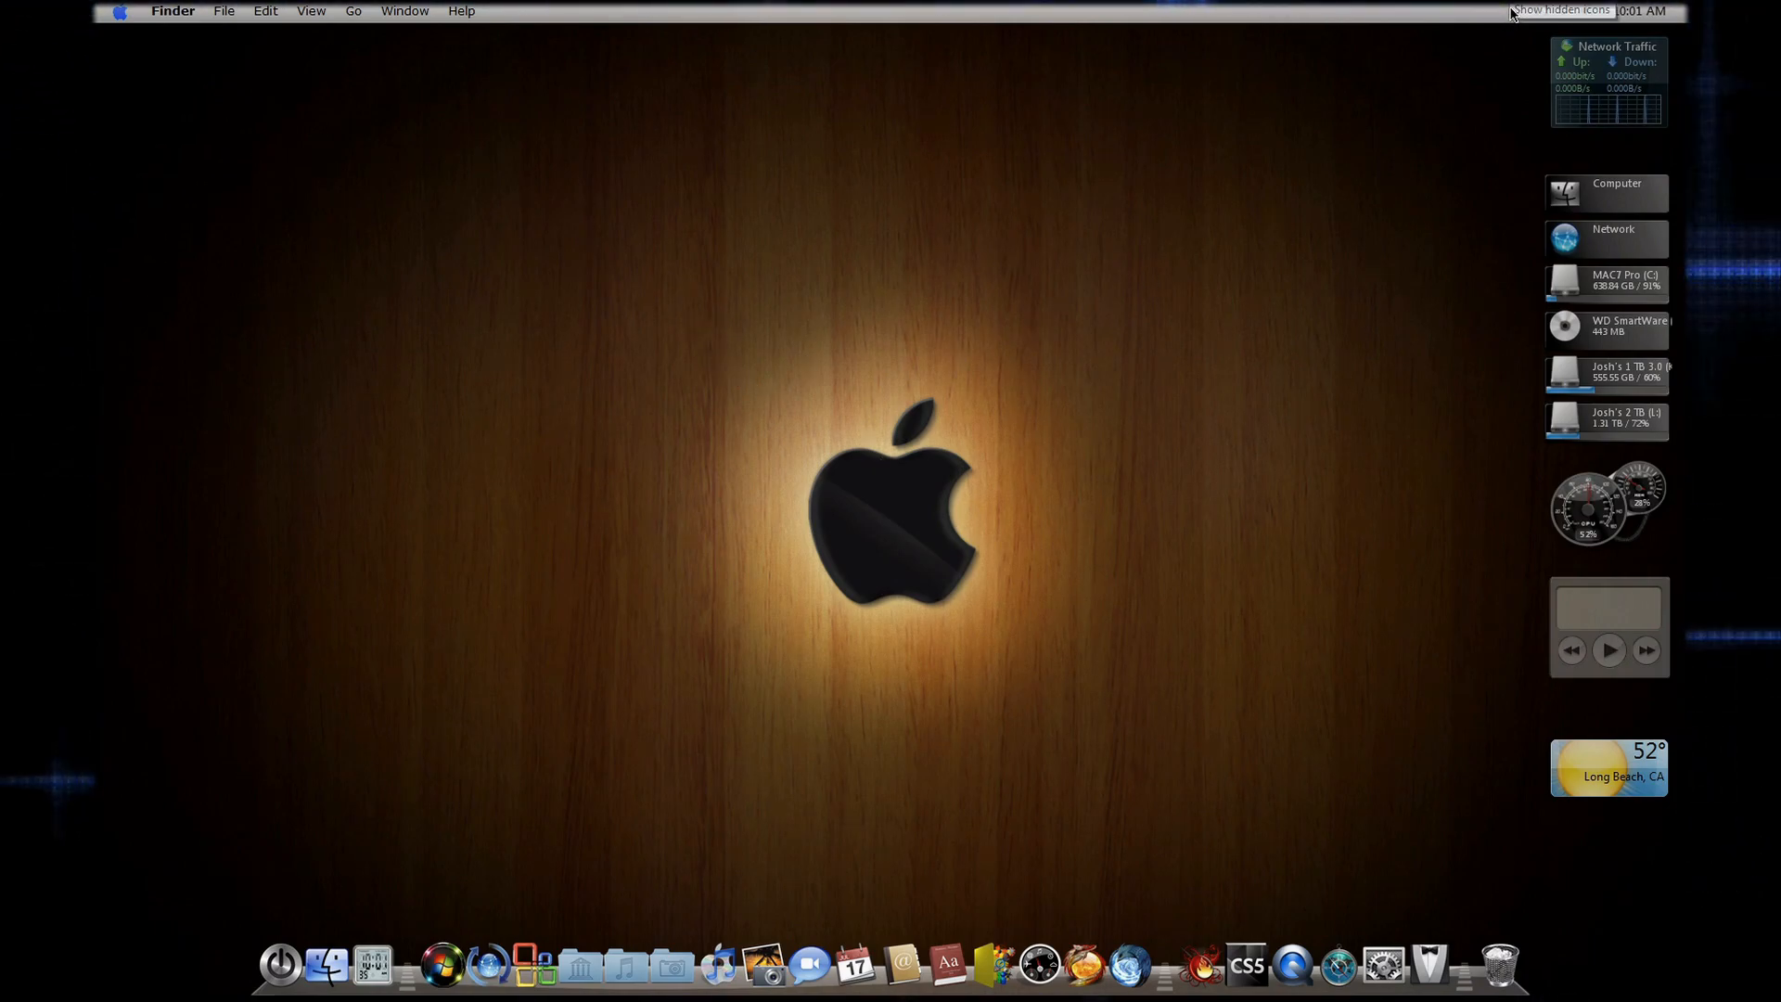
Reveal the hidden notification-area icons from the top bar's tray
left_click(1561, 11)
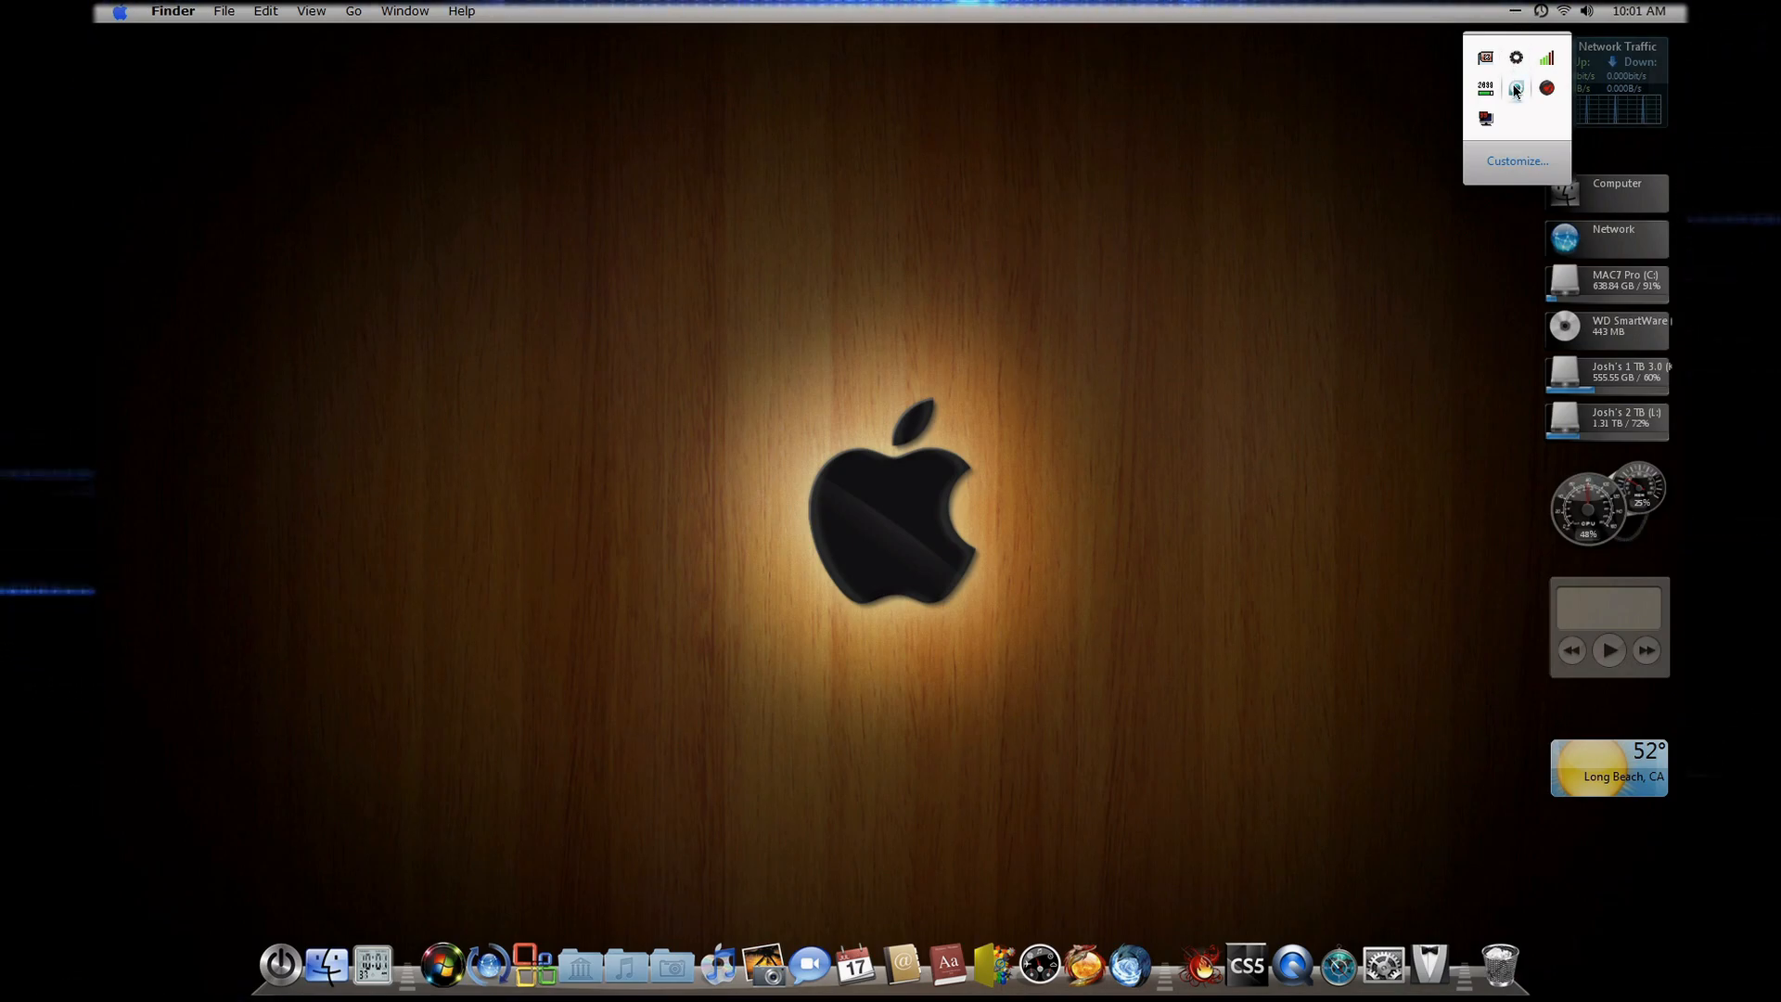